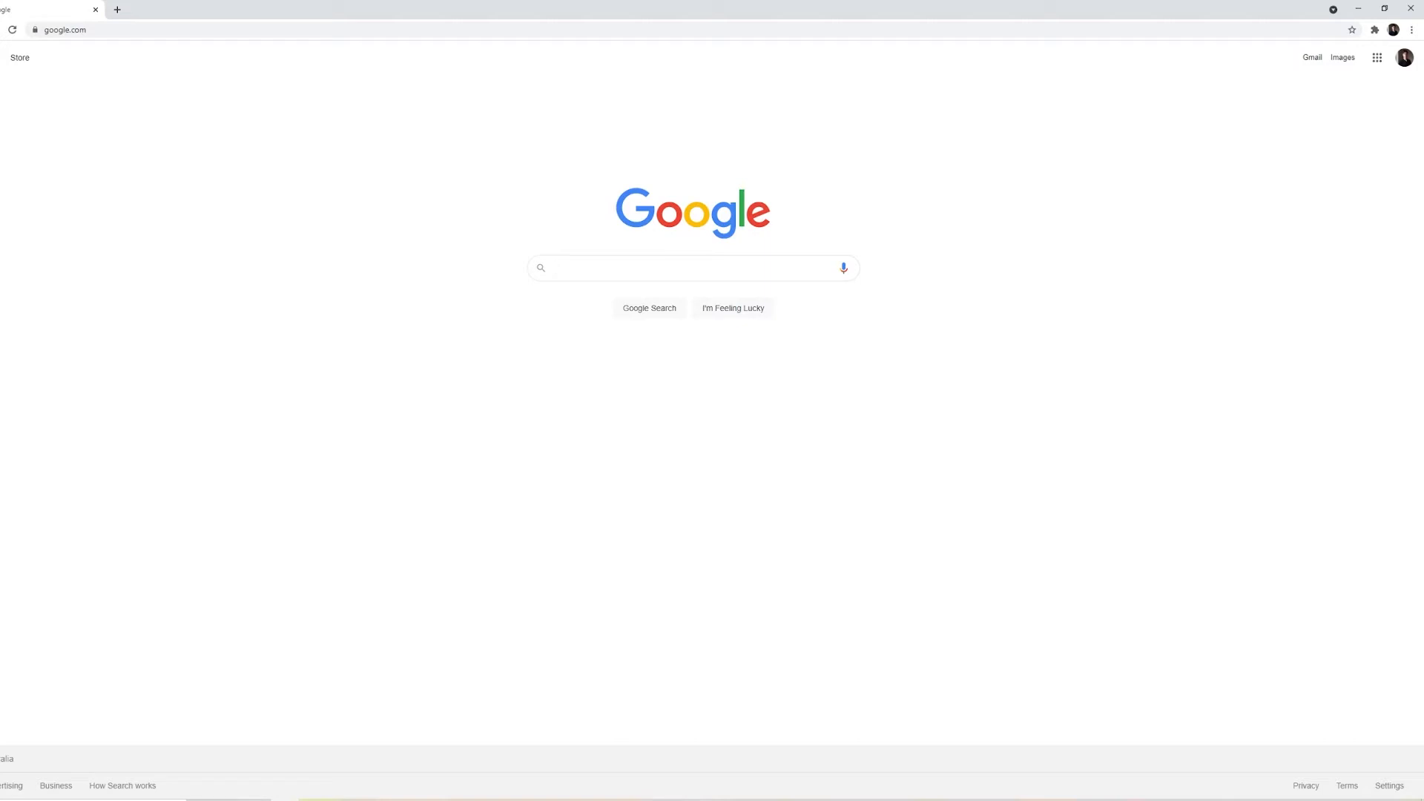
- Search Google for 'vulkan sdk' from the search box suggestions
left_click(692, 267)
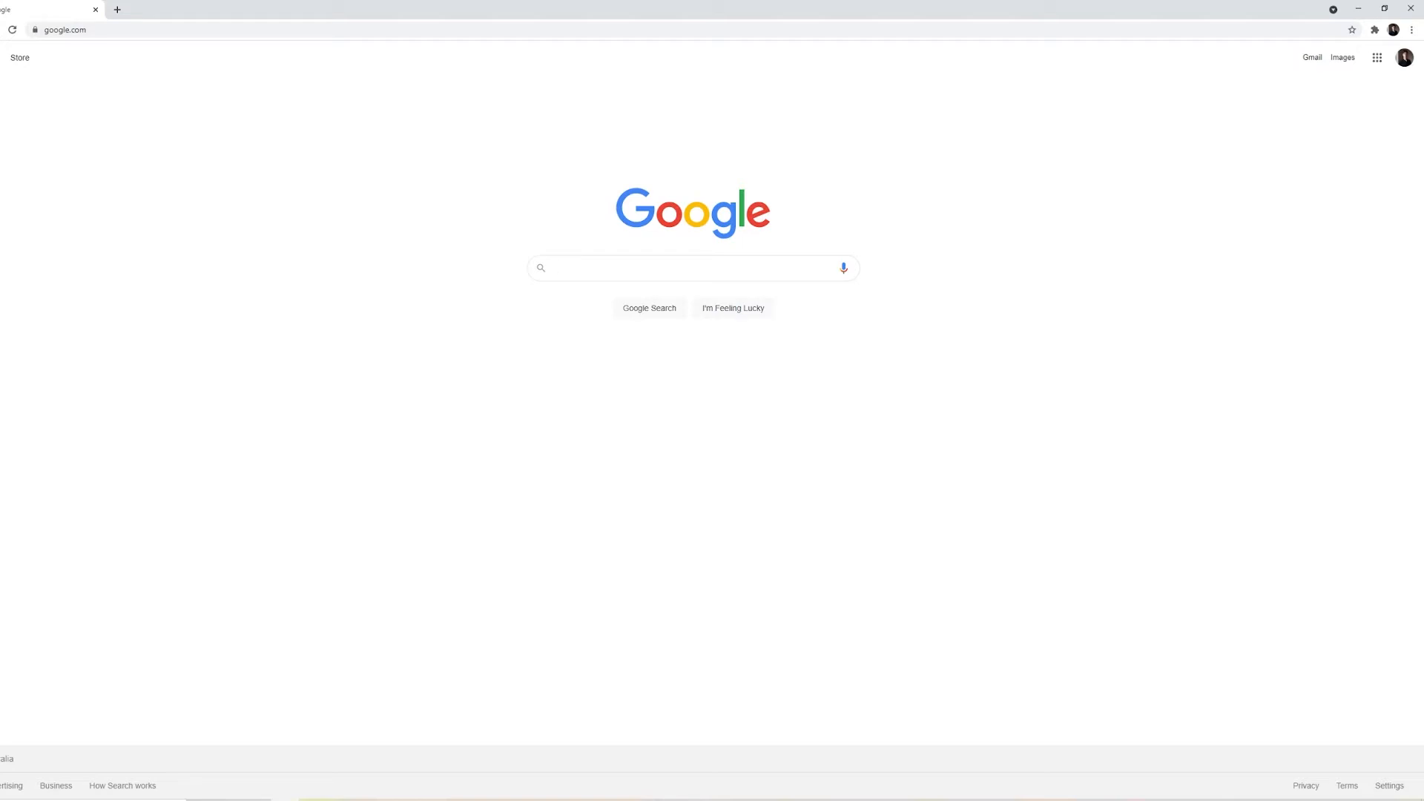
left_click(690, 267)
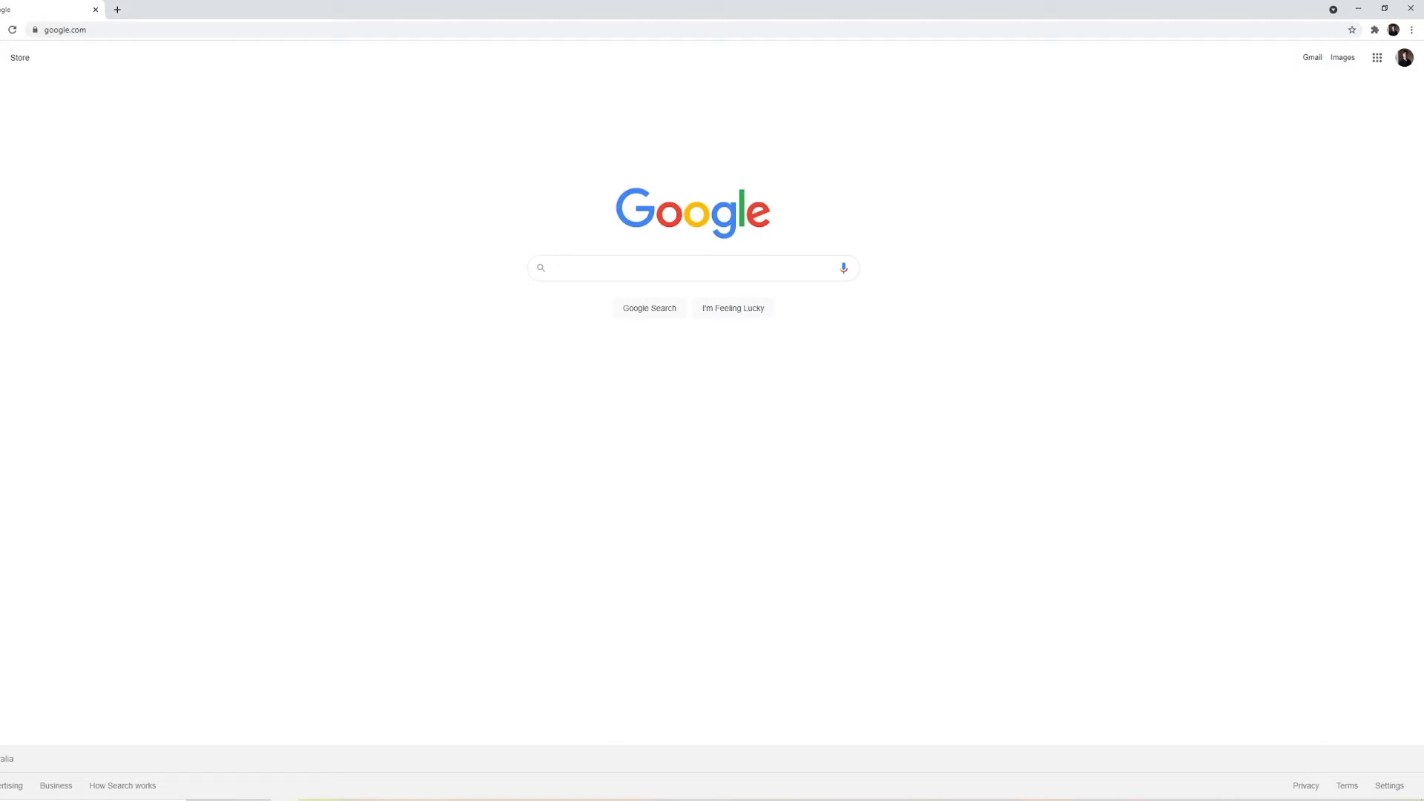
left_click(693, 267)
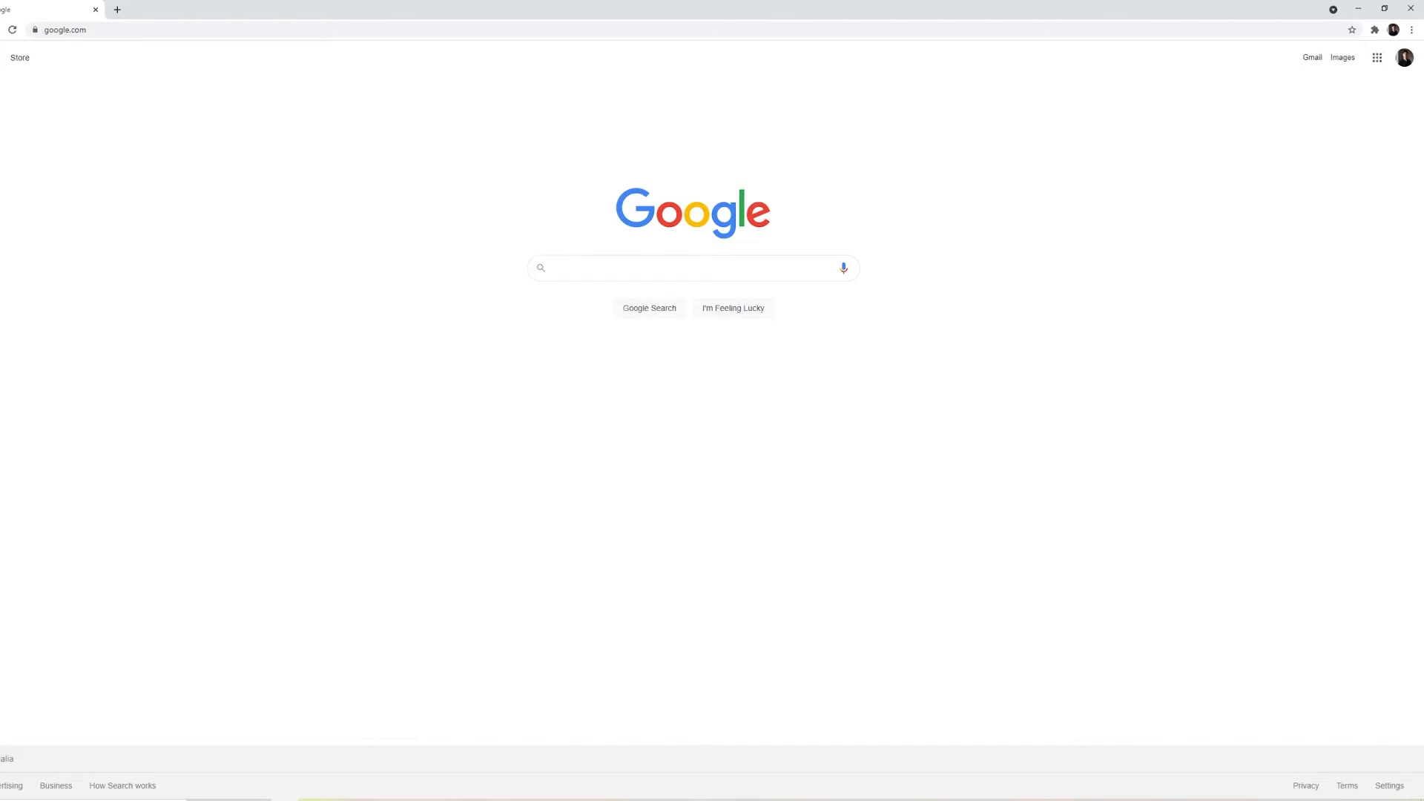
left_click(693, 267)
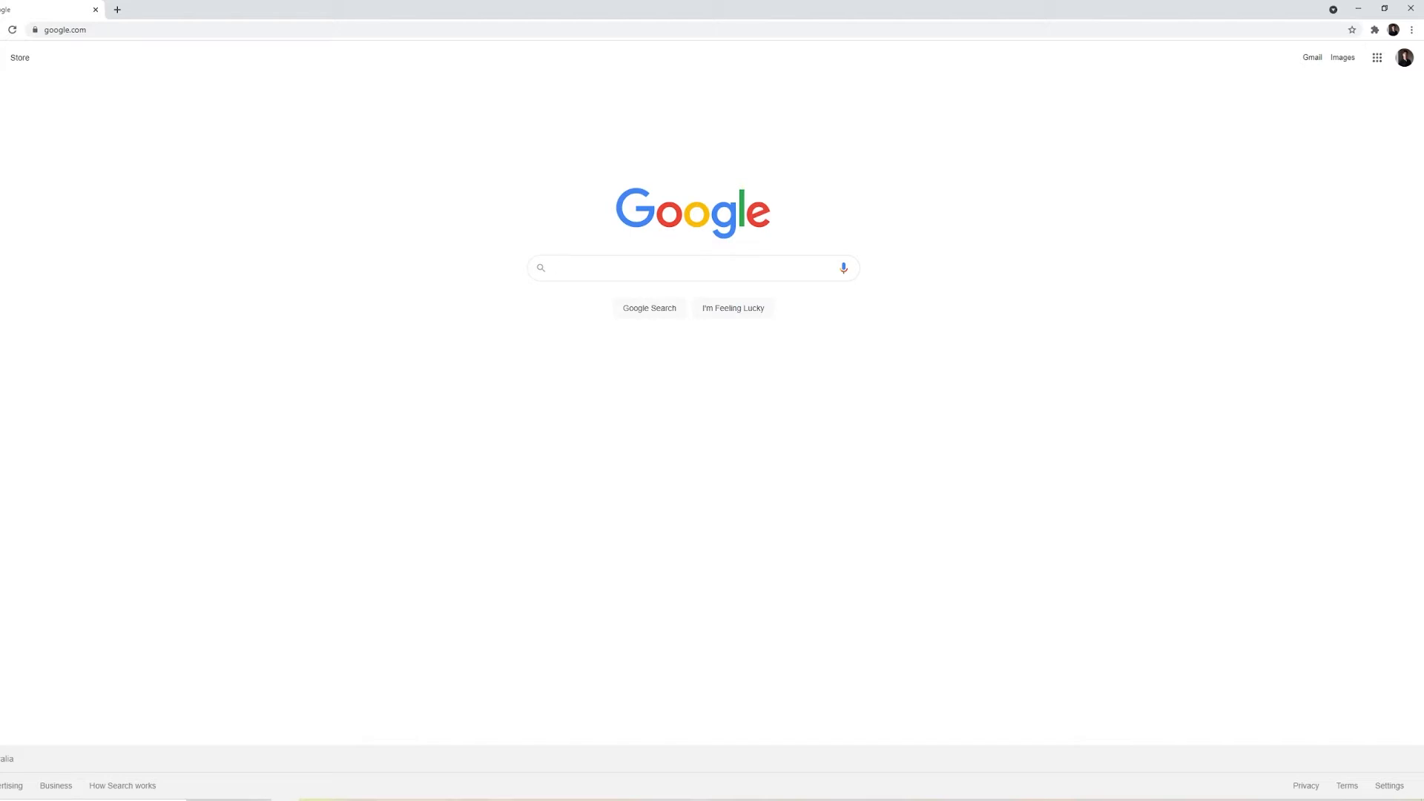
left_click(693, 267)
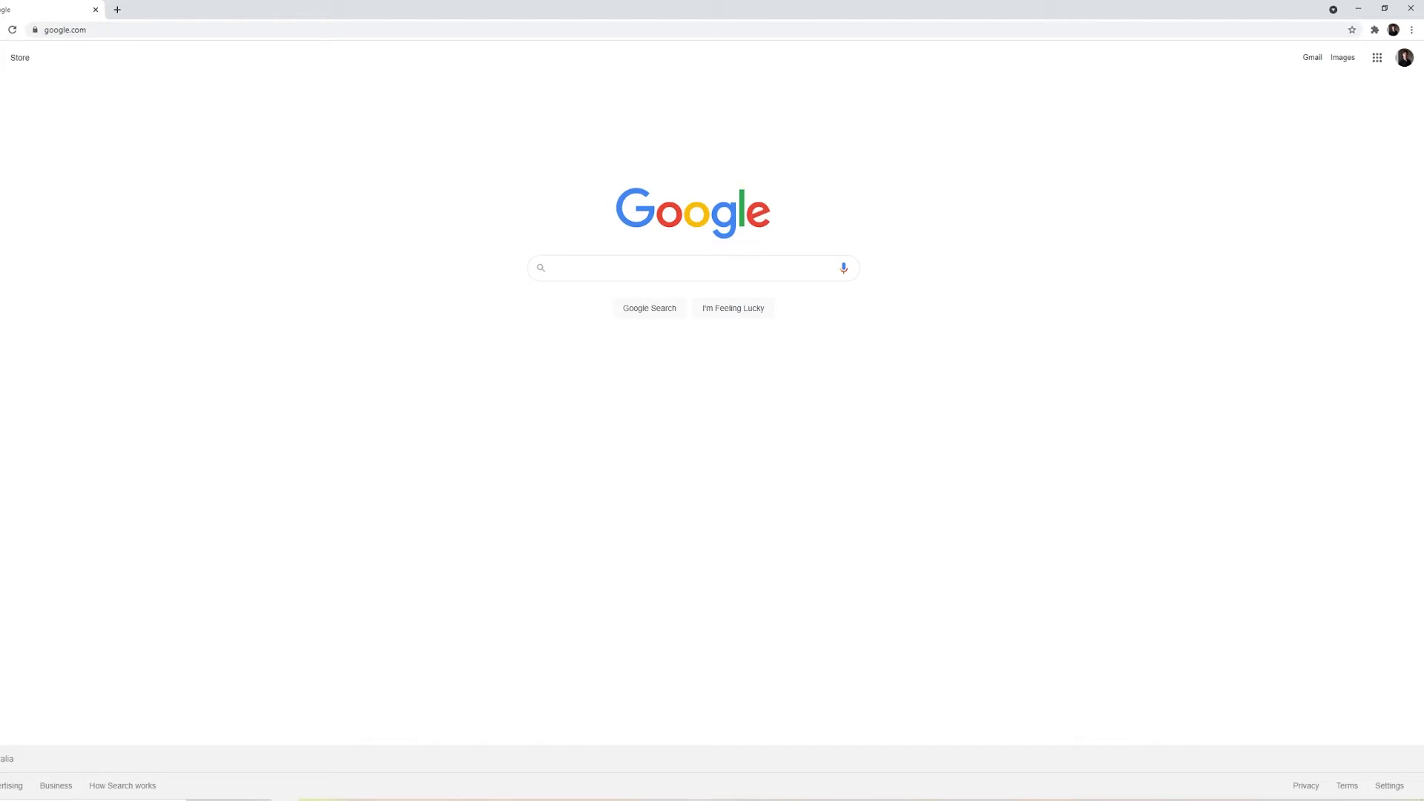
left_click(692, 267)
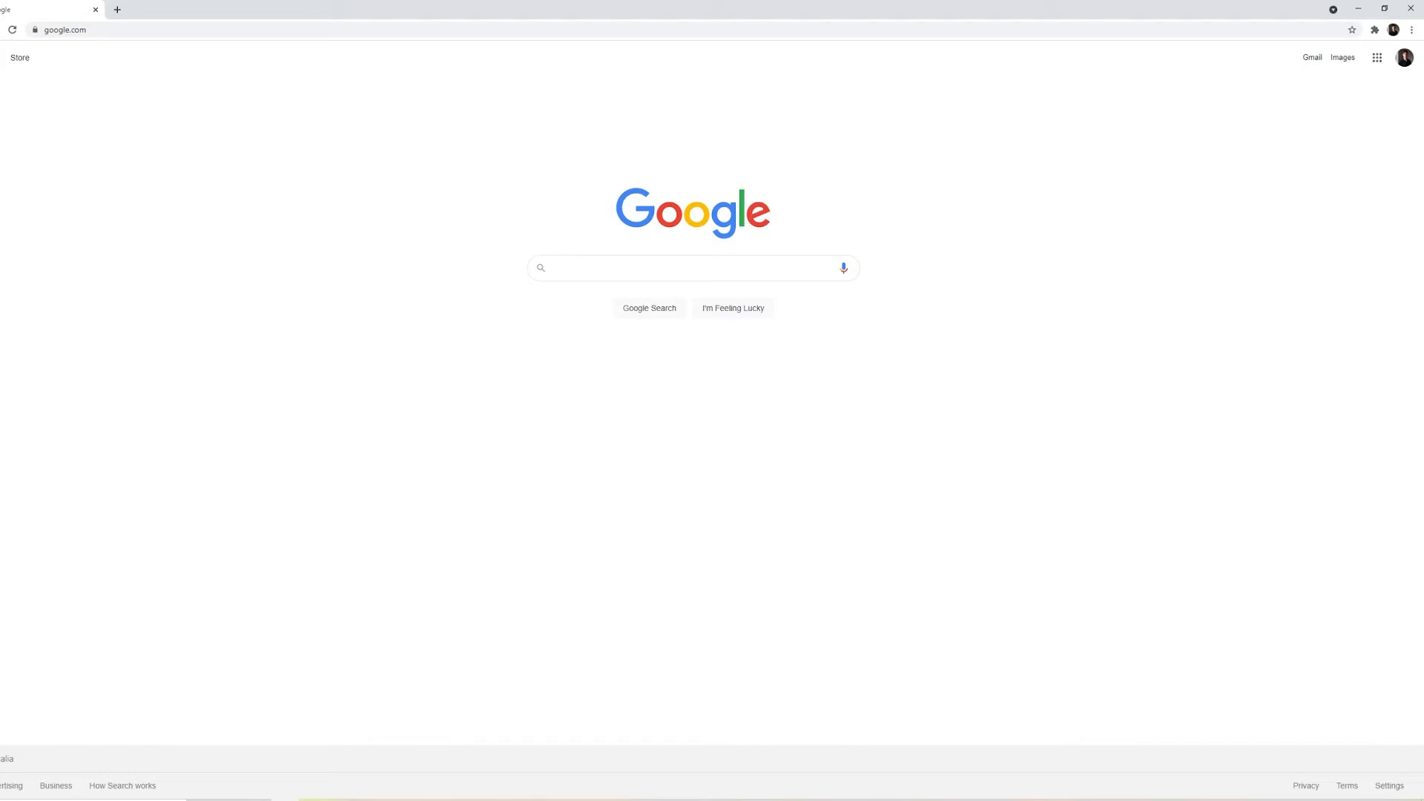
left_click(693, 267)
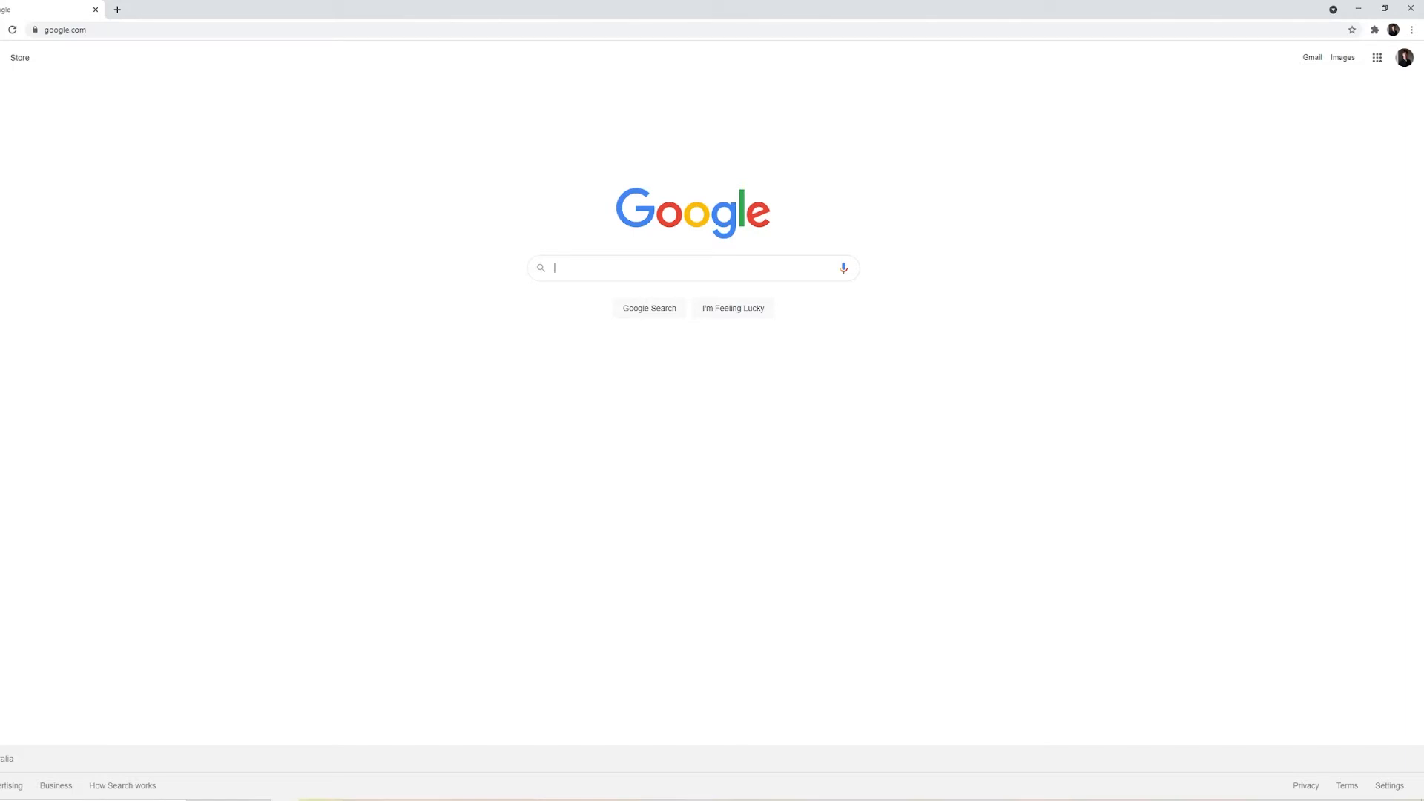
mouse_move(523, 288)
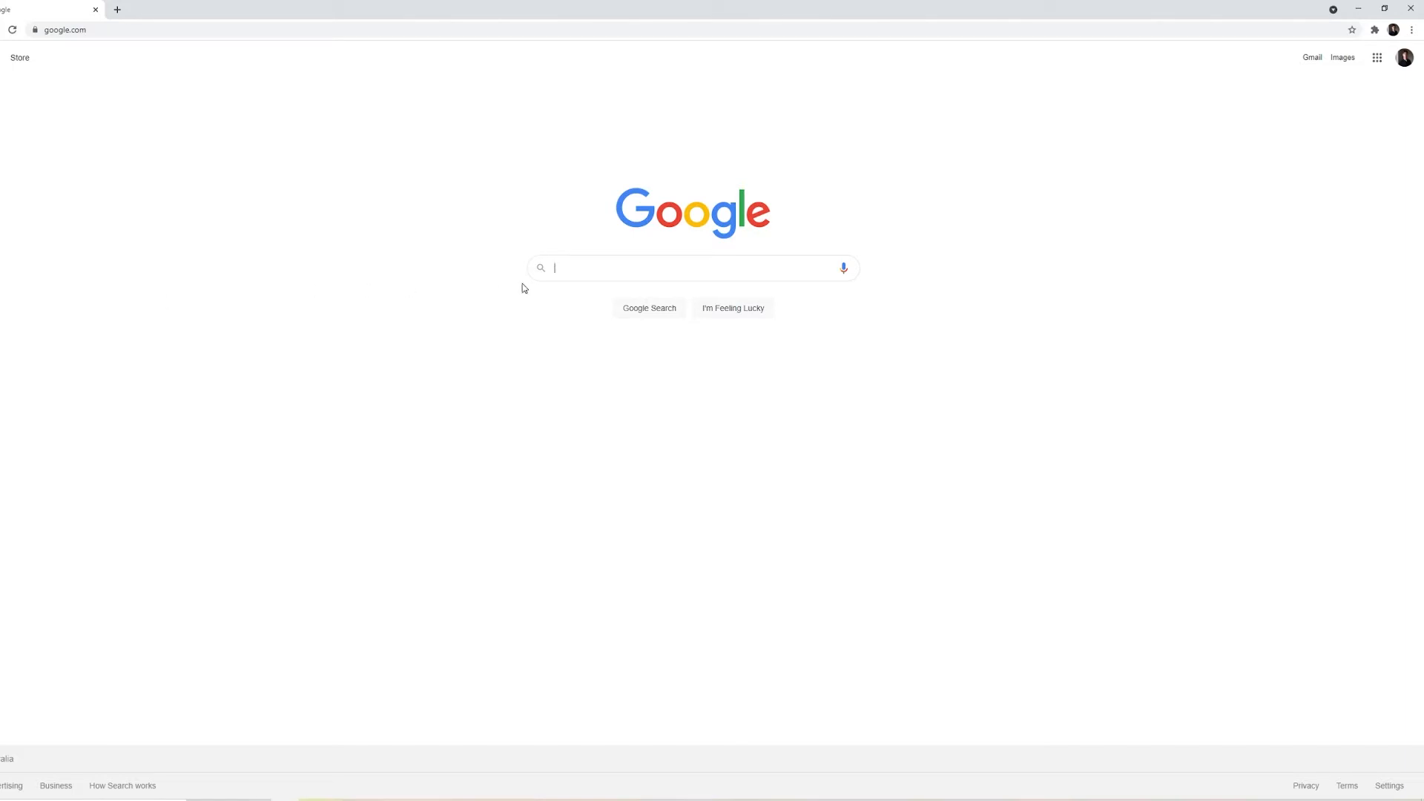
left_click(692, 267)
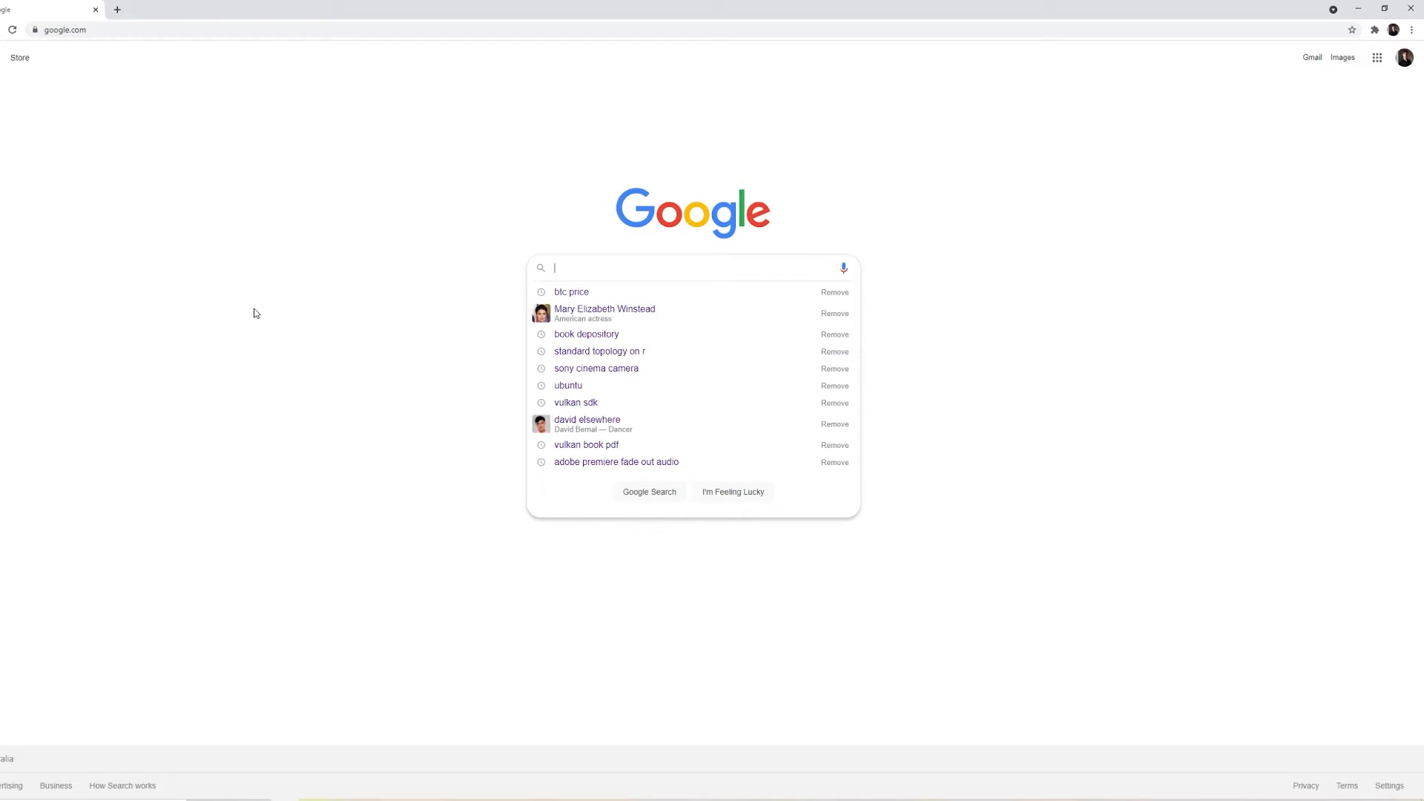
type("vulkan")
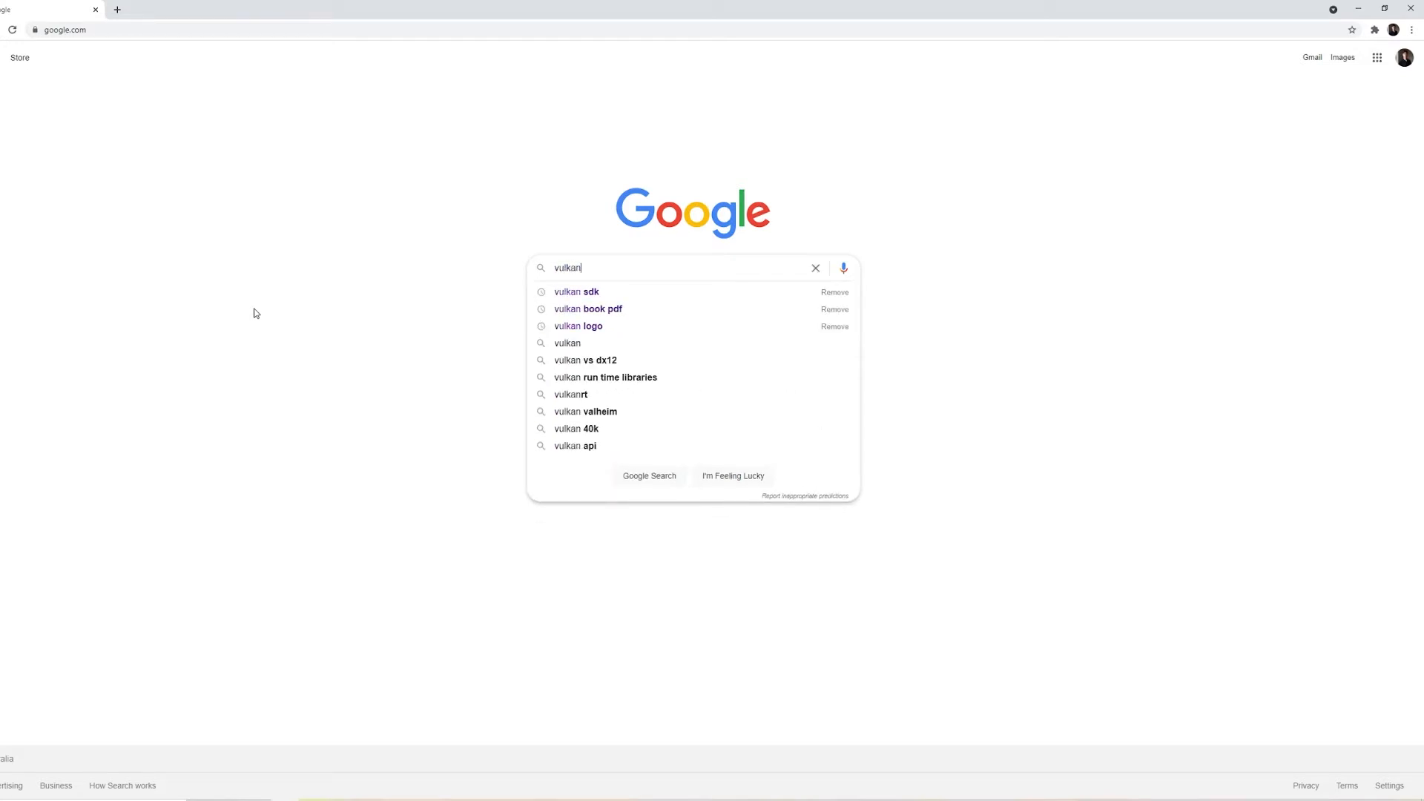
left_click(576, 292)
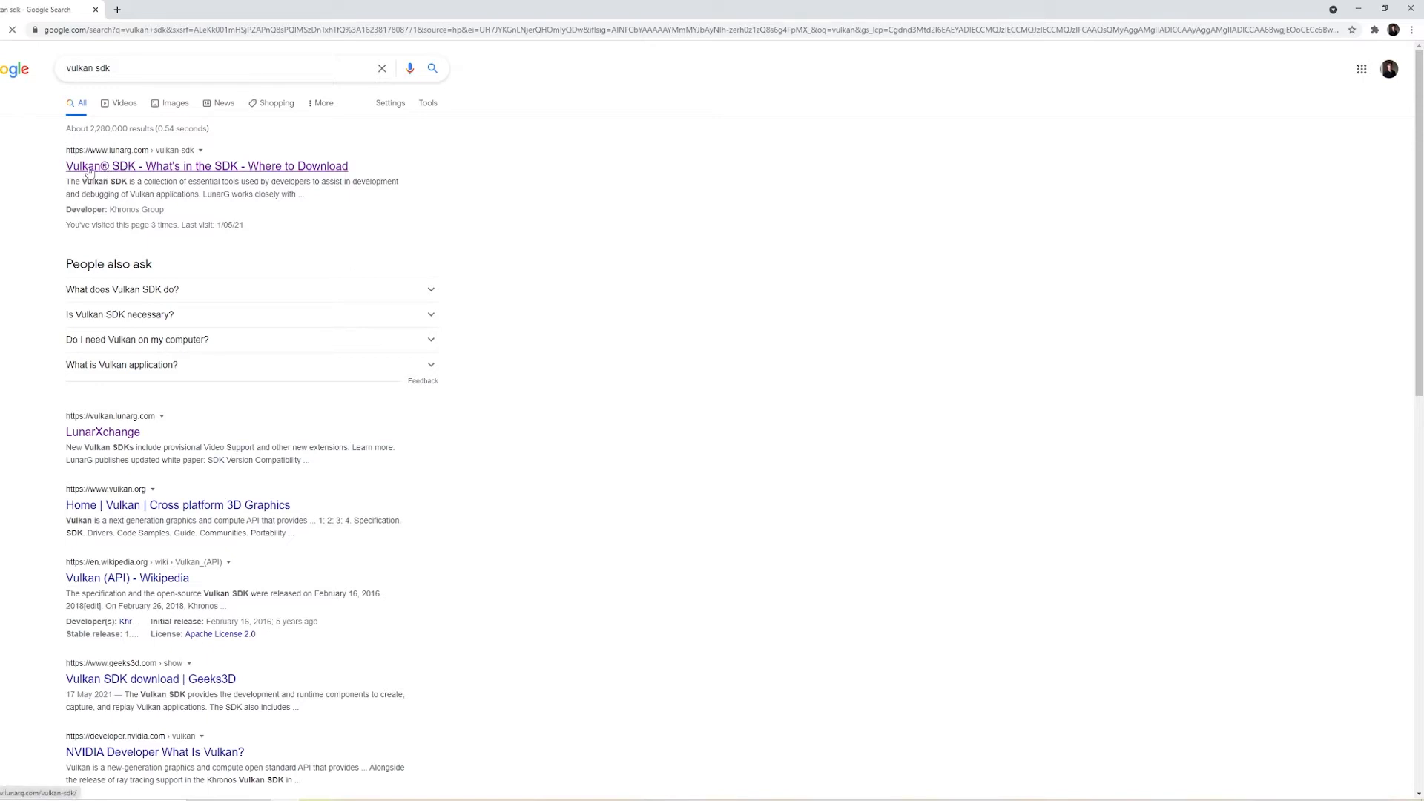
- From the LunarG SDK page, download the Windows VulkanSDK-1.2.176.1 installer
left_click(206, 165)
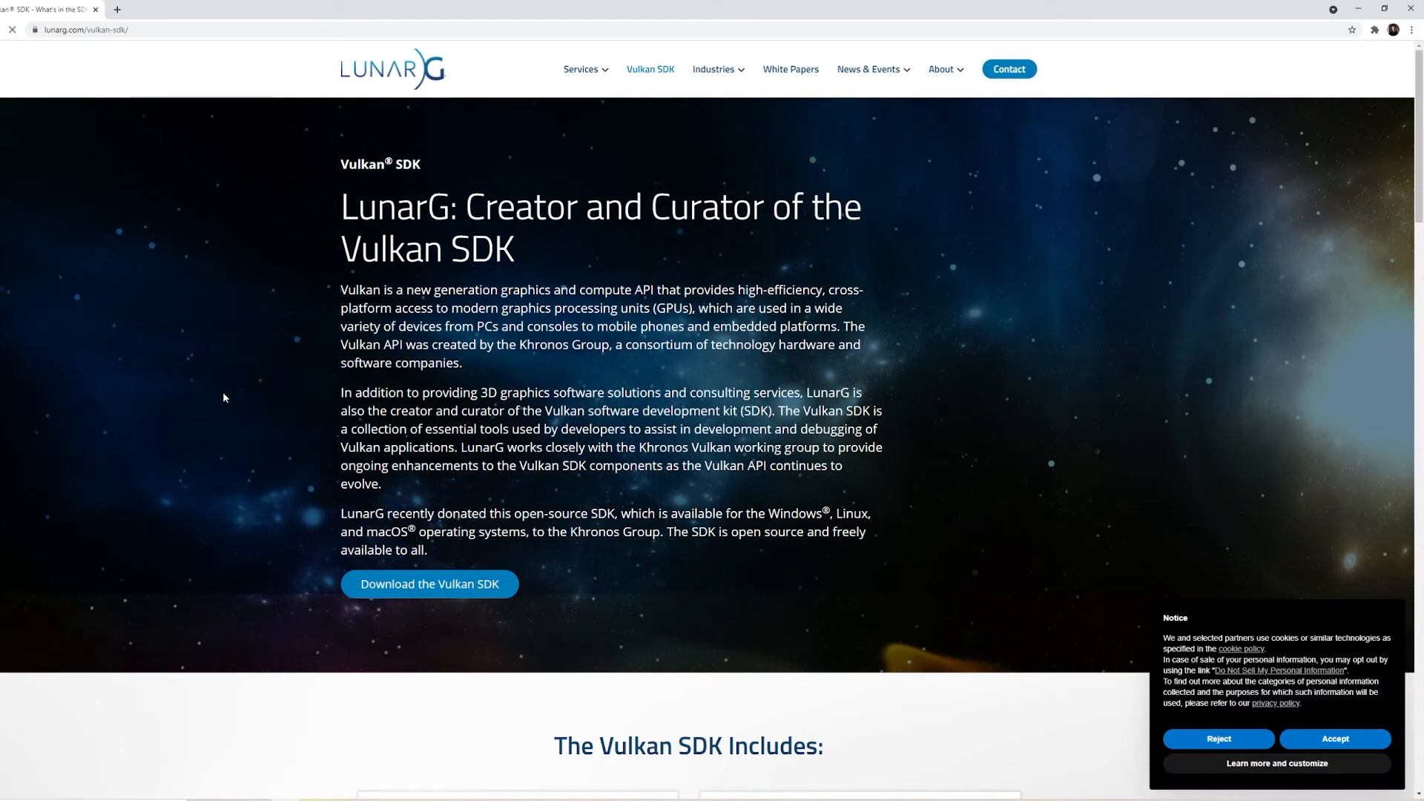
left_click(430, 584)
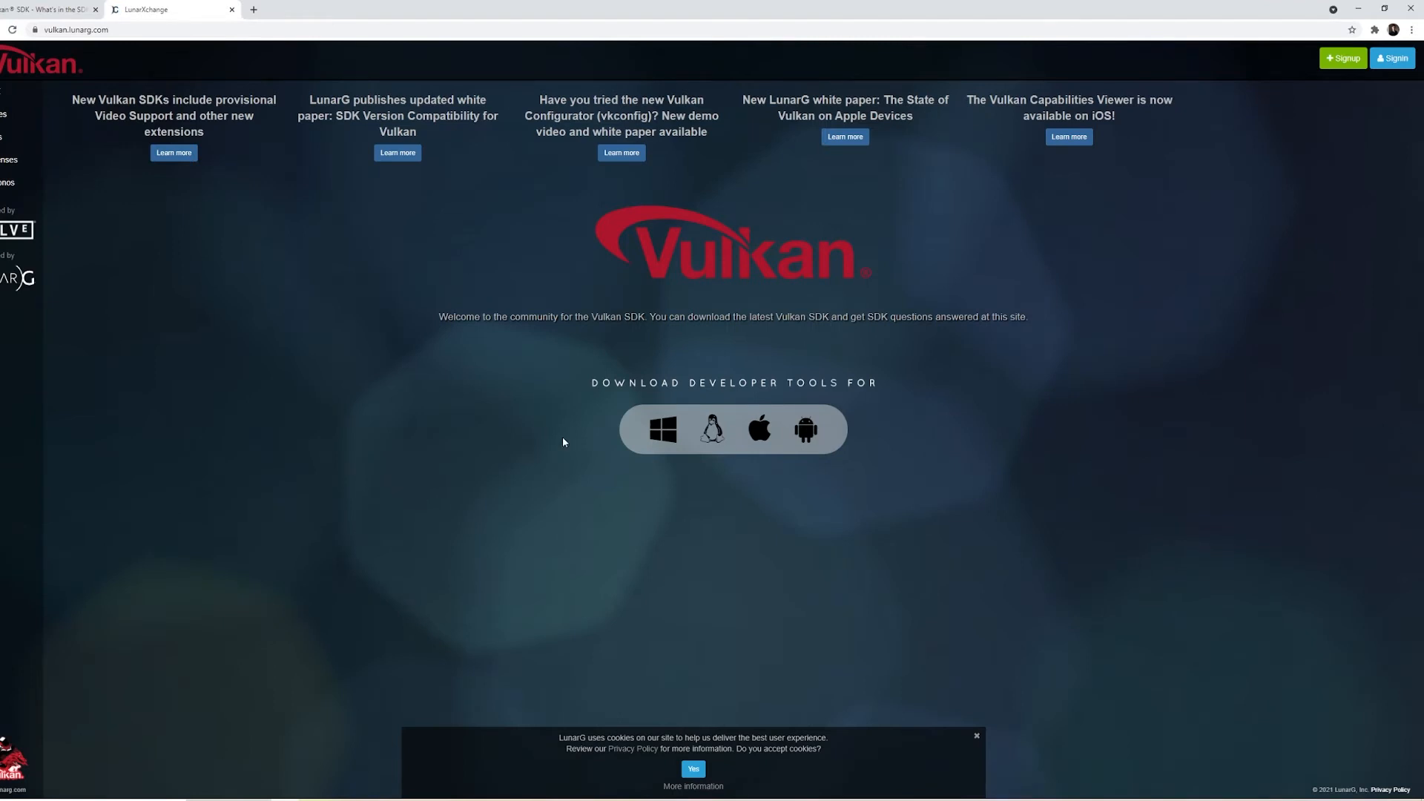
left_click(662, 430)
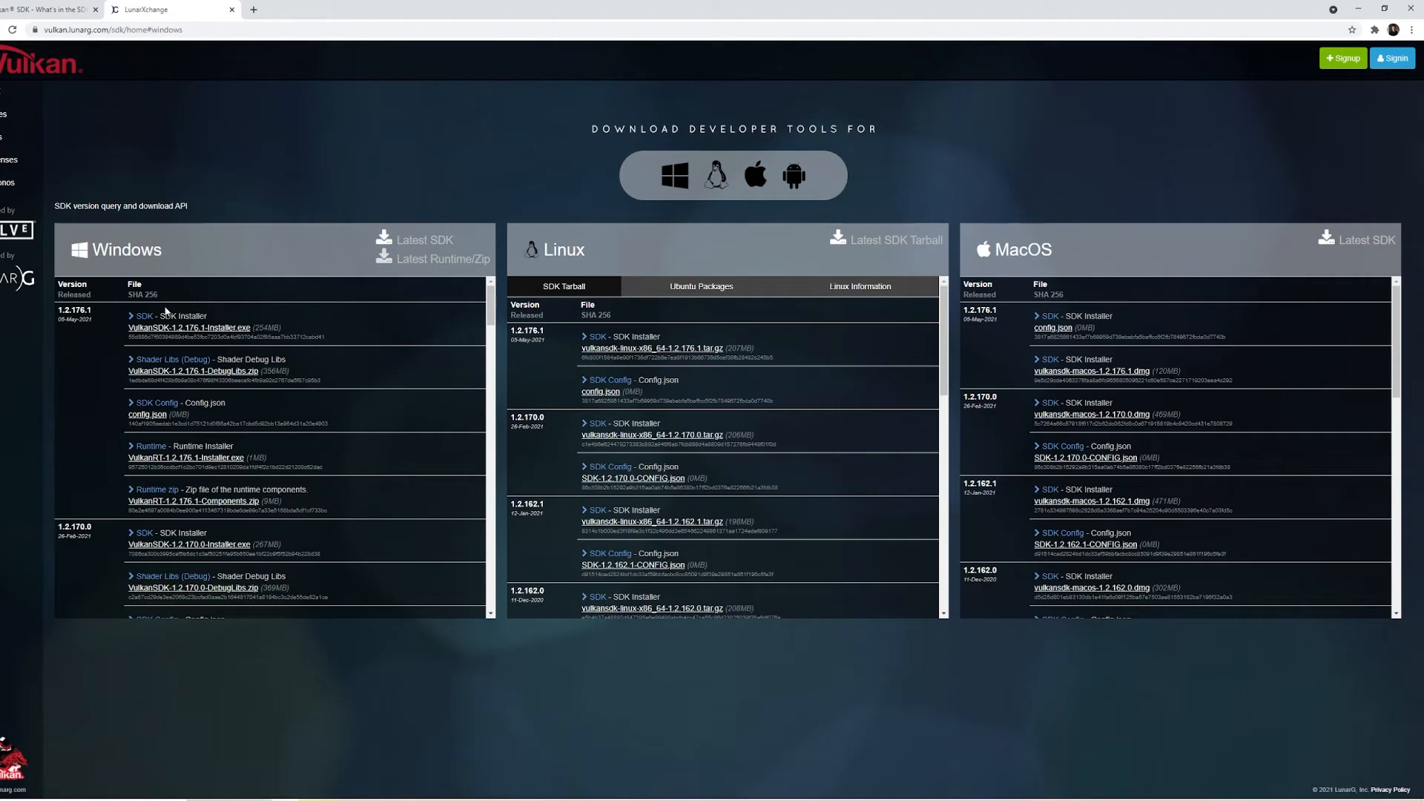
mouse_move(188, 327)
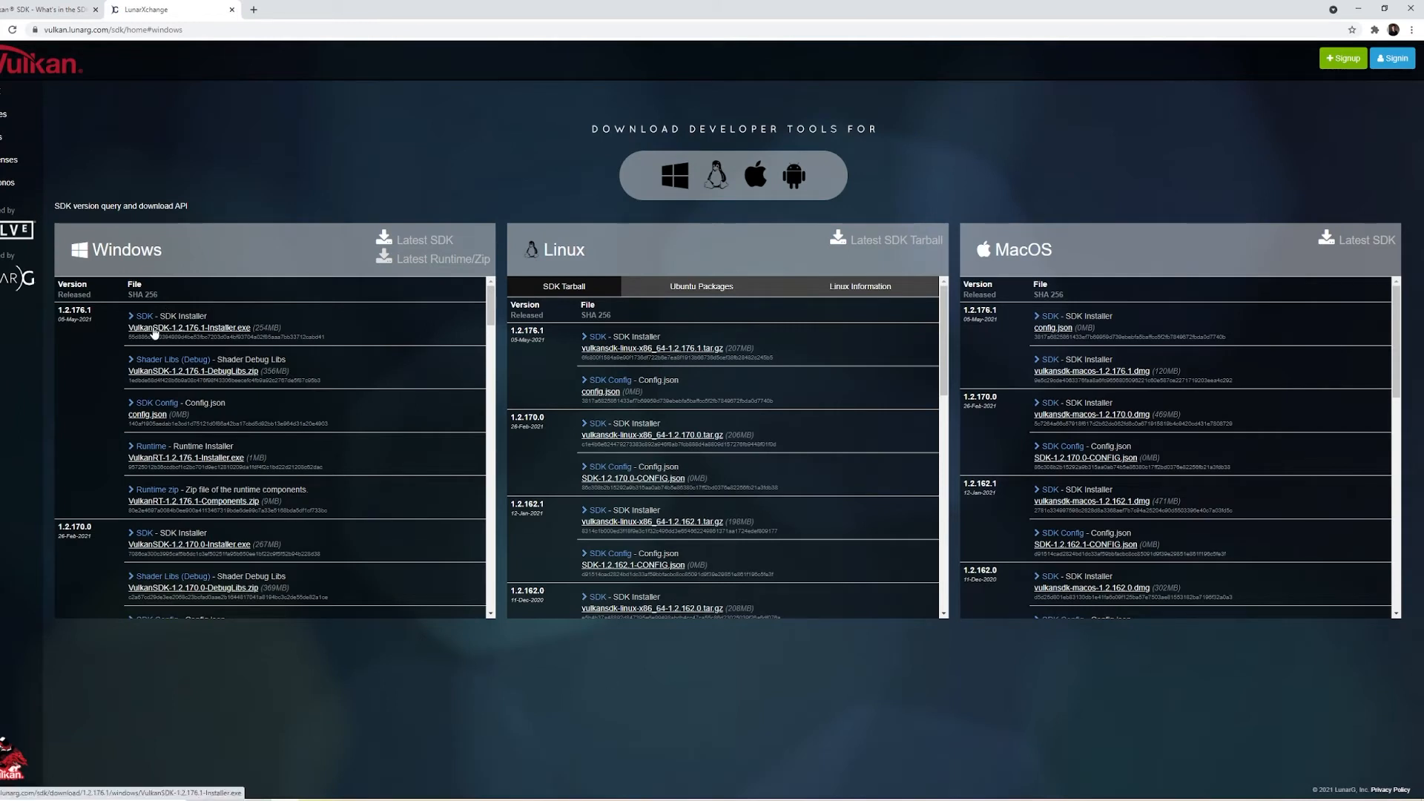
mouse_move(204, 334)
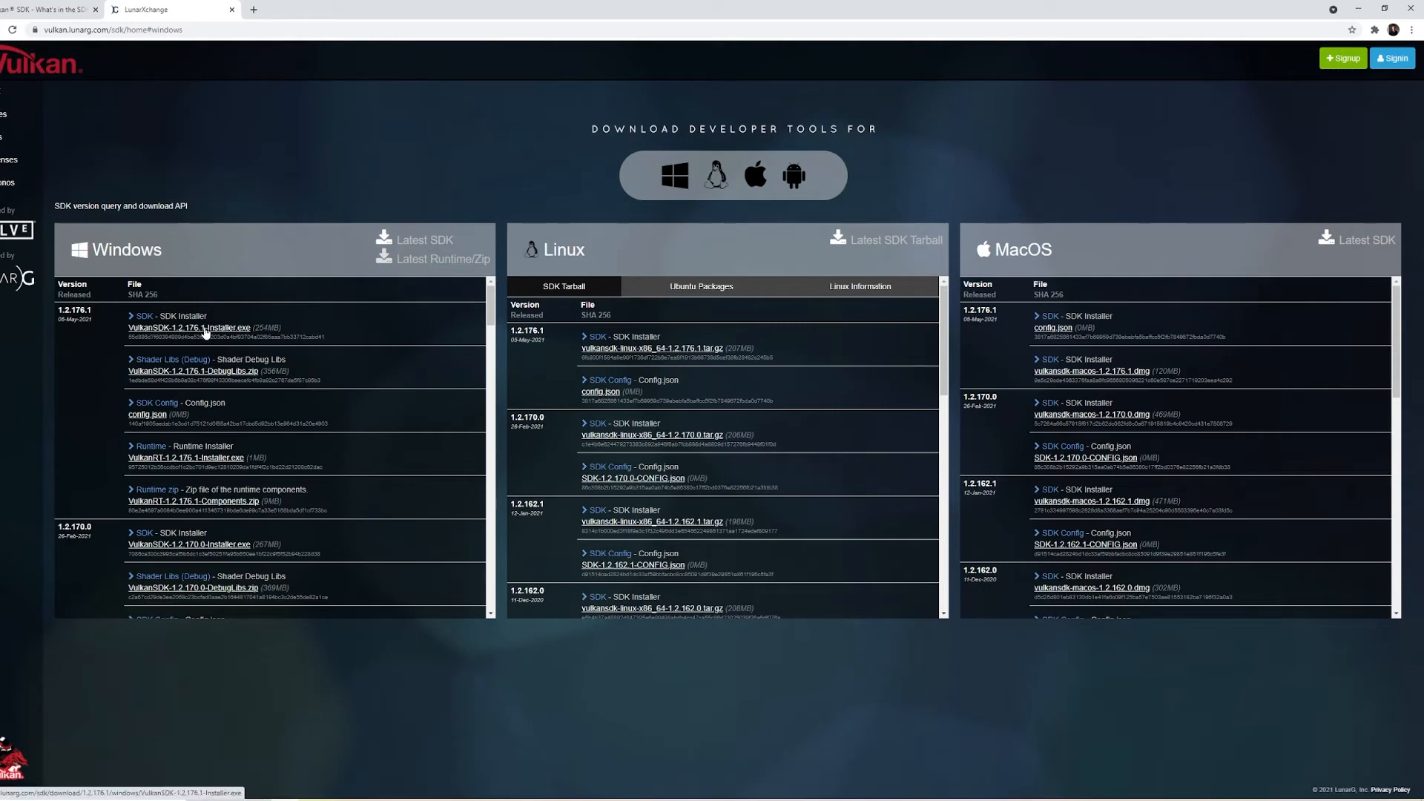
left_click(189, 326)
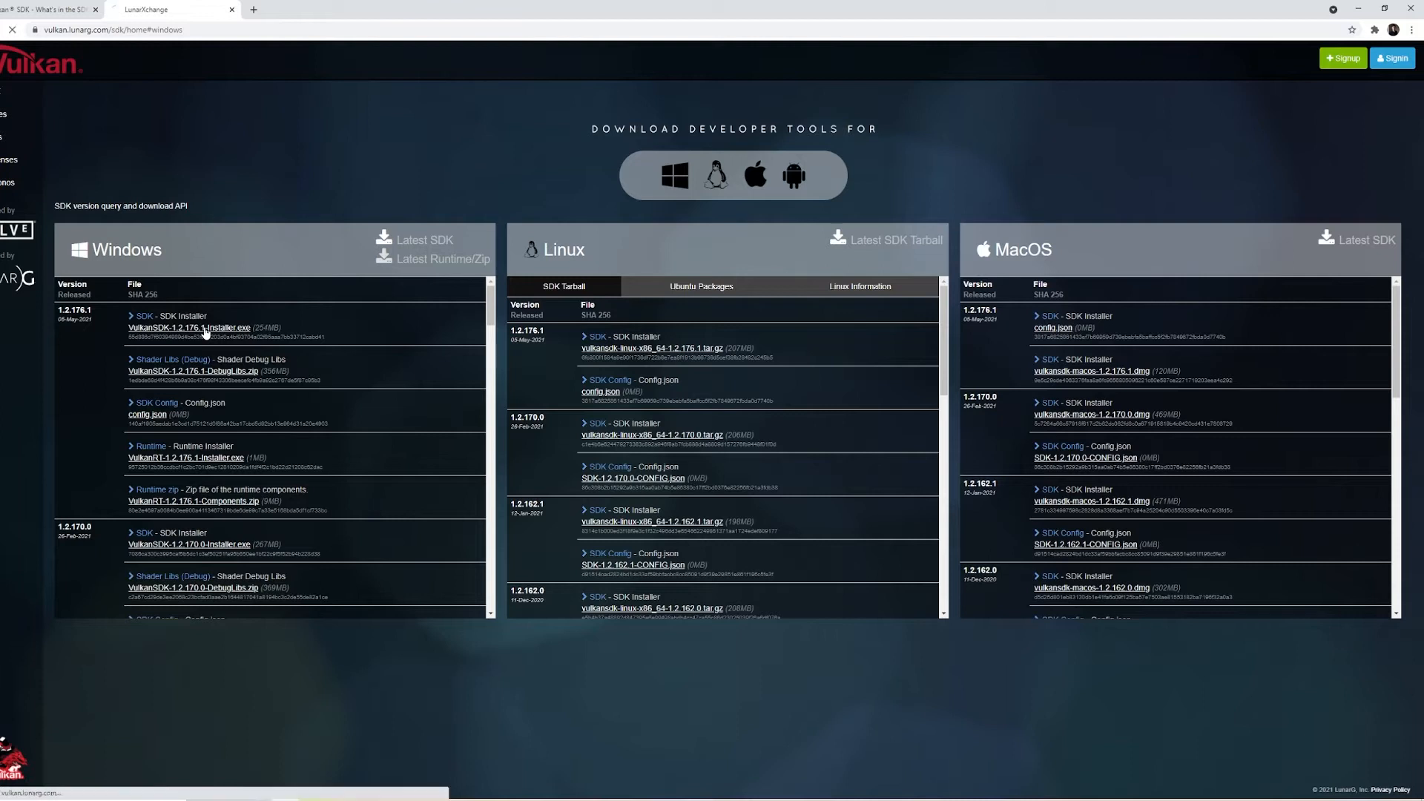
left_click(188, 326)
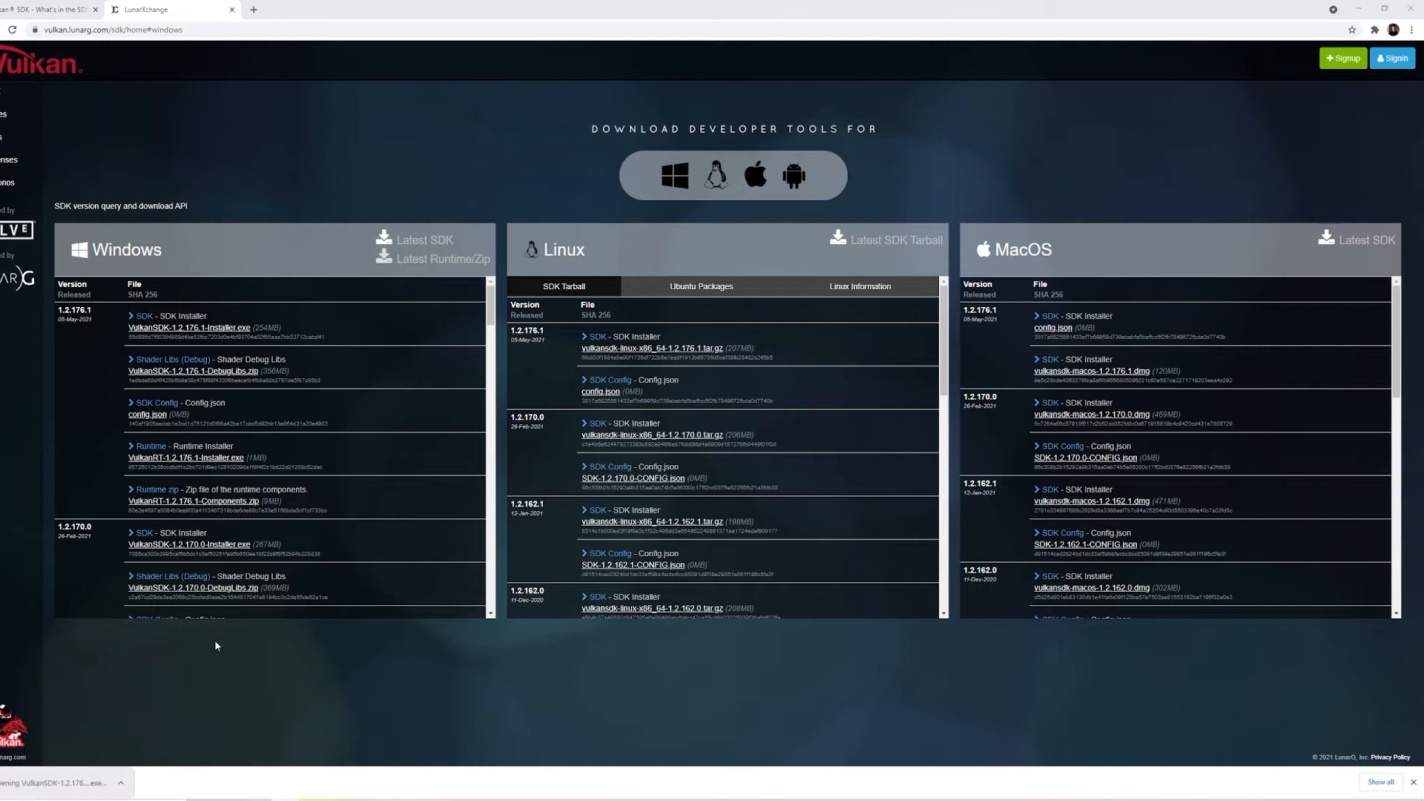
mouse_move(219, 677)
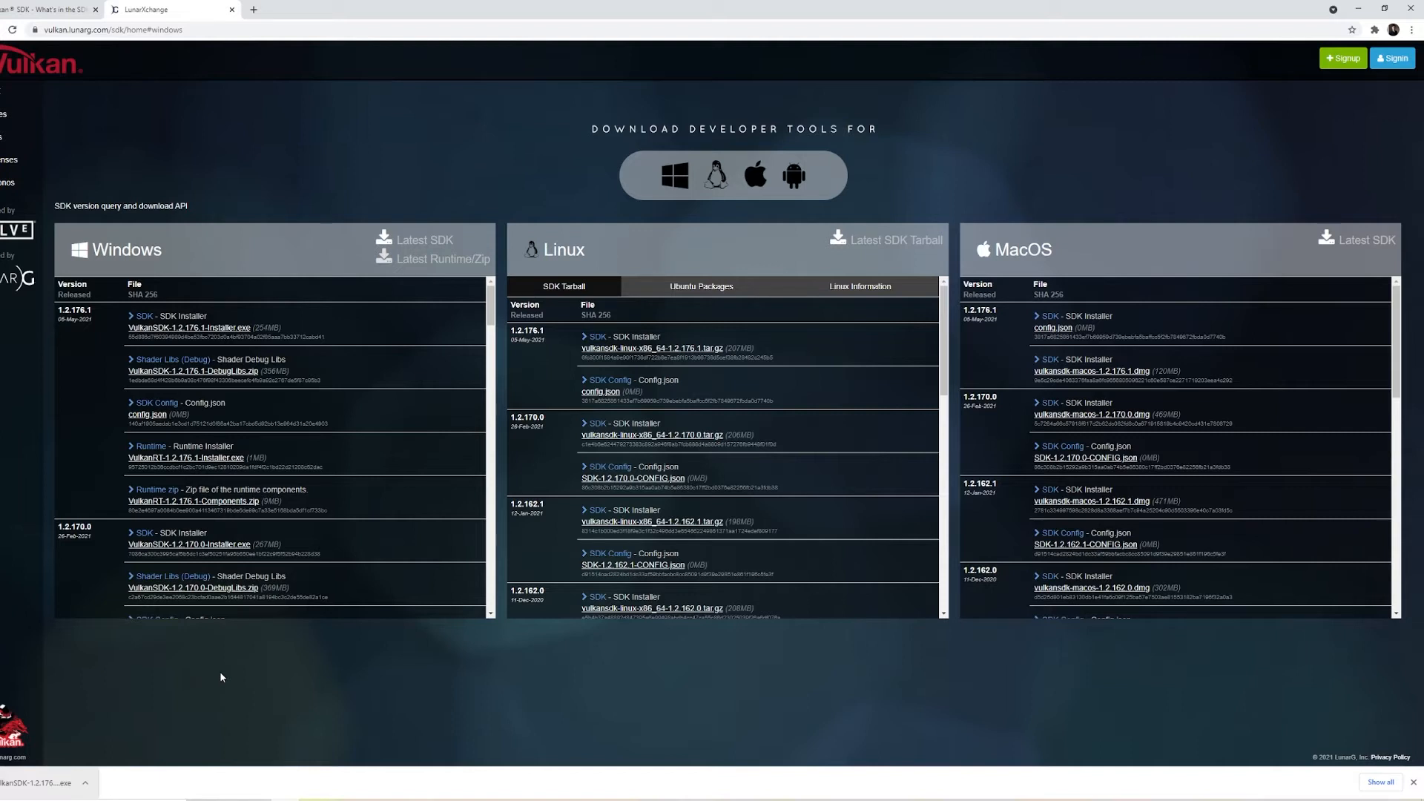
mouse_move(301, 674)
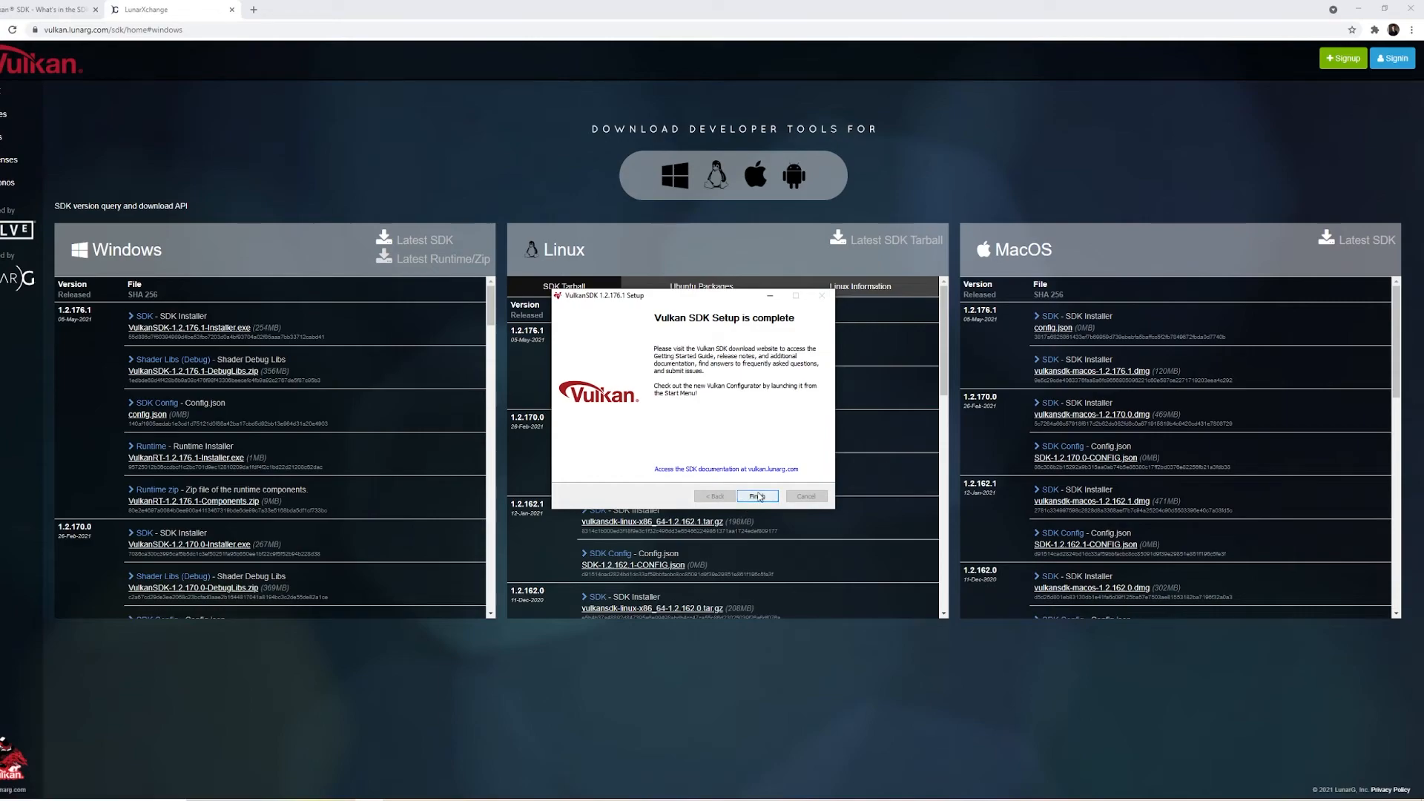
- Finish the Vulkan SDK 1.2.176.1 setup
left_click(757, 496)
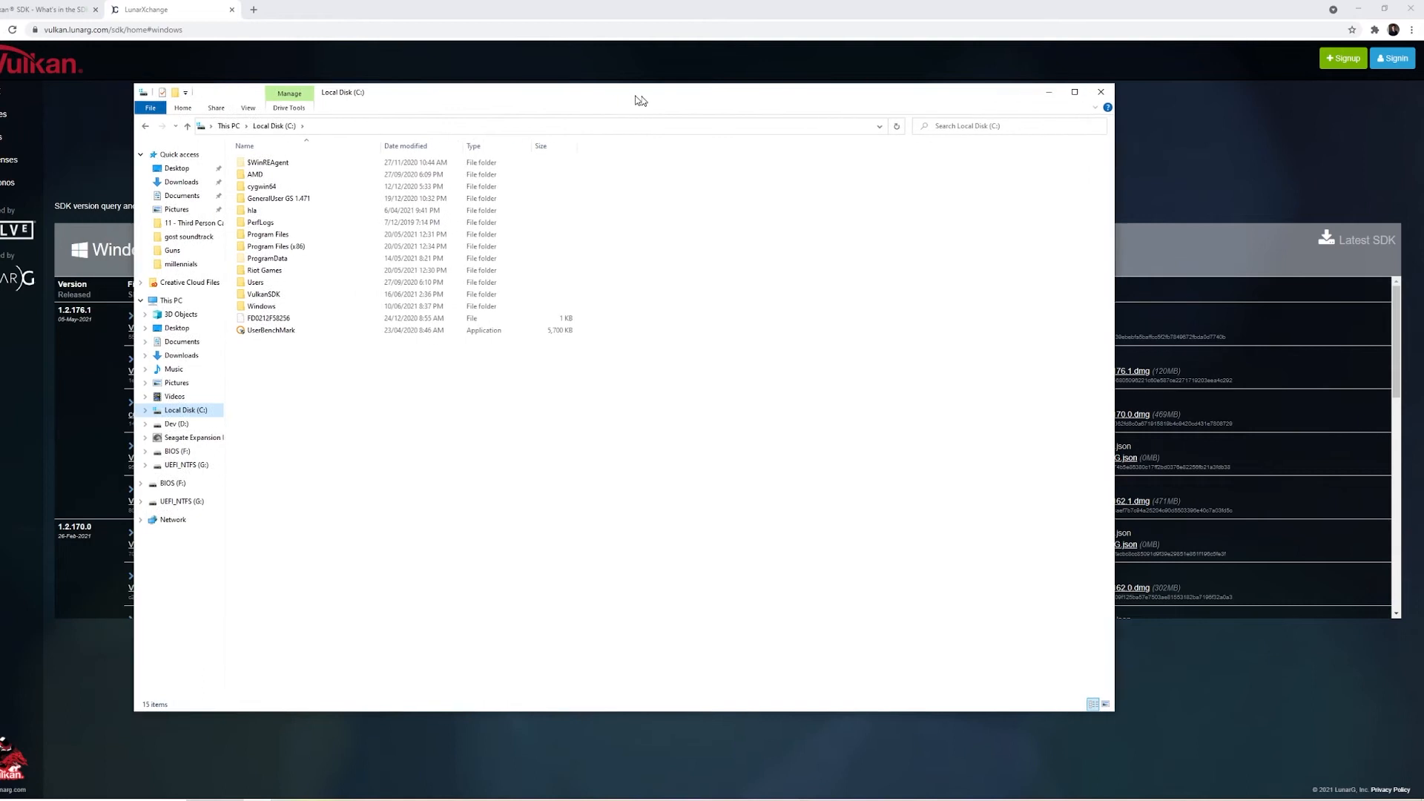
- Browse to C:\VulkanSDK\1.2.176.1\Bin and select vkcube
left_click_drag(637, 92, 642, 95)
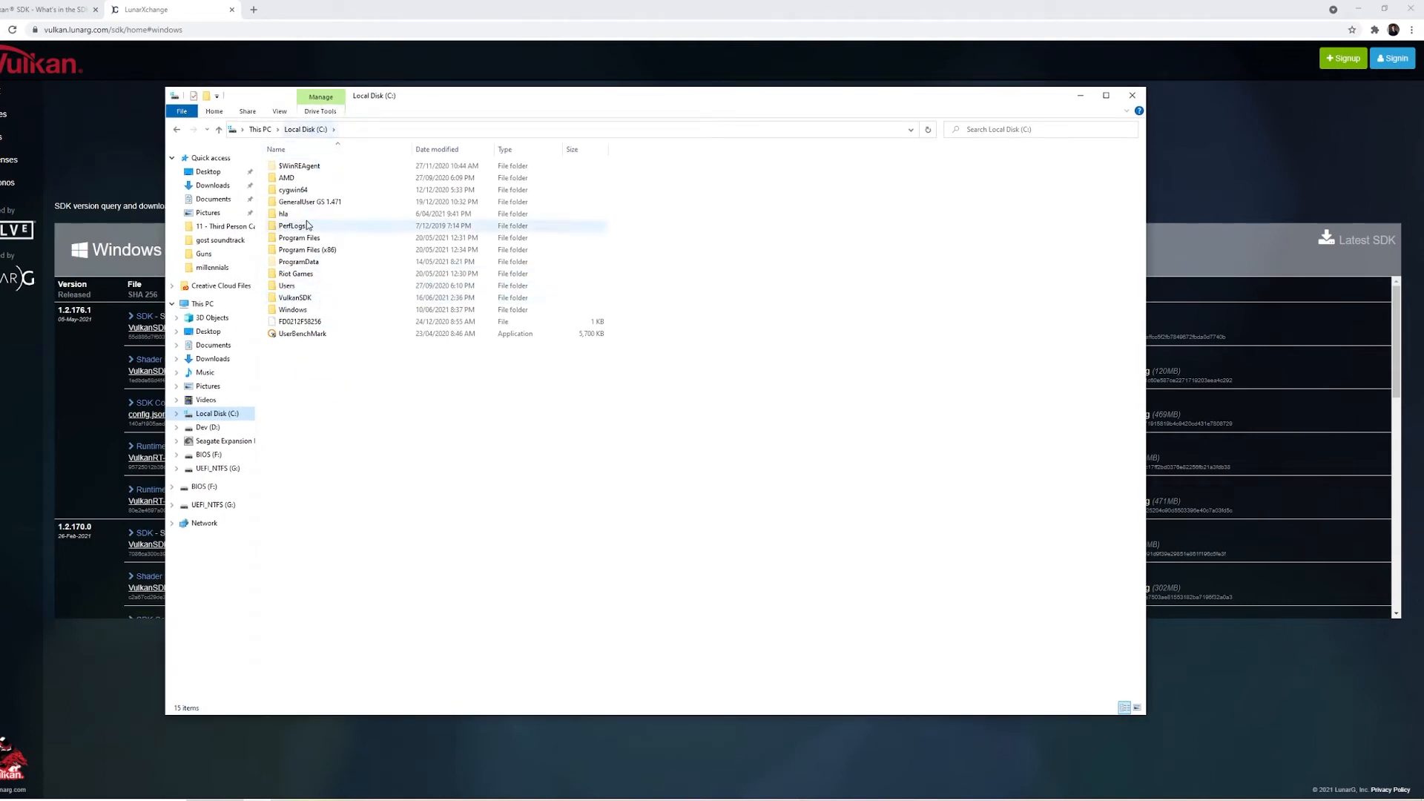
double_click(294, 298)
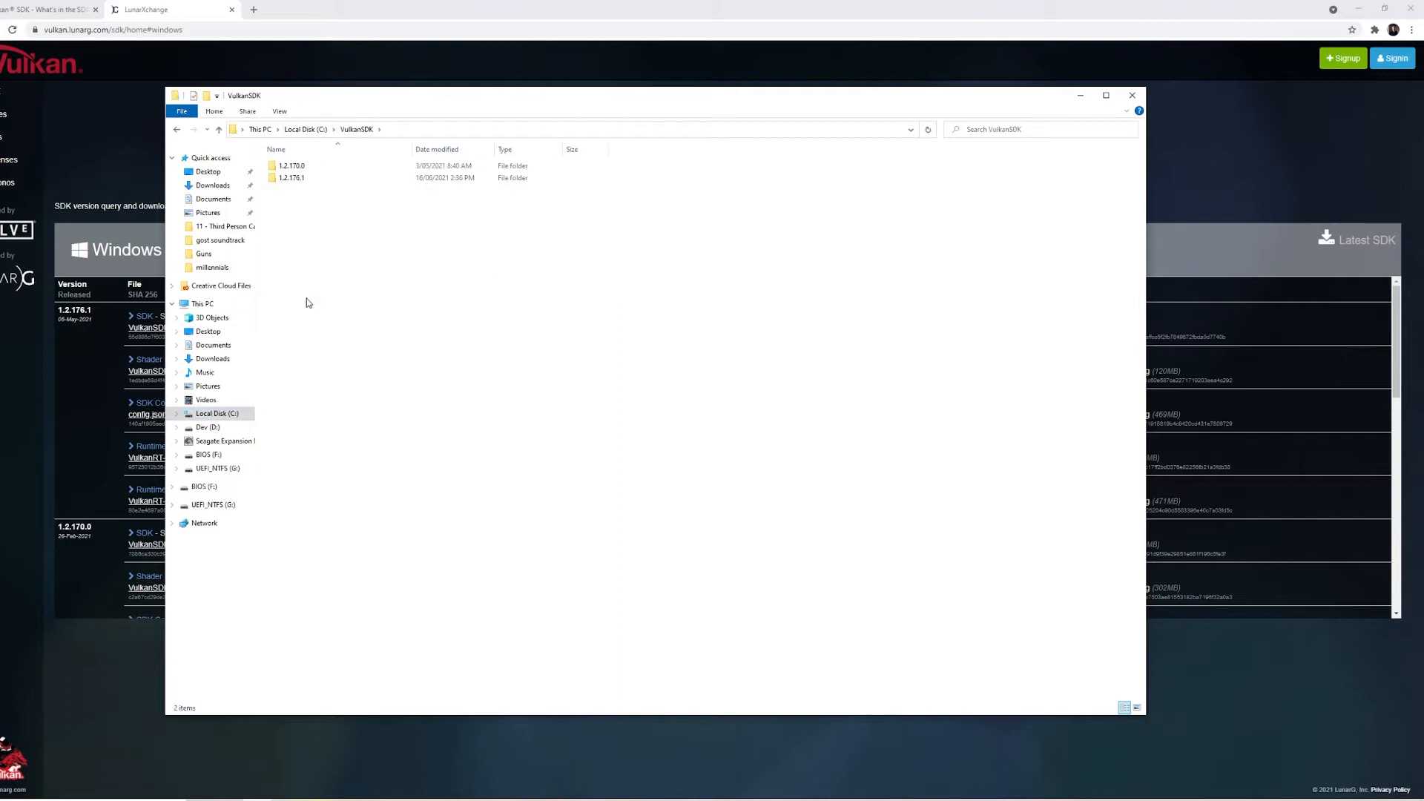
mouse_move(291, 177)
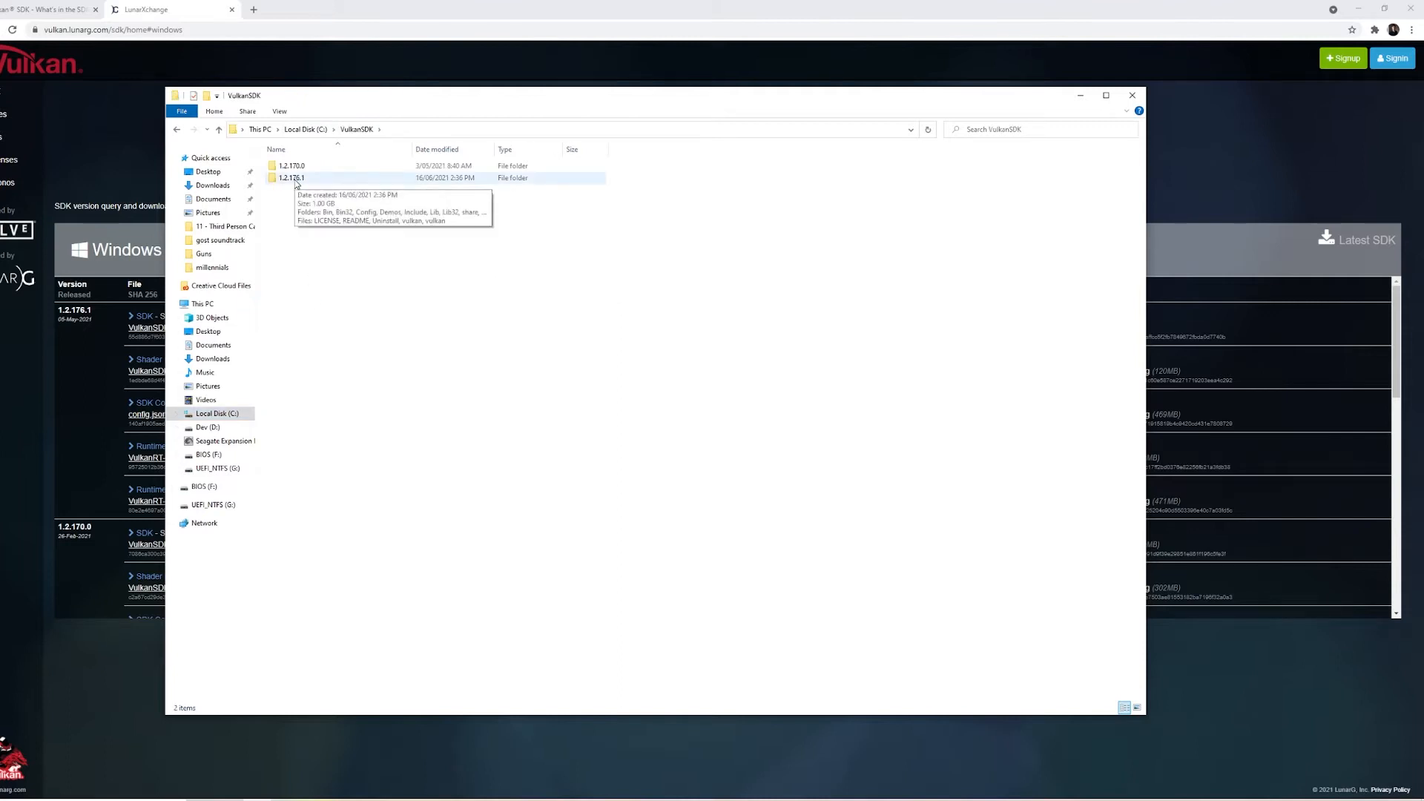
double_click(292, 176)
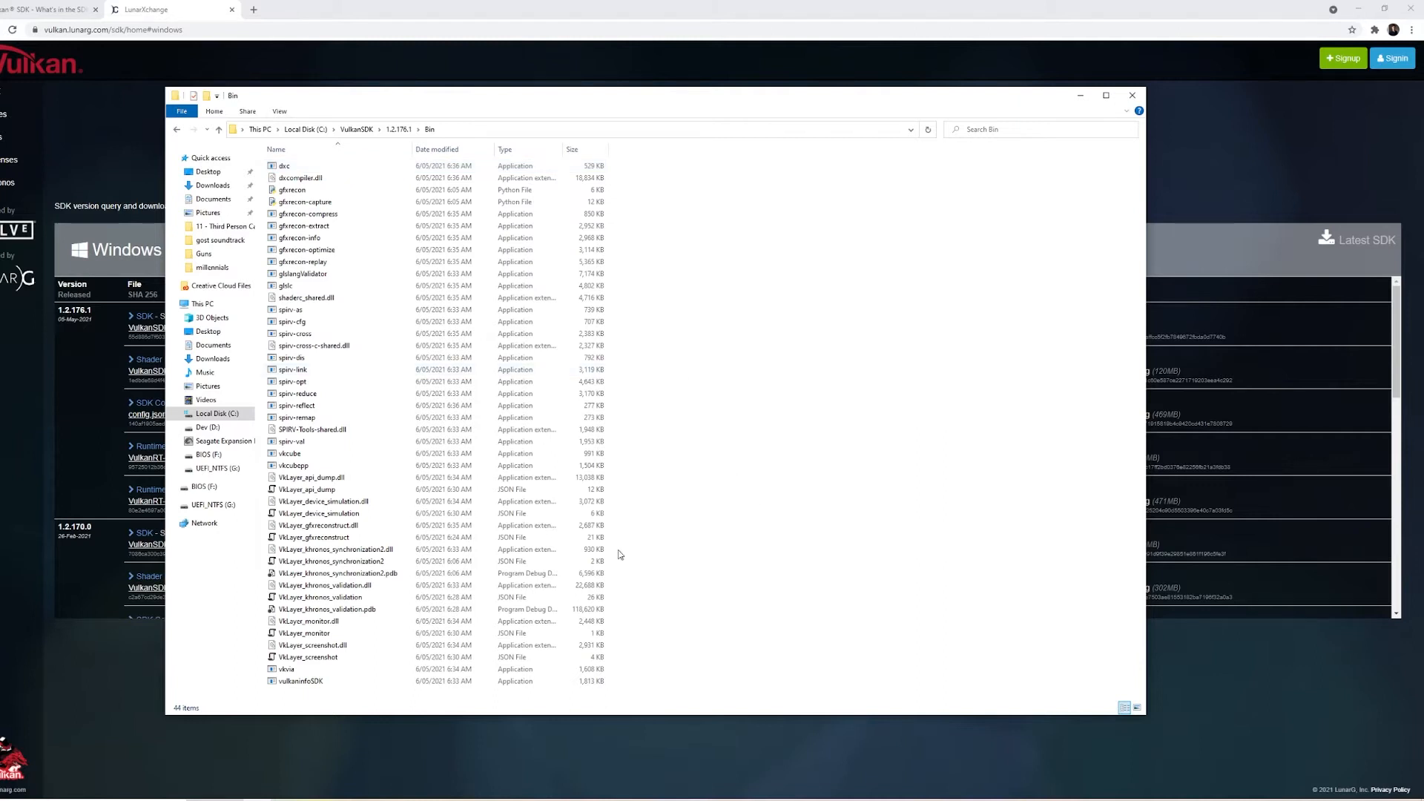
left_click(322, 501)
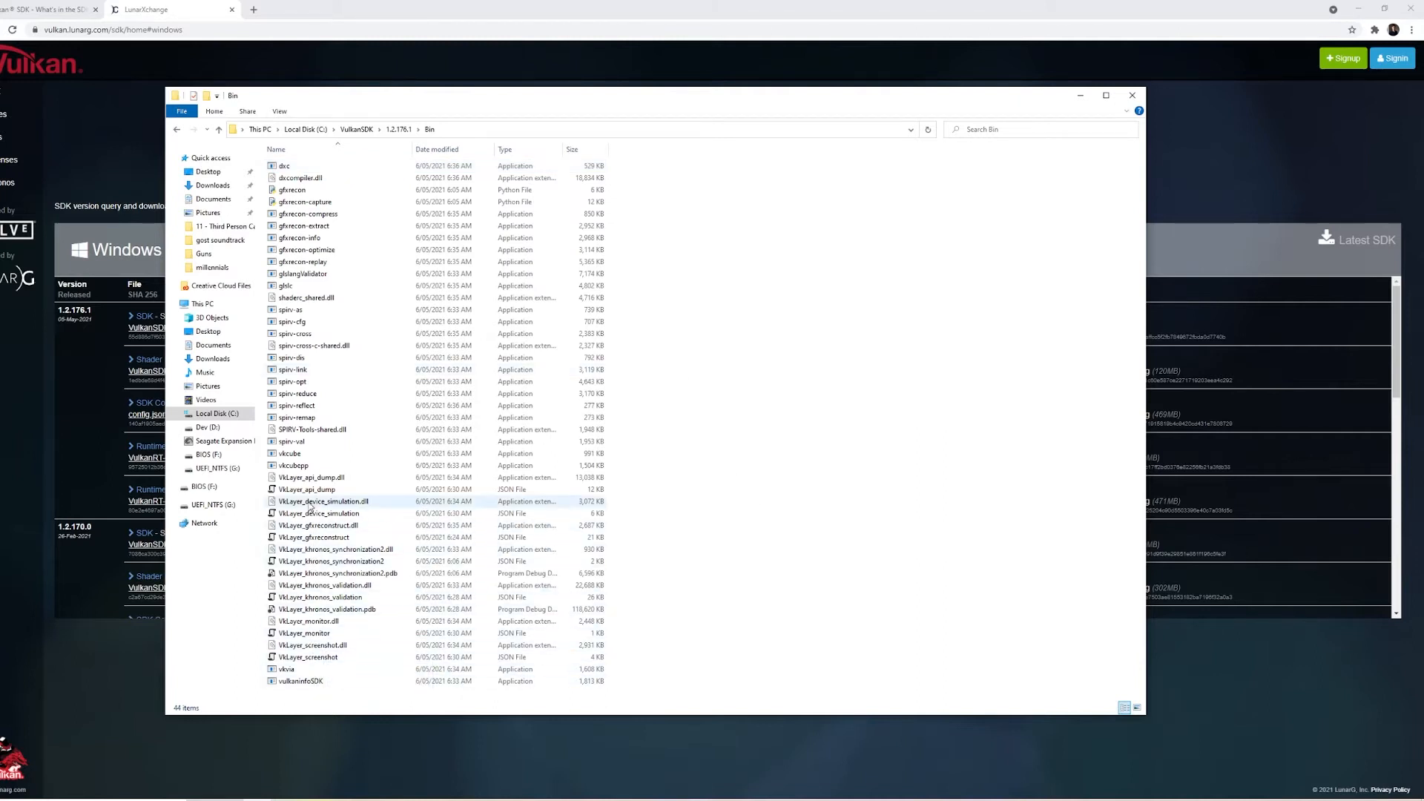
left_click(289, 454)
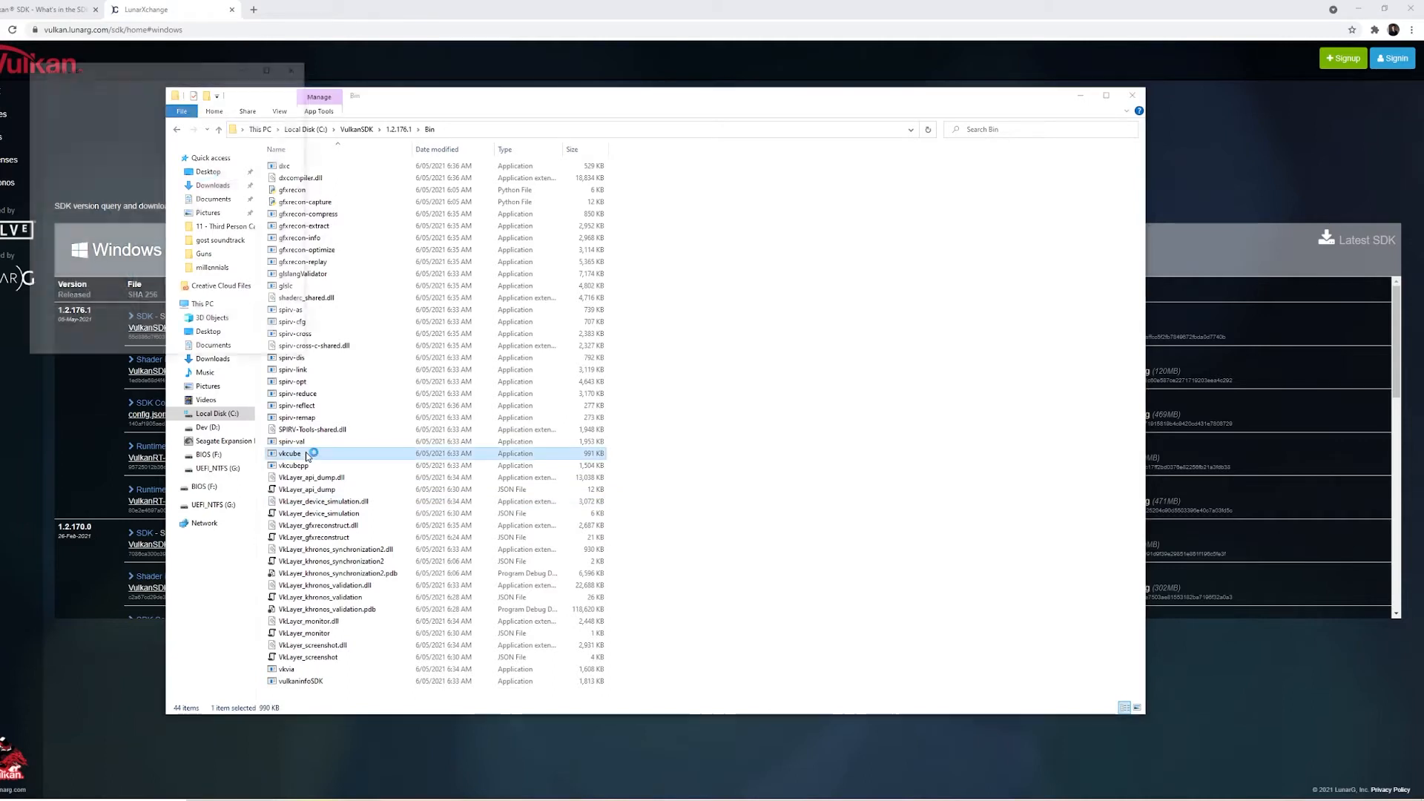
- Run vkcube.exe to verify the SDK renders the textured cube
double_click(289, 454)
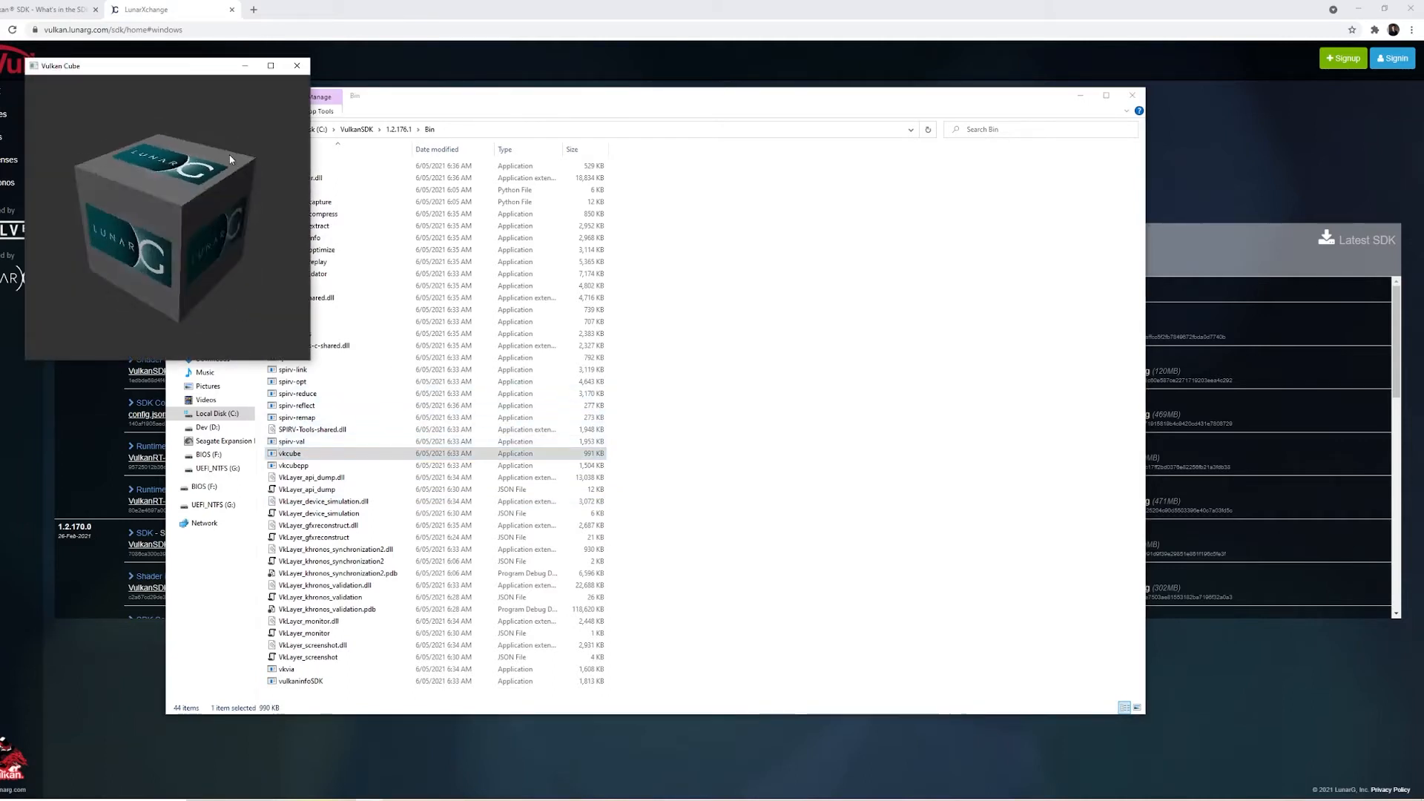
mouse_move(297, 66)
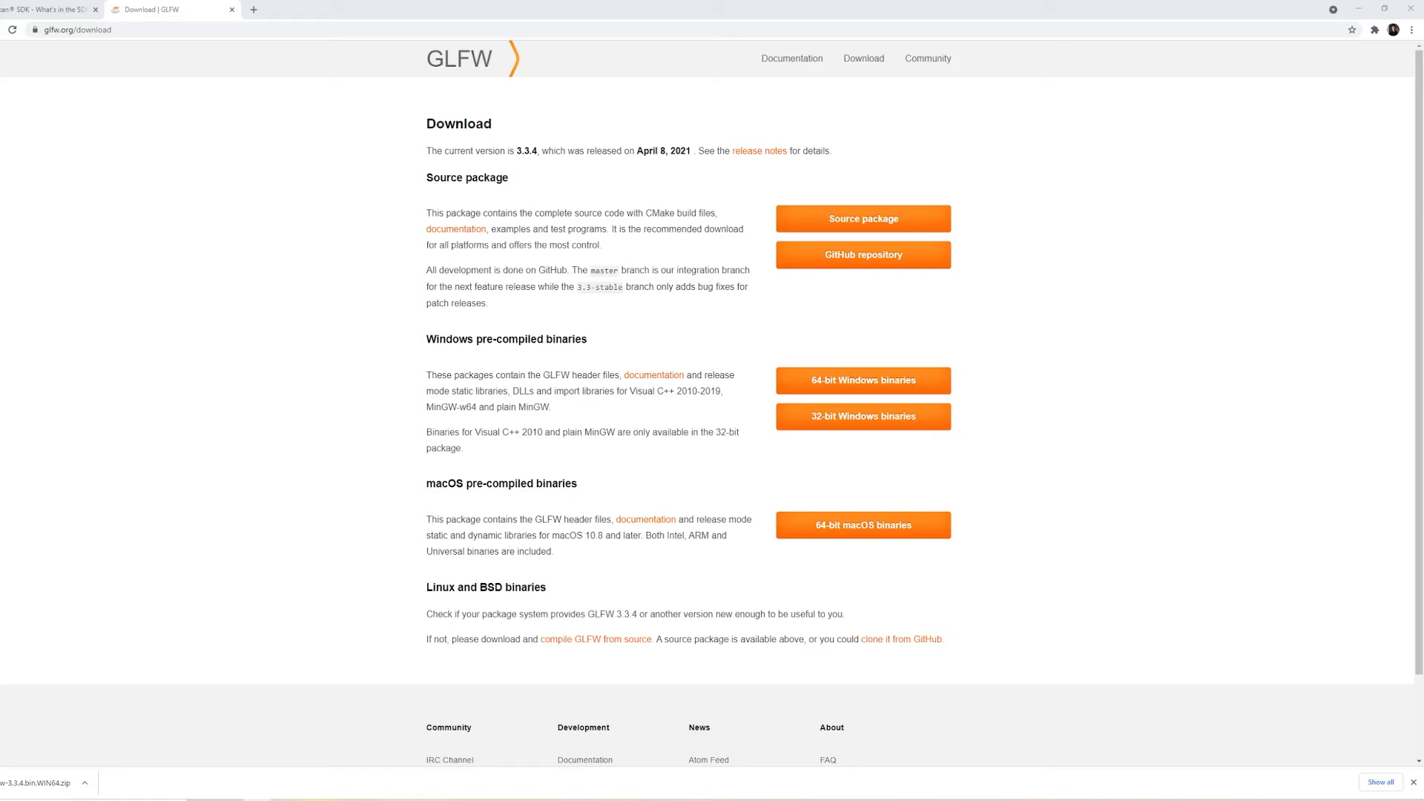
mouse_move(592, 362)
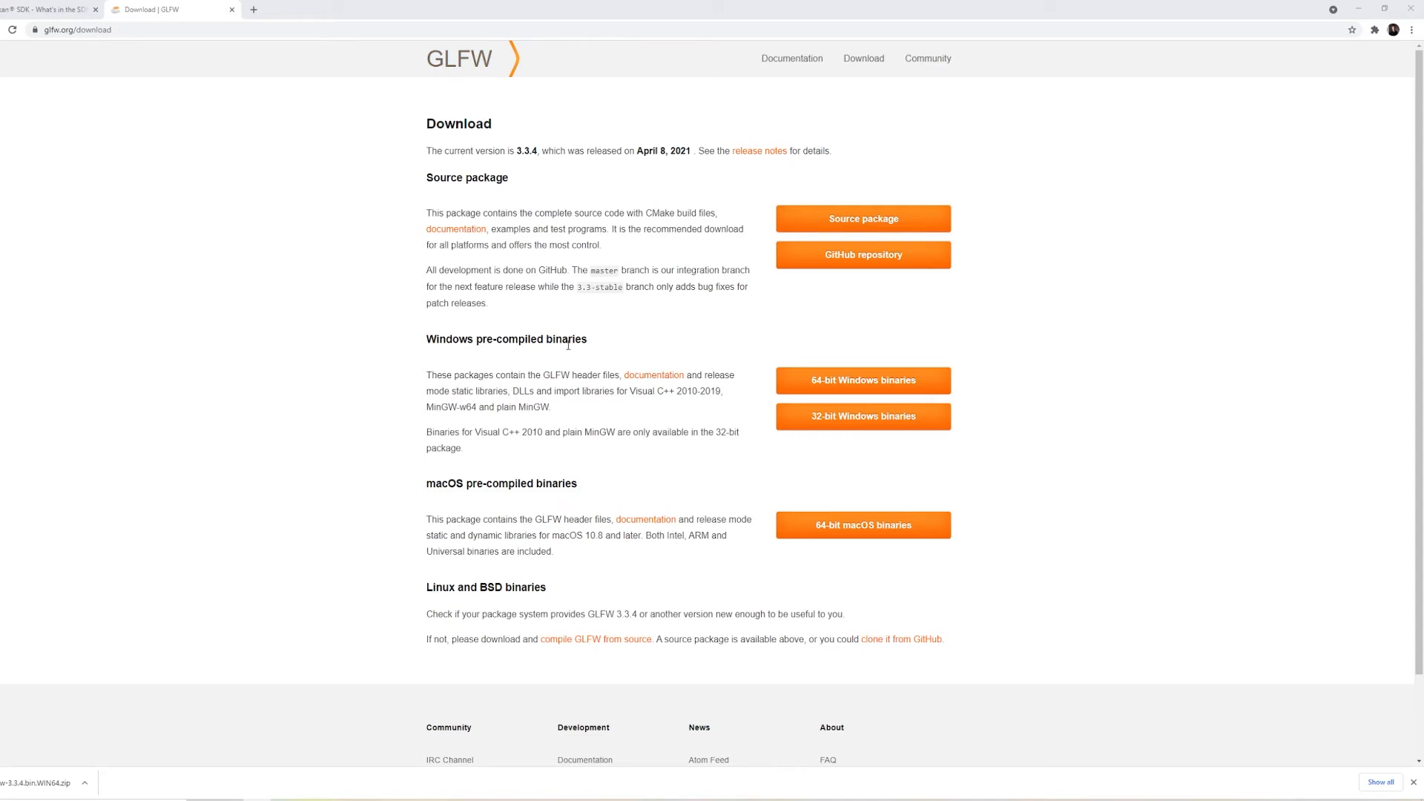
mouse_move(862, 381)
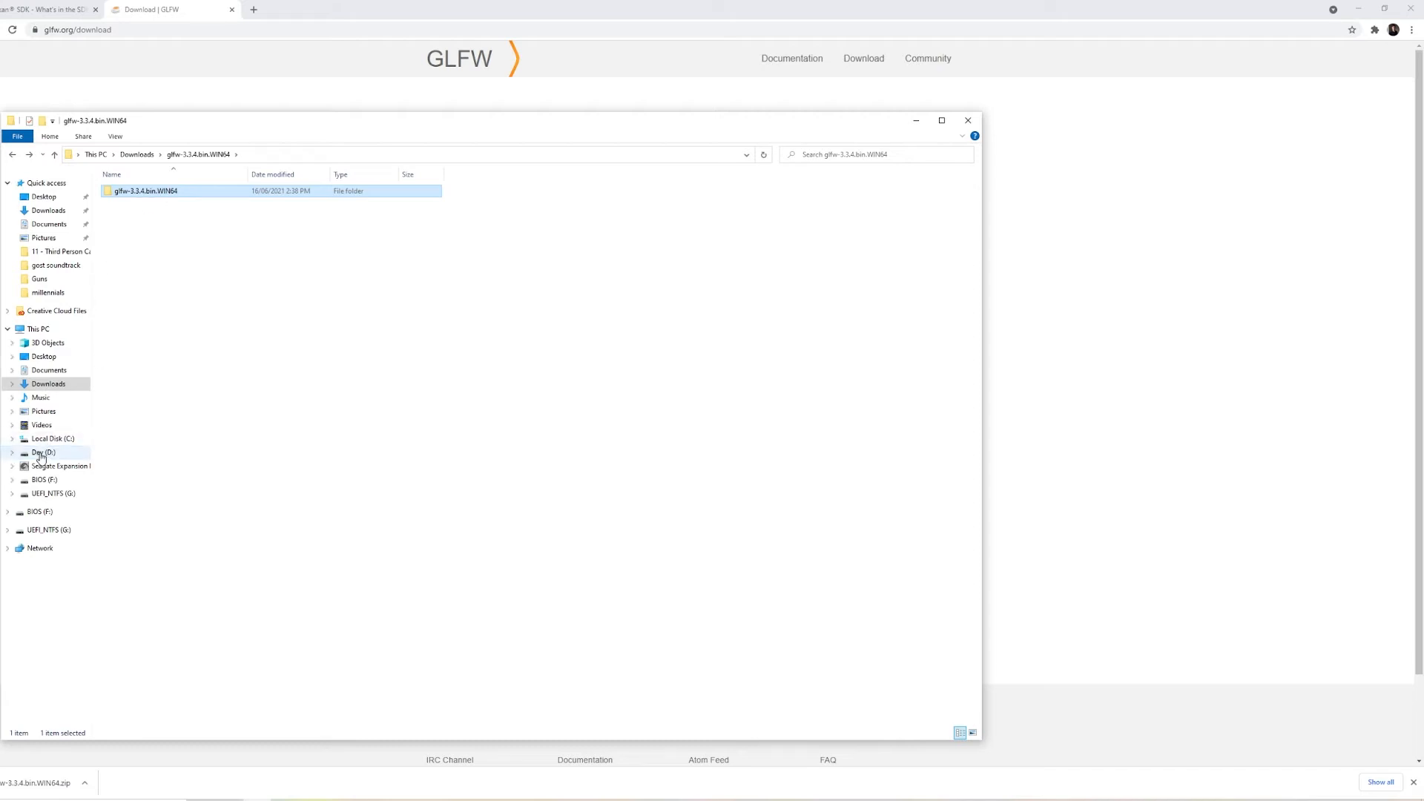
- Check the glfw-3.3.4.bin.WIN64 folder on the Dev (D:) drive
left_click(43, 453)
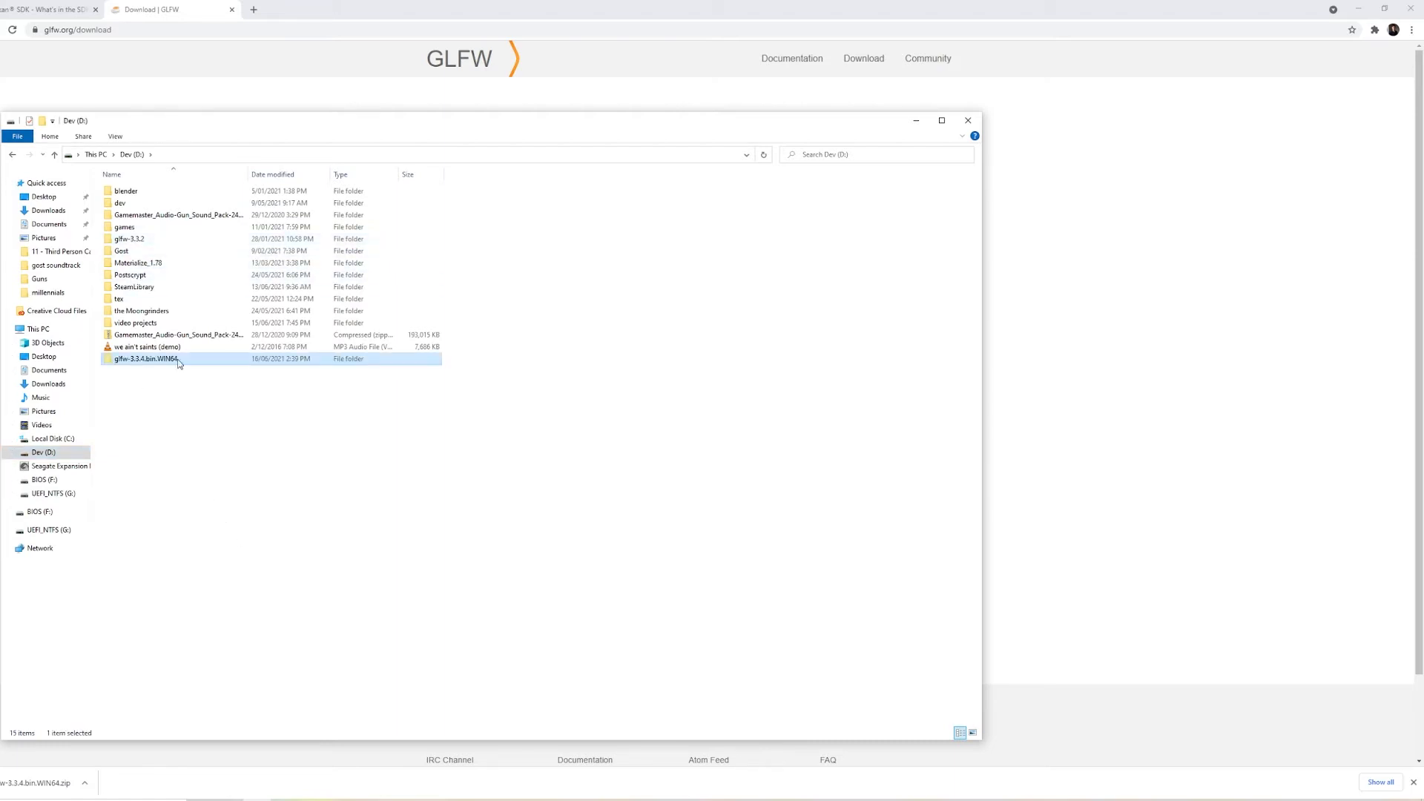
double_click(143, 357)
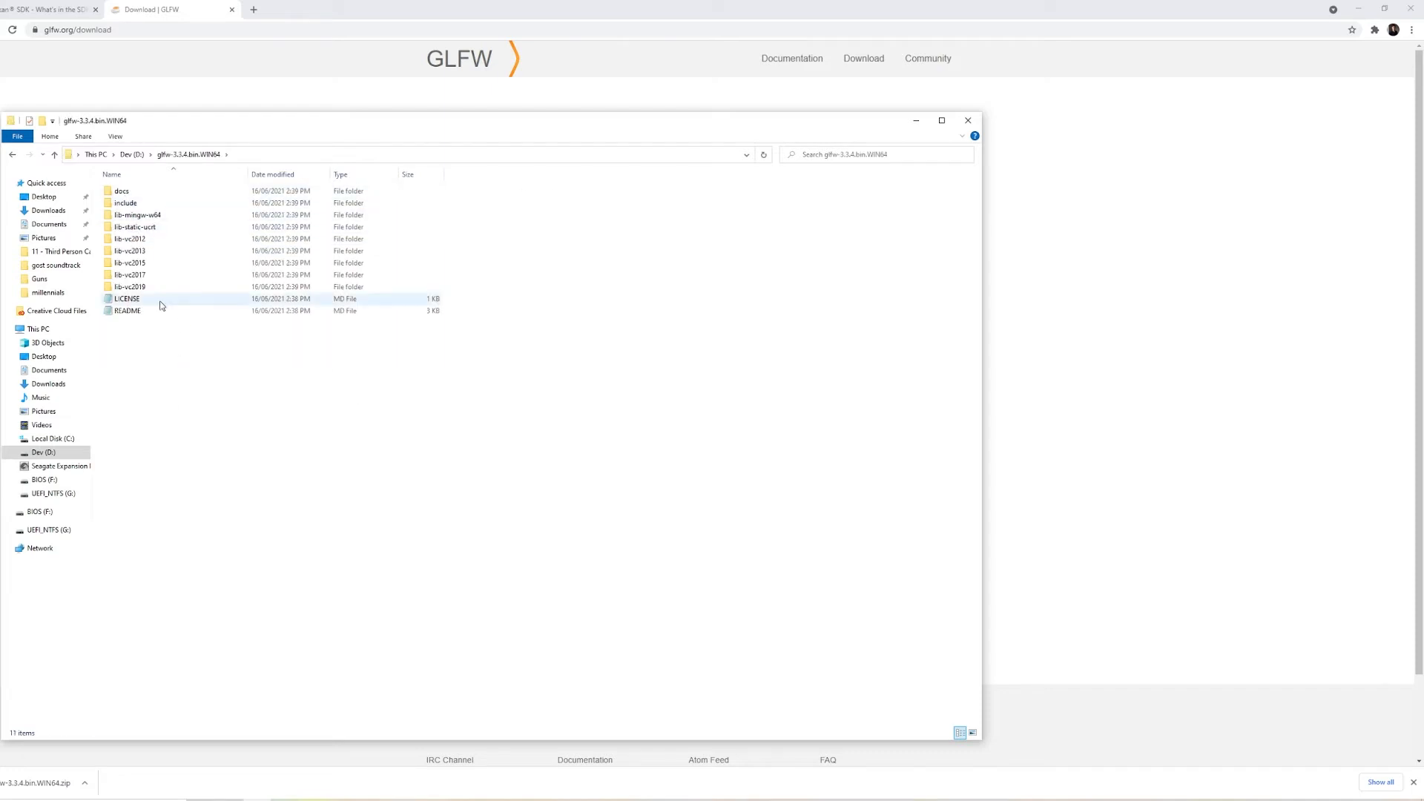
left_click(11, 154)
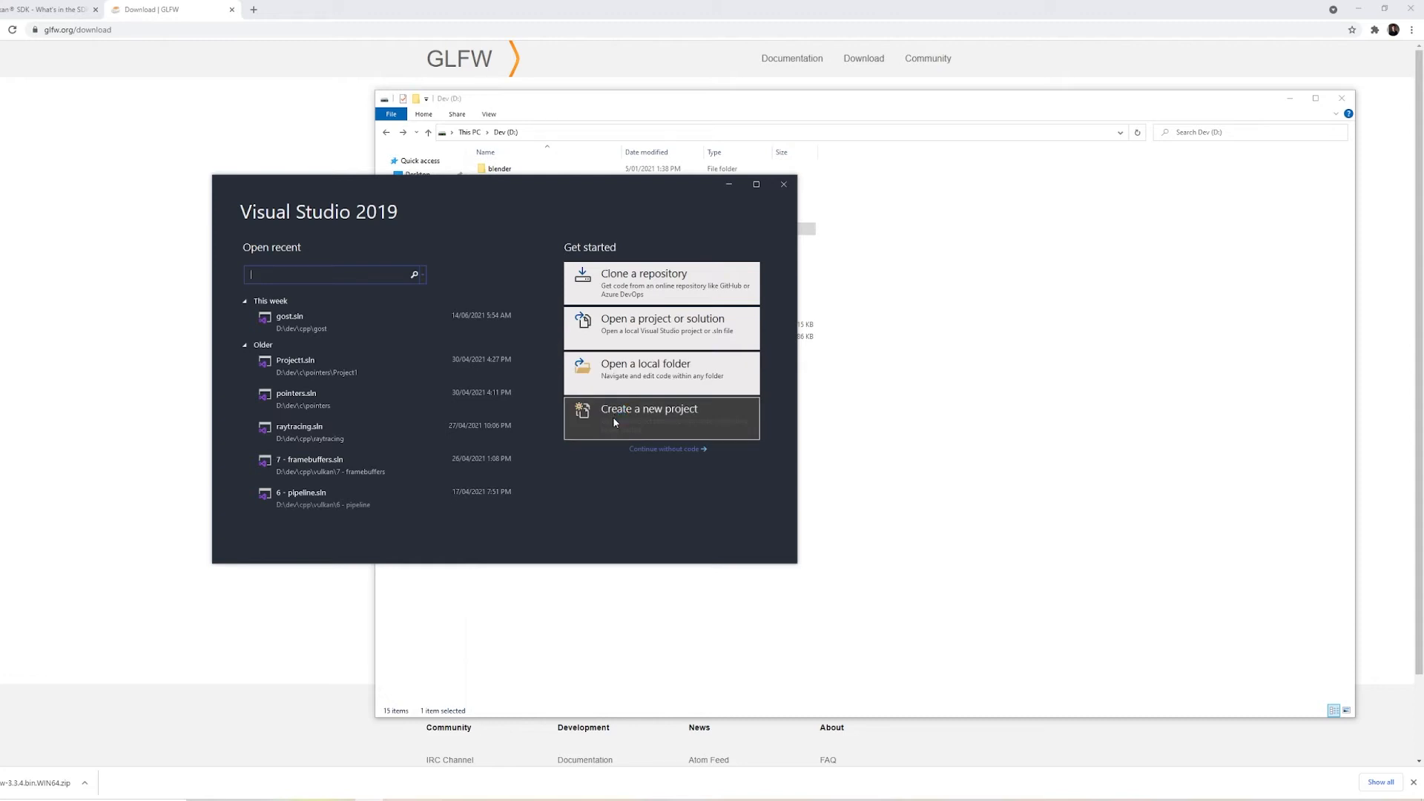
mouse_move(596, 520)
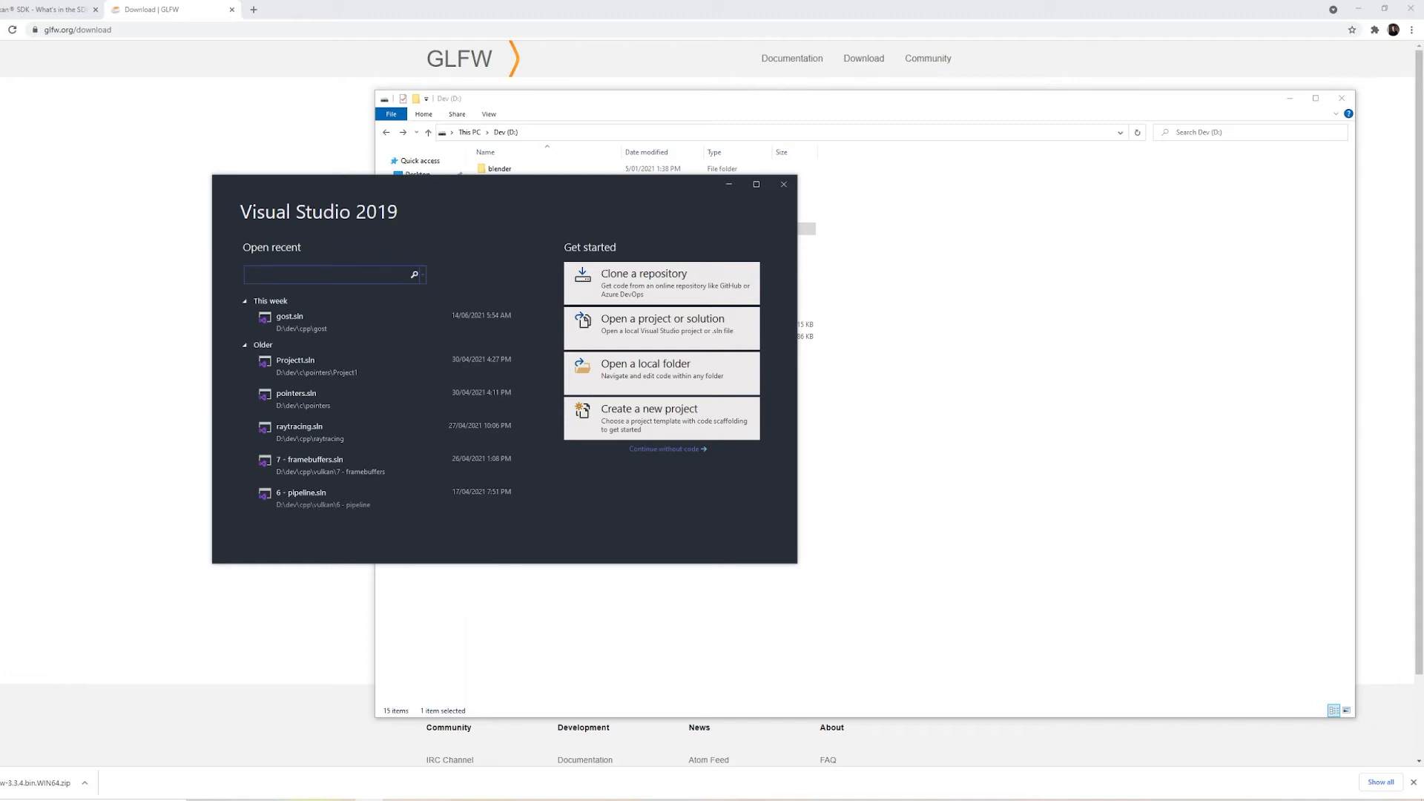
- Start a new Visual Studio project with the Empty Project C++ template
left_click(327, 274)
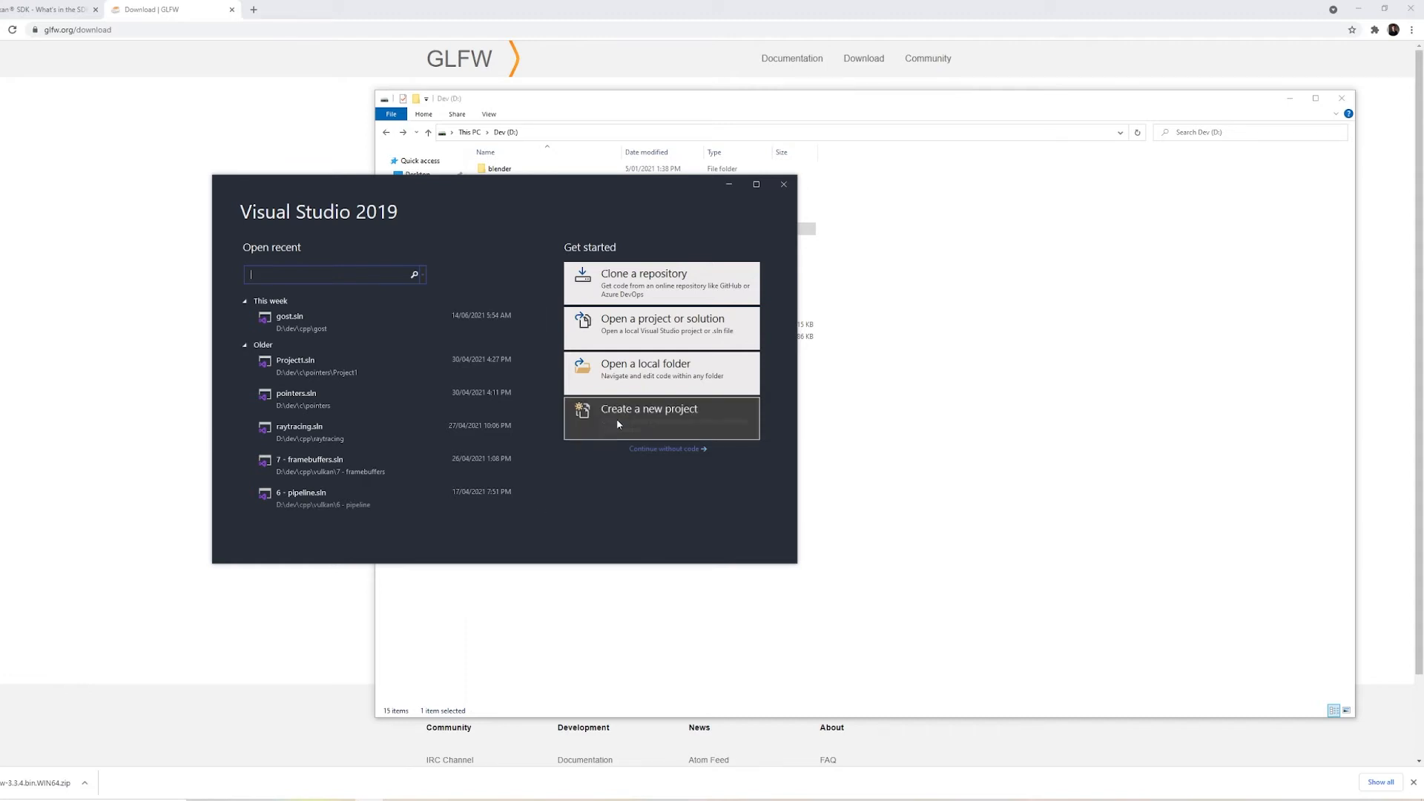
left_click(648, 414)
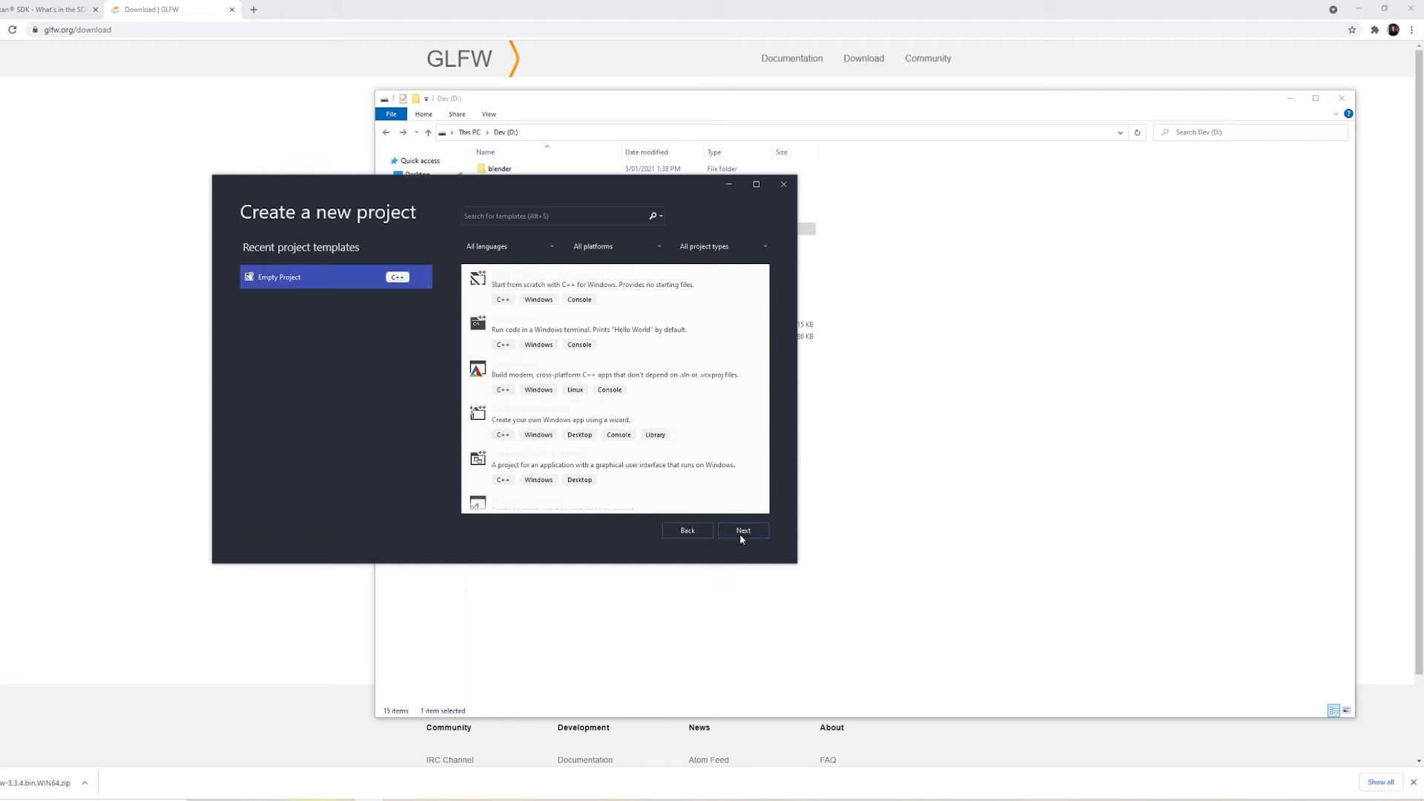
- Name the project base_code and place it in D:\dev\cpp\vulkan2
left_click(742, 531)
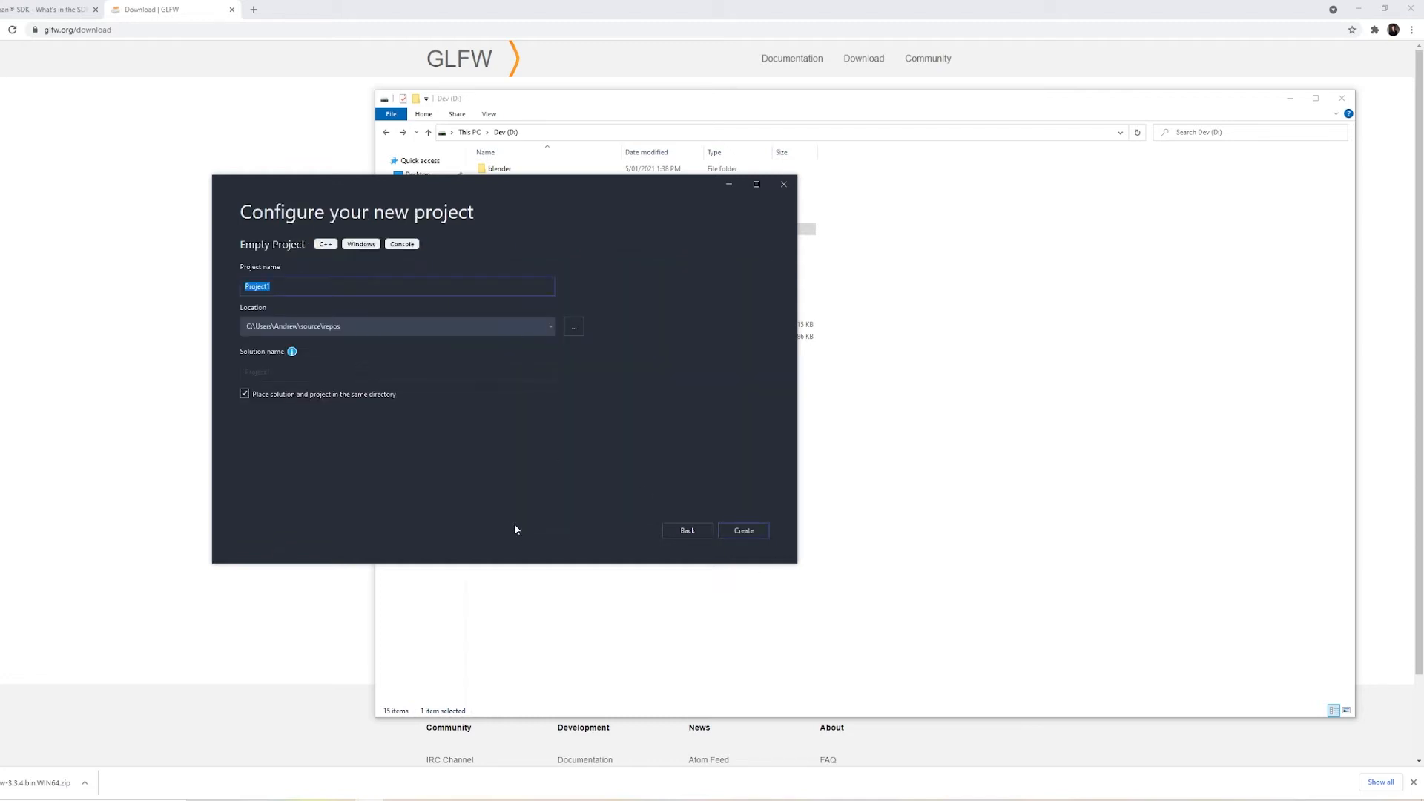
type("base_code")
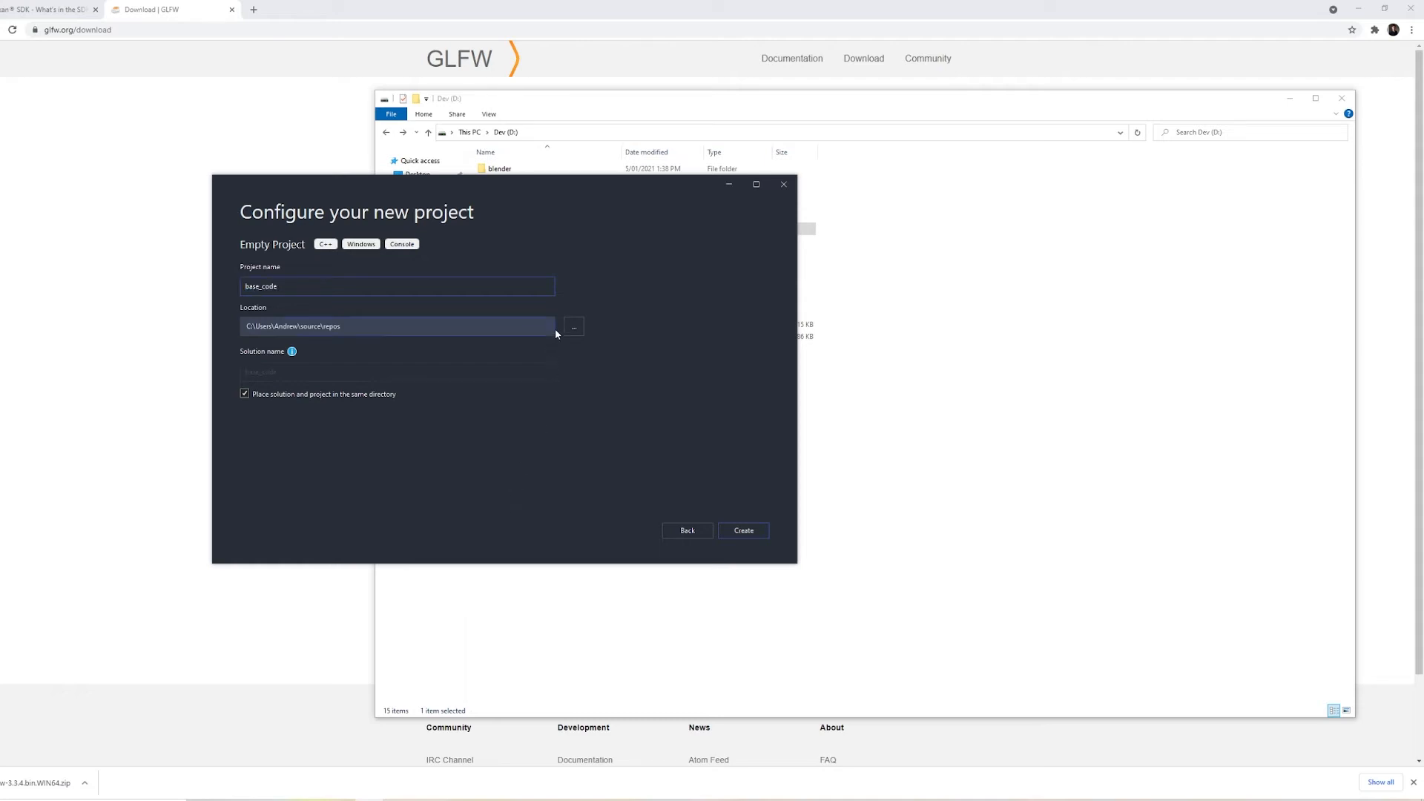
left_click(549, 326)
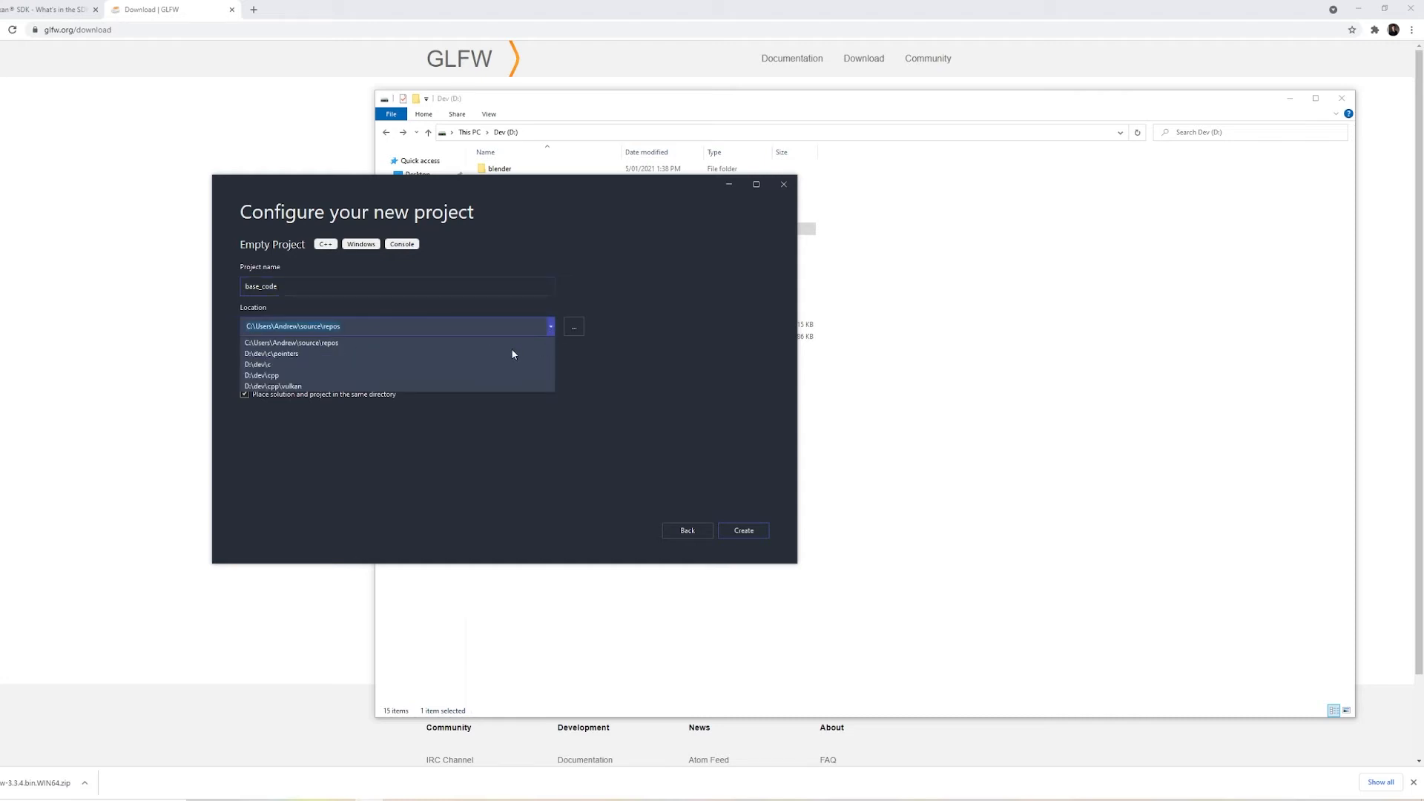
mouse_move(286, 380)
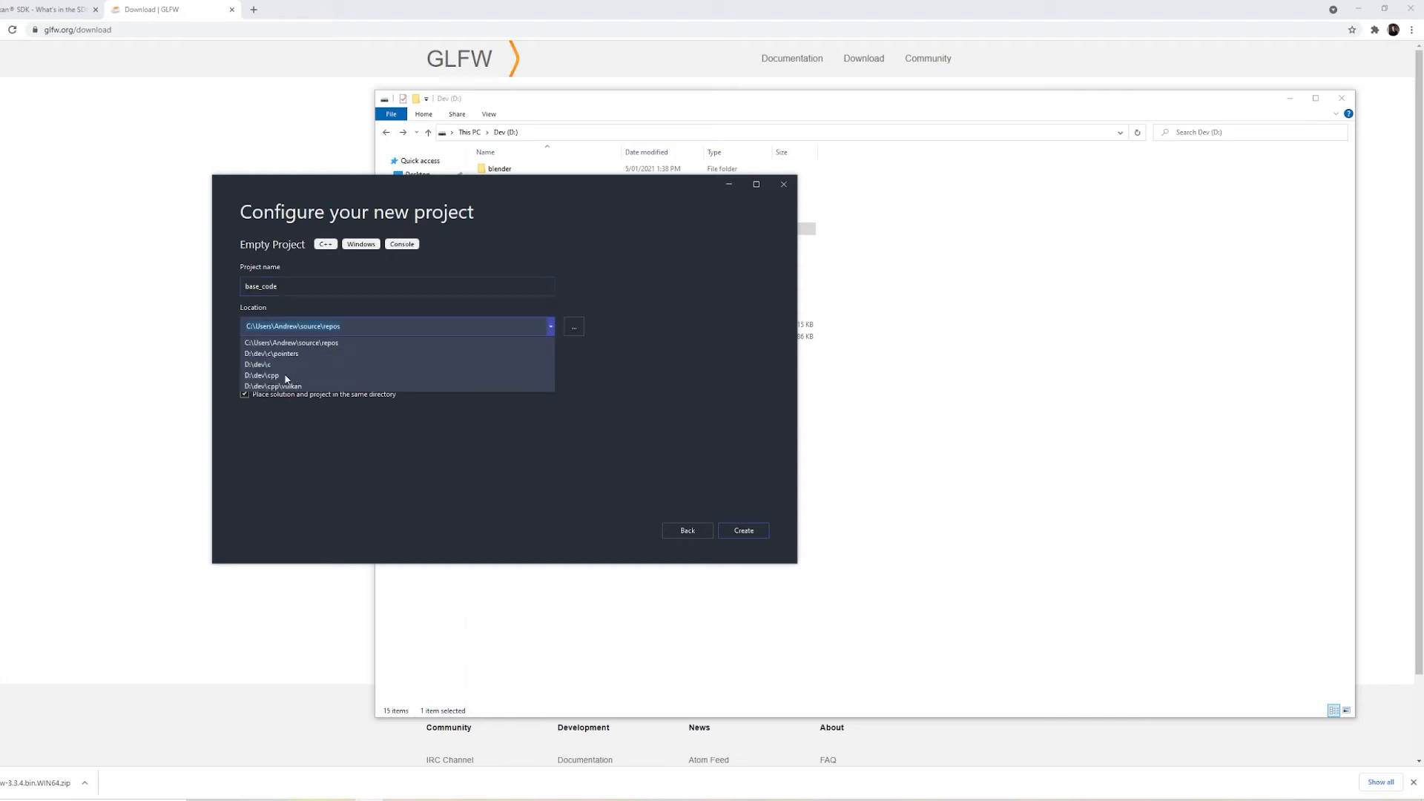
left_click(573, 327)
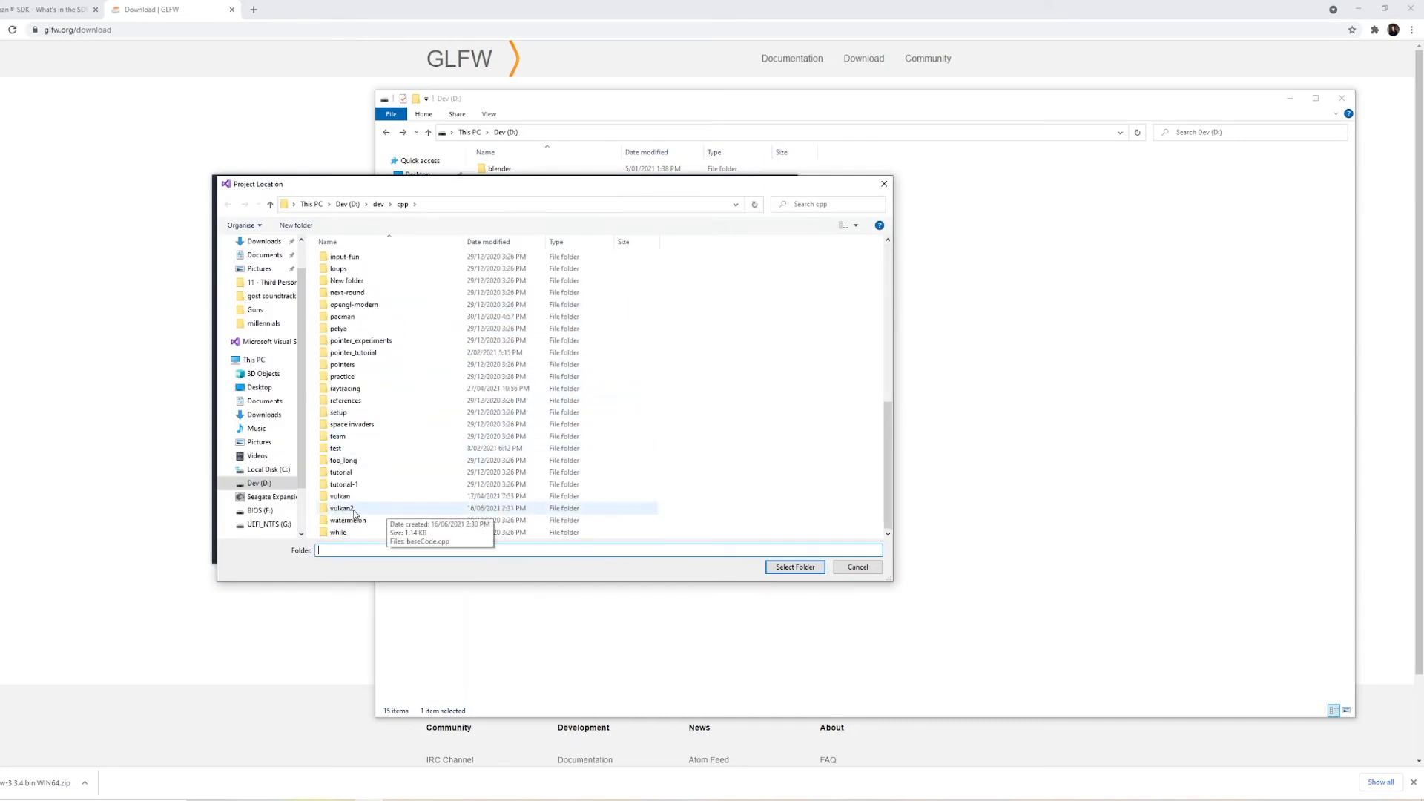
left_click(795, 567)
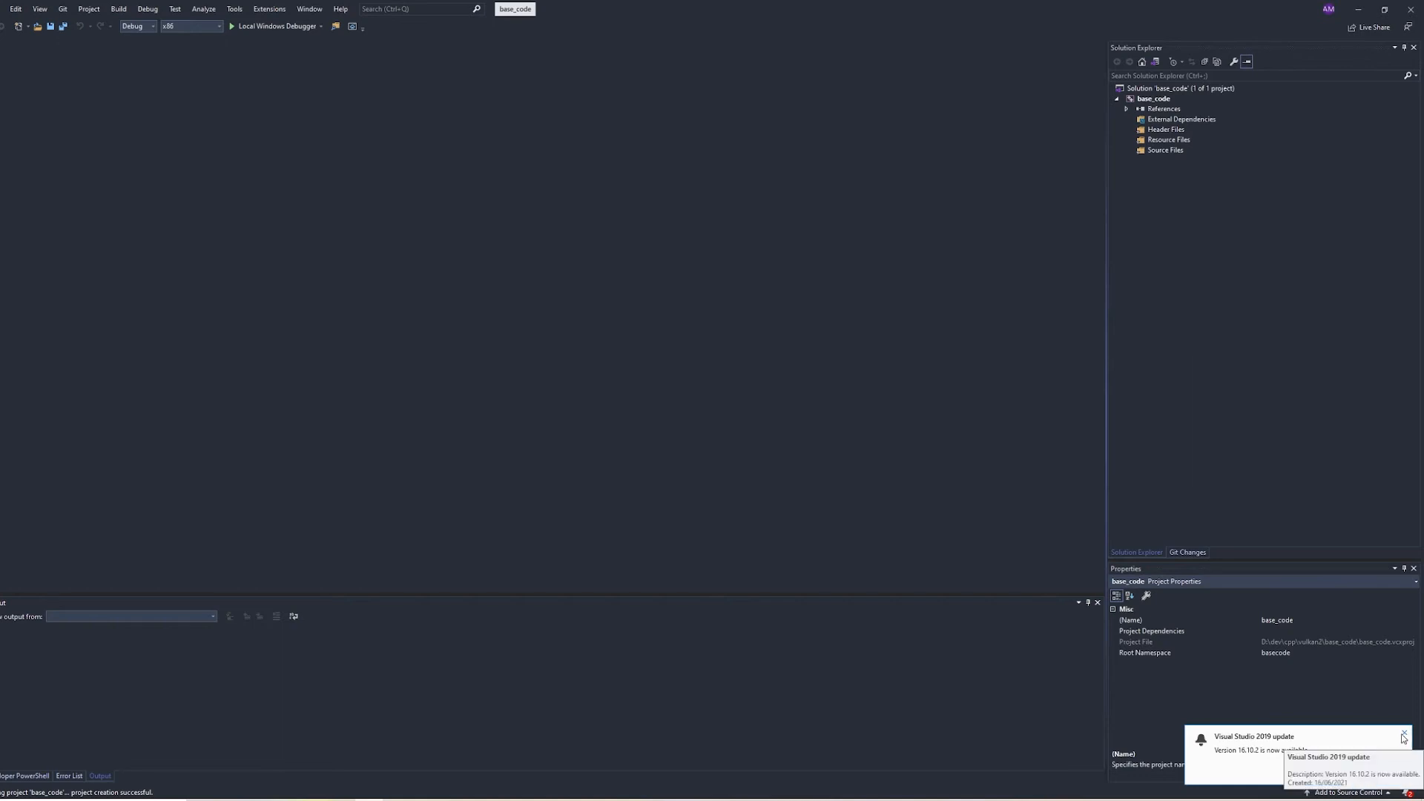
- Move baseCode.cpp from D:\dev\cpp\vulkan2 into the base_code project folder
left_click(1404, 737)
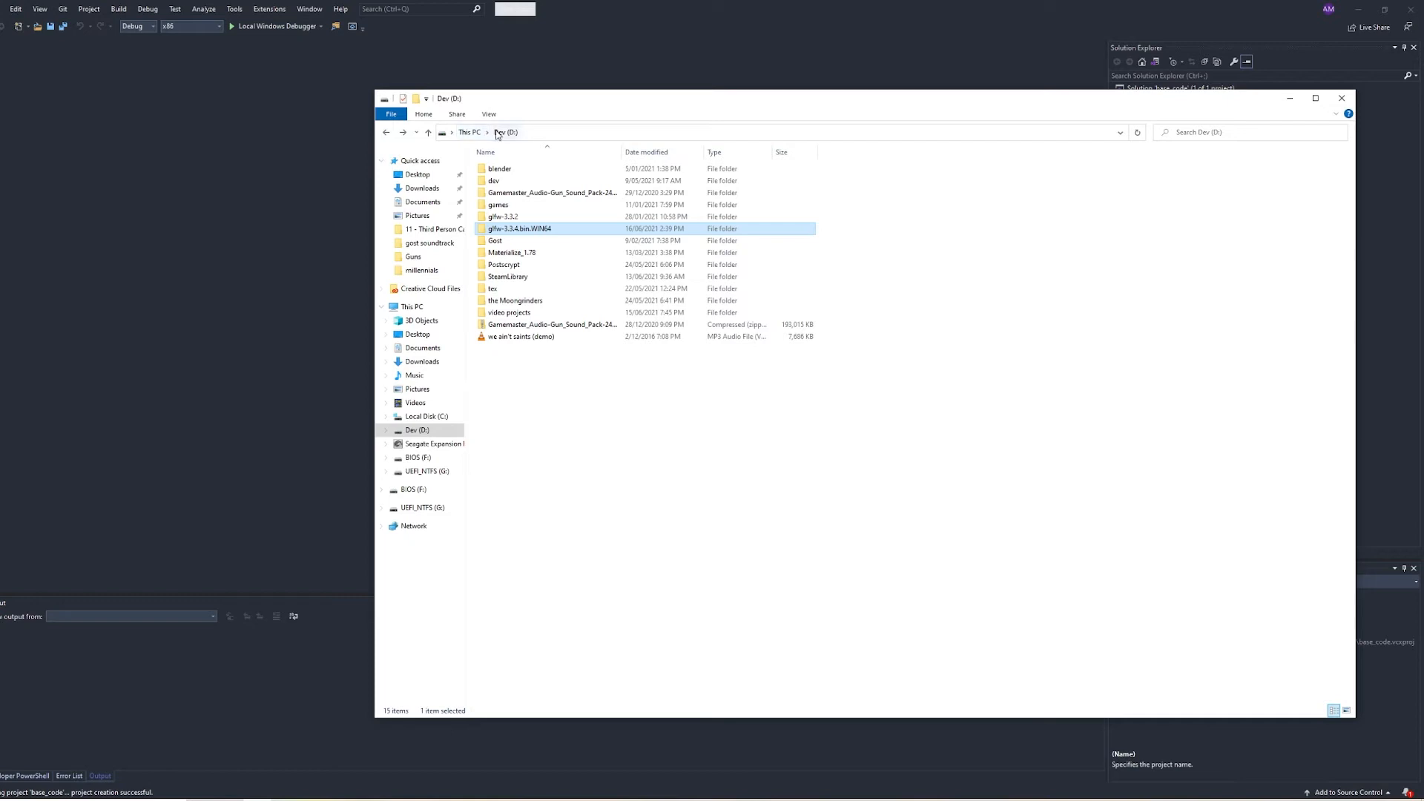
double_click(492, 181)
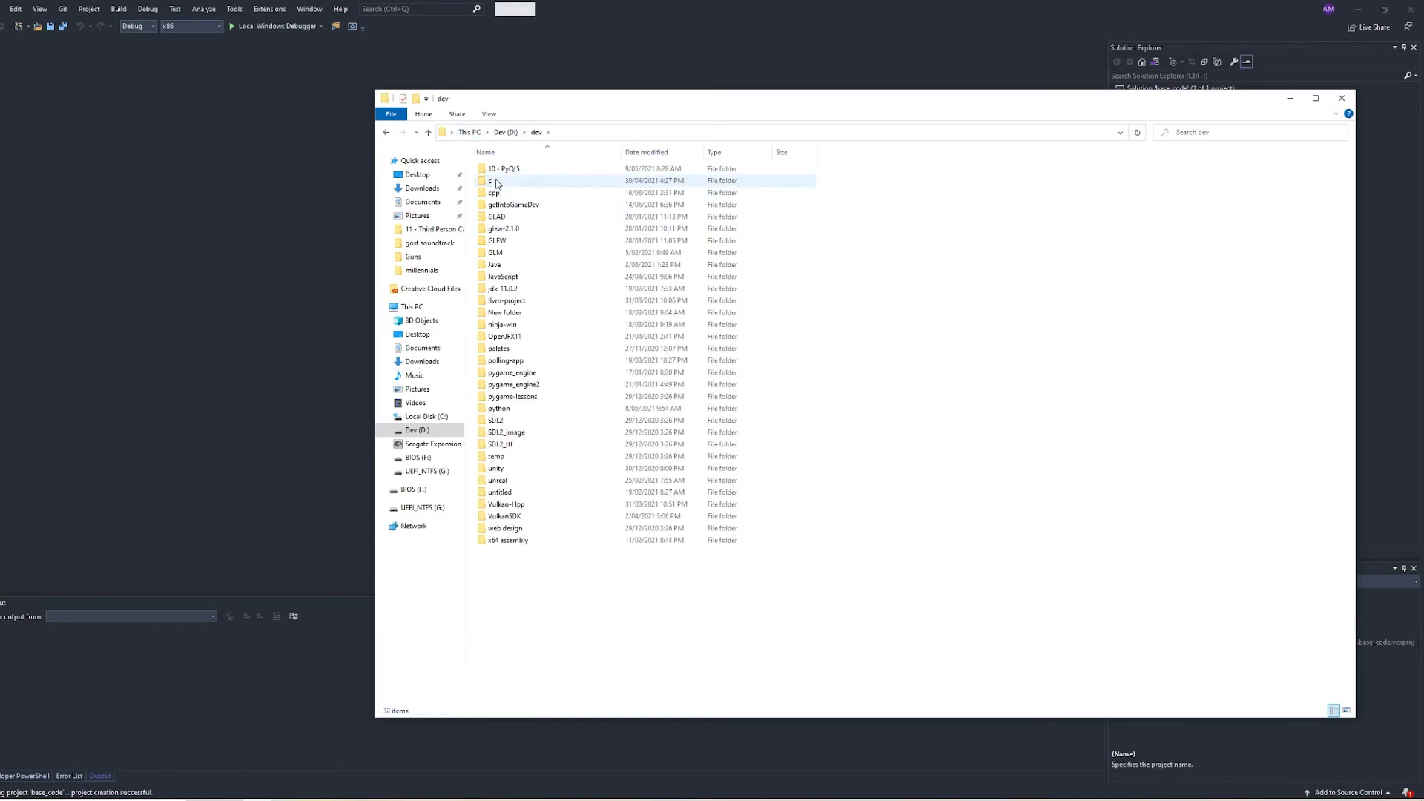
double_click(498, 193)
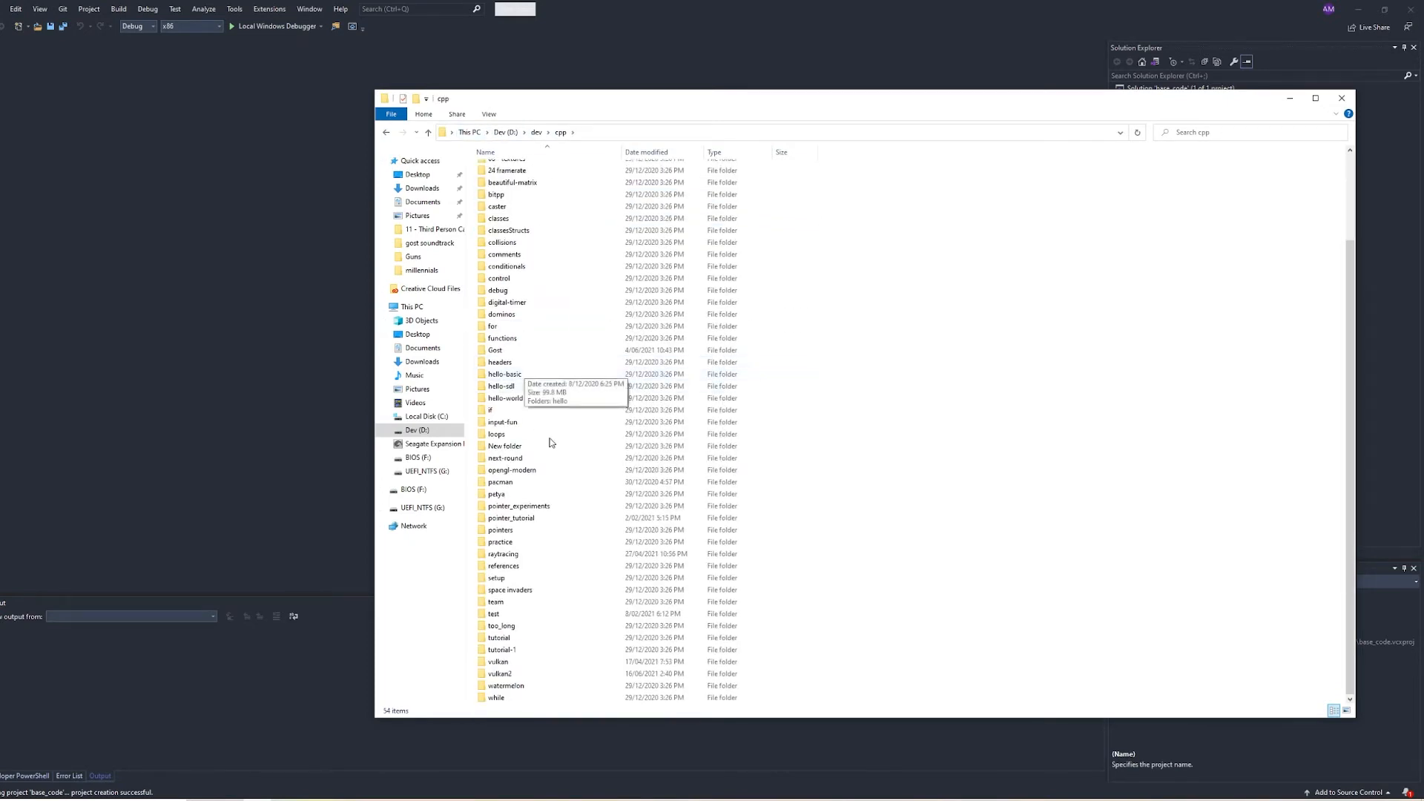
double_click(500, 674)
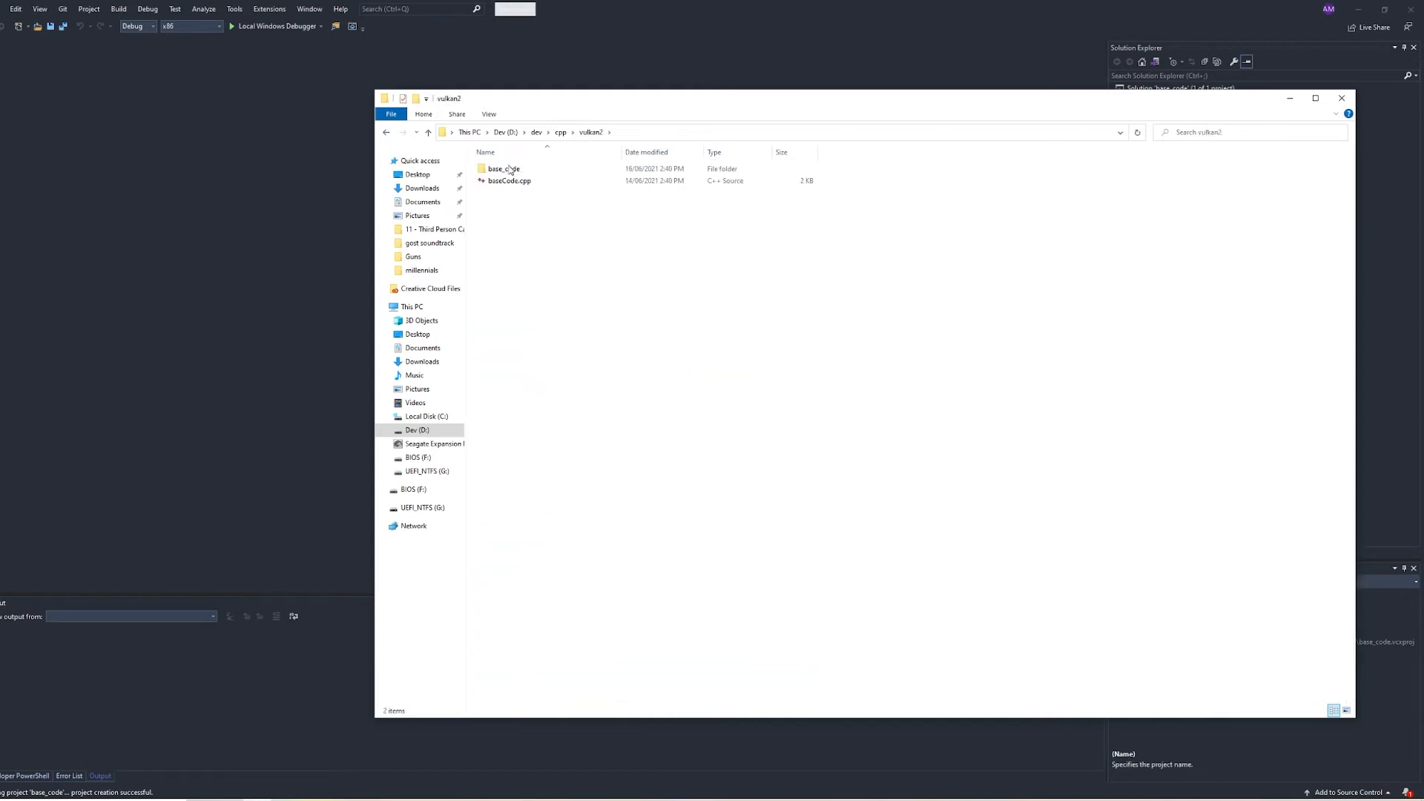
left_click(509, 181)
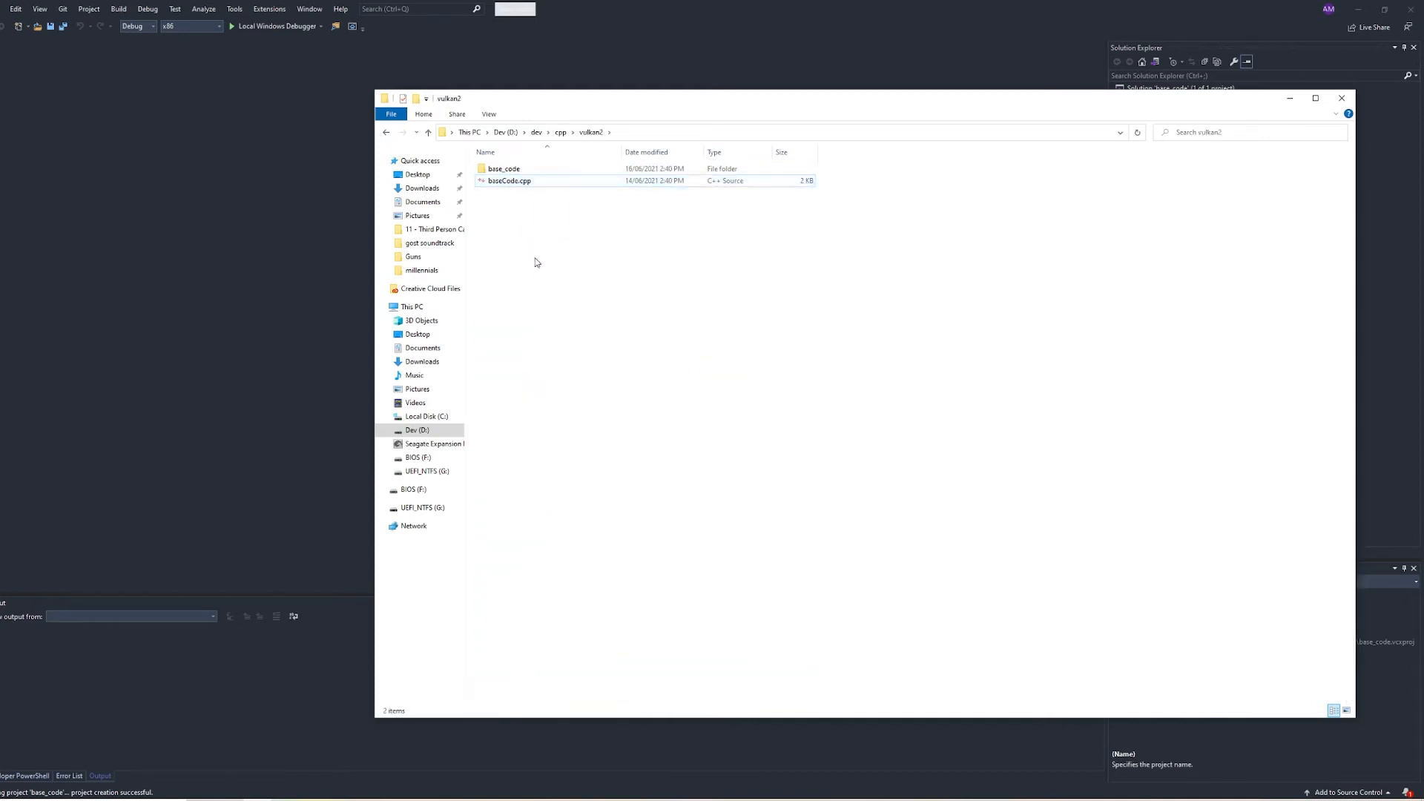
double_click(505, 168)
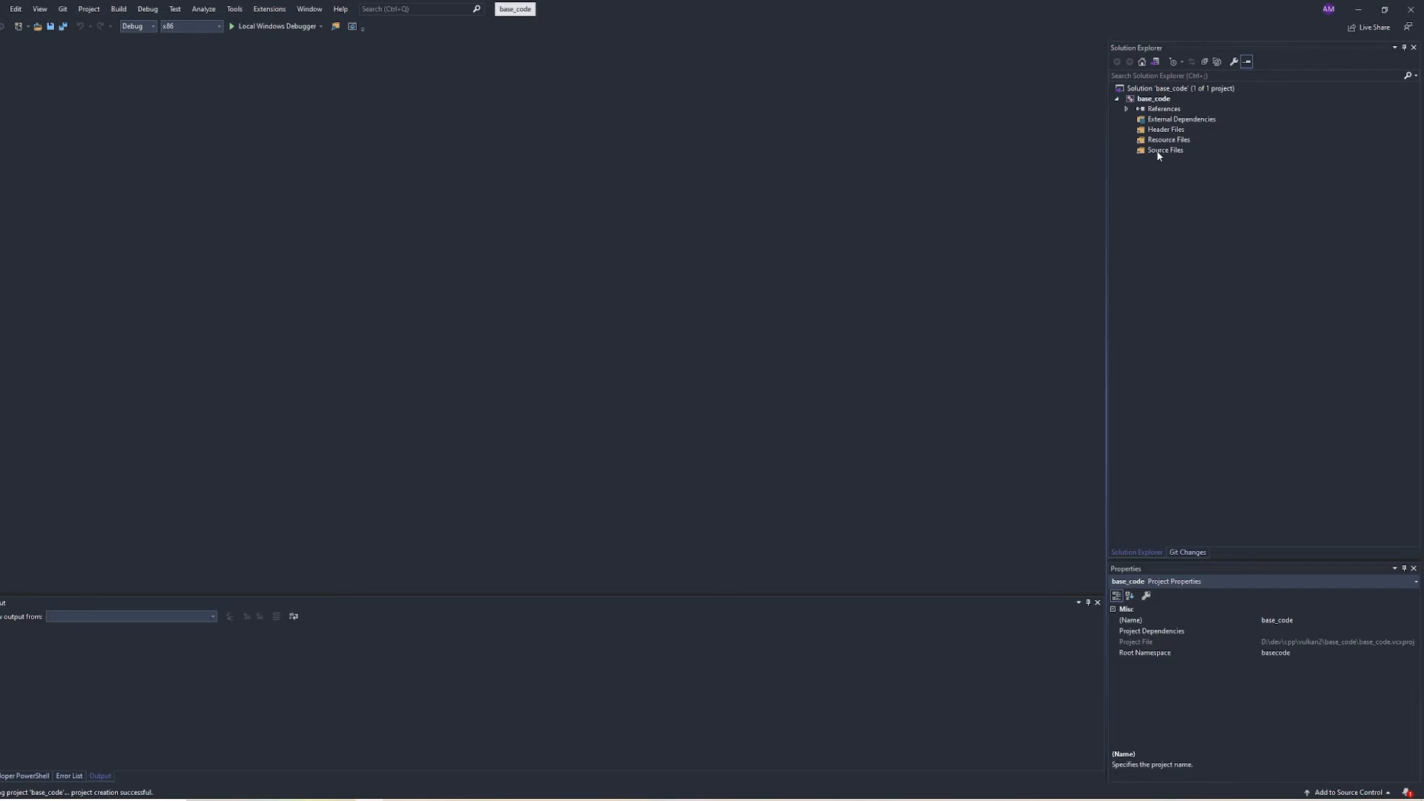
- Add baseCode.cpp to the project's Source Files and open it in the editor
right_click(1168, 150)
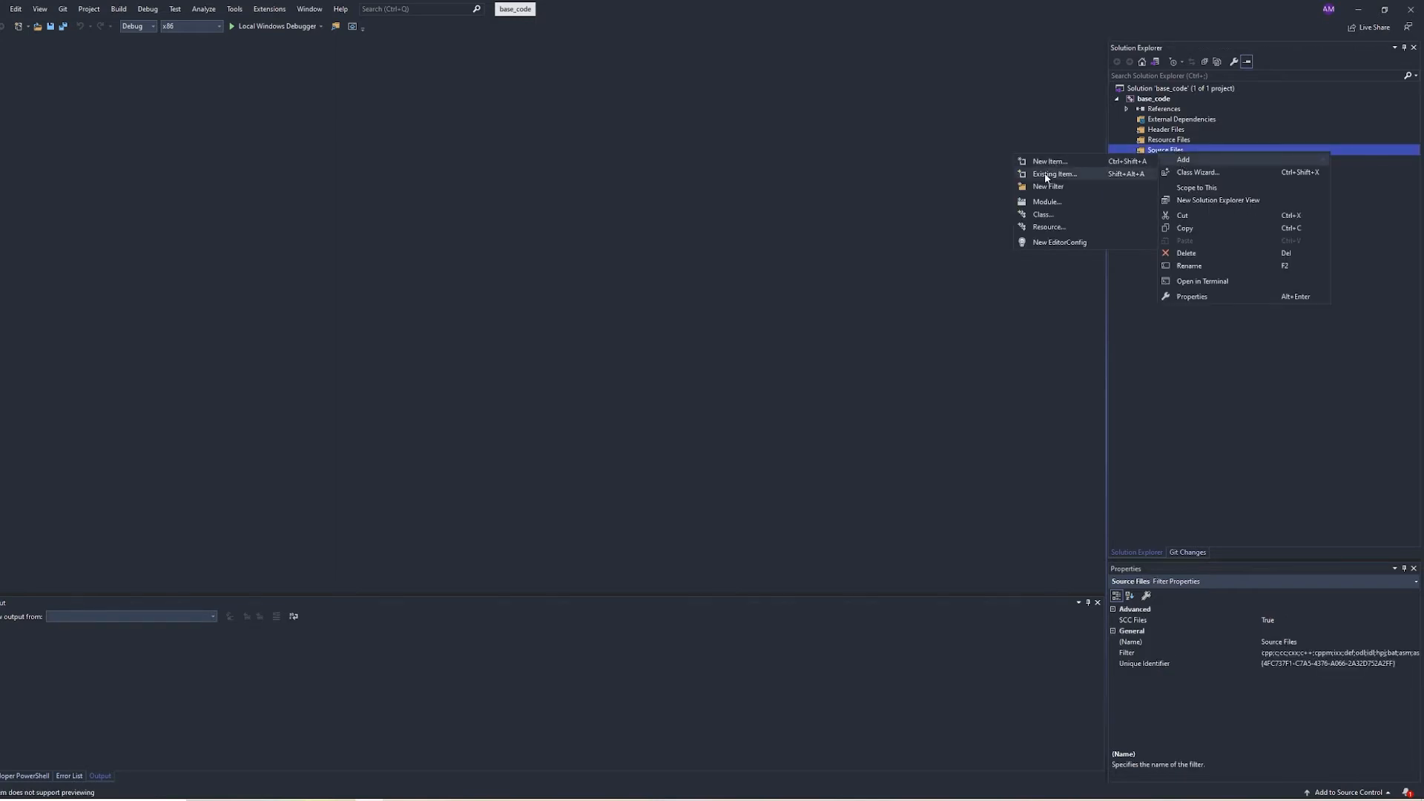
left_click(1053, 173)
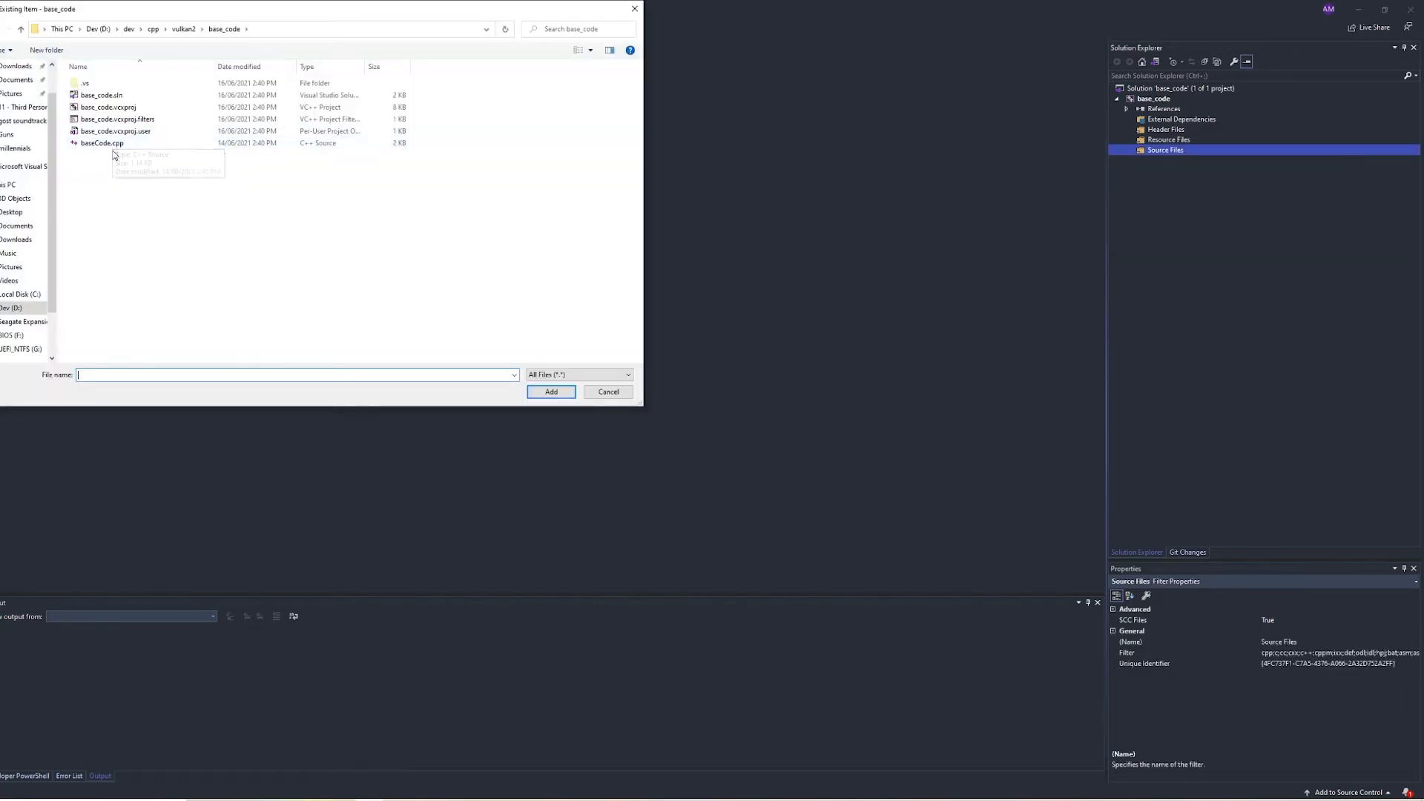
left_click(550, 392)
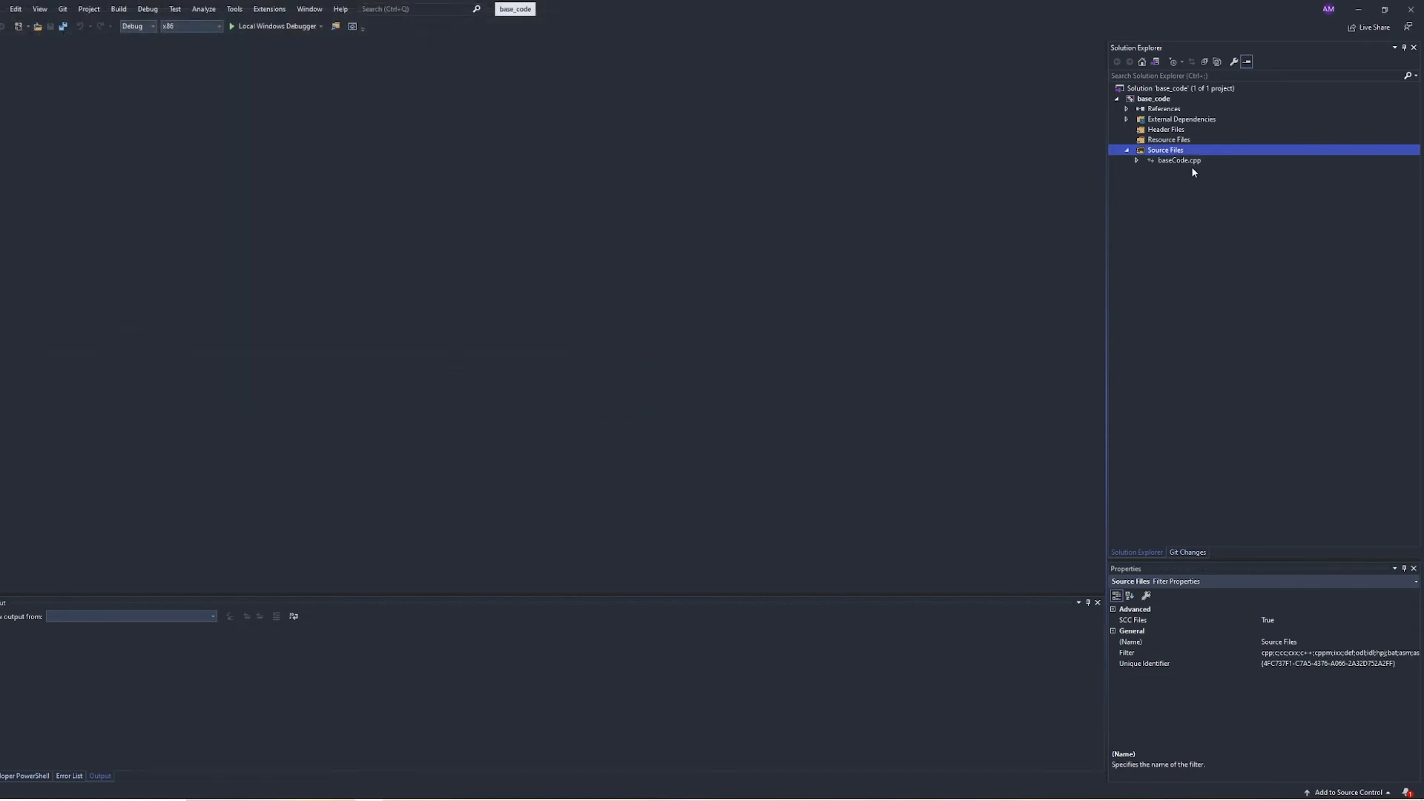
double_click(1179, 161)
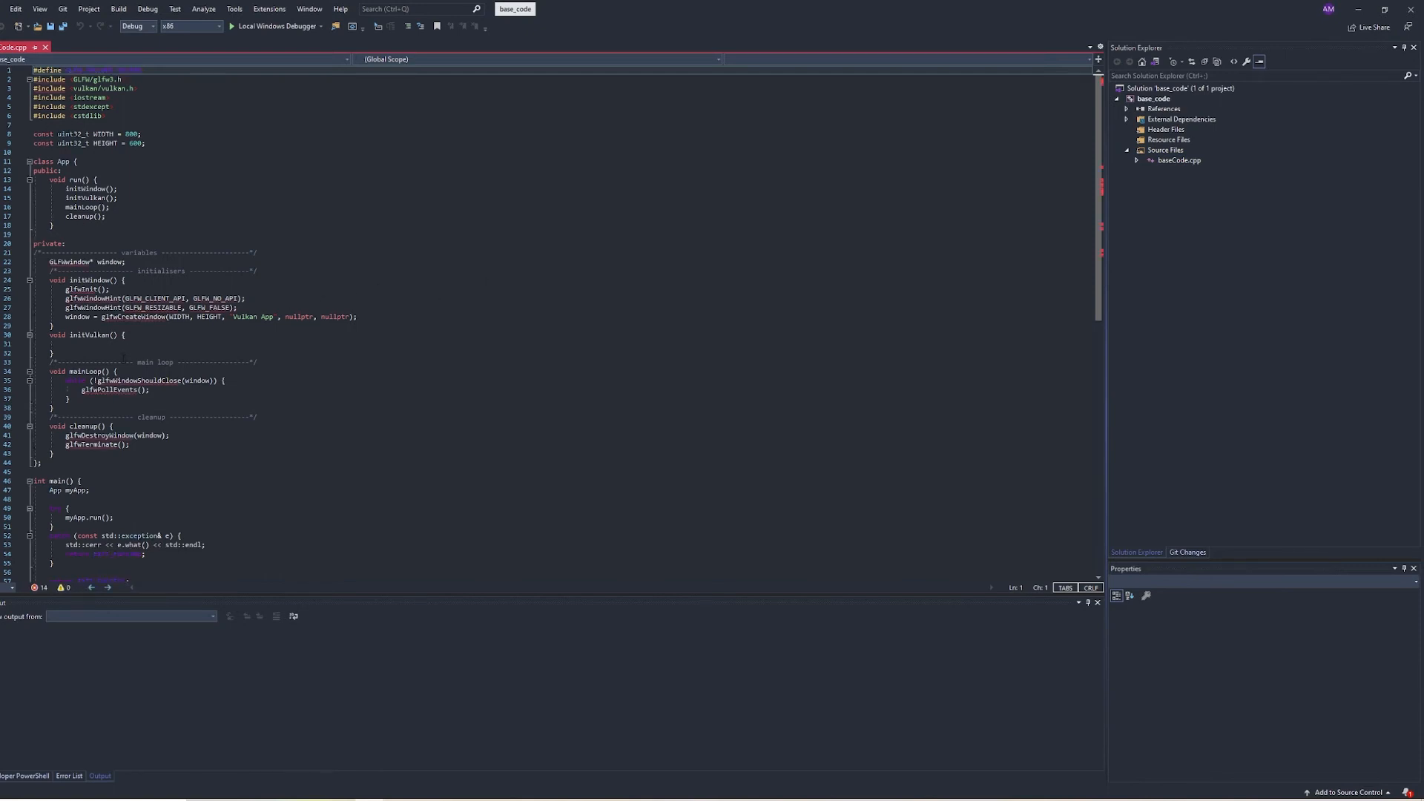
mouse_move(189, 26)
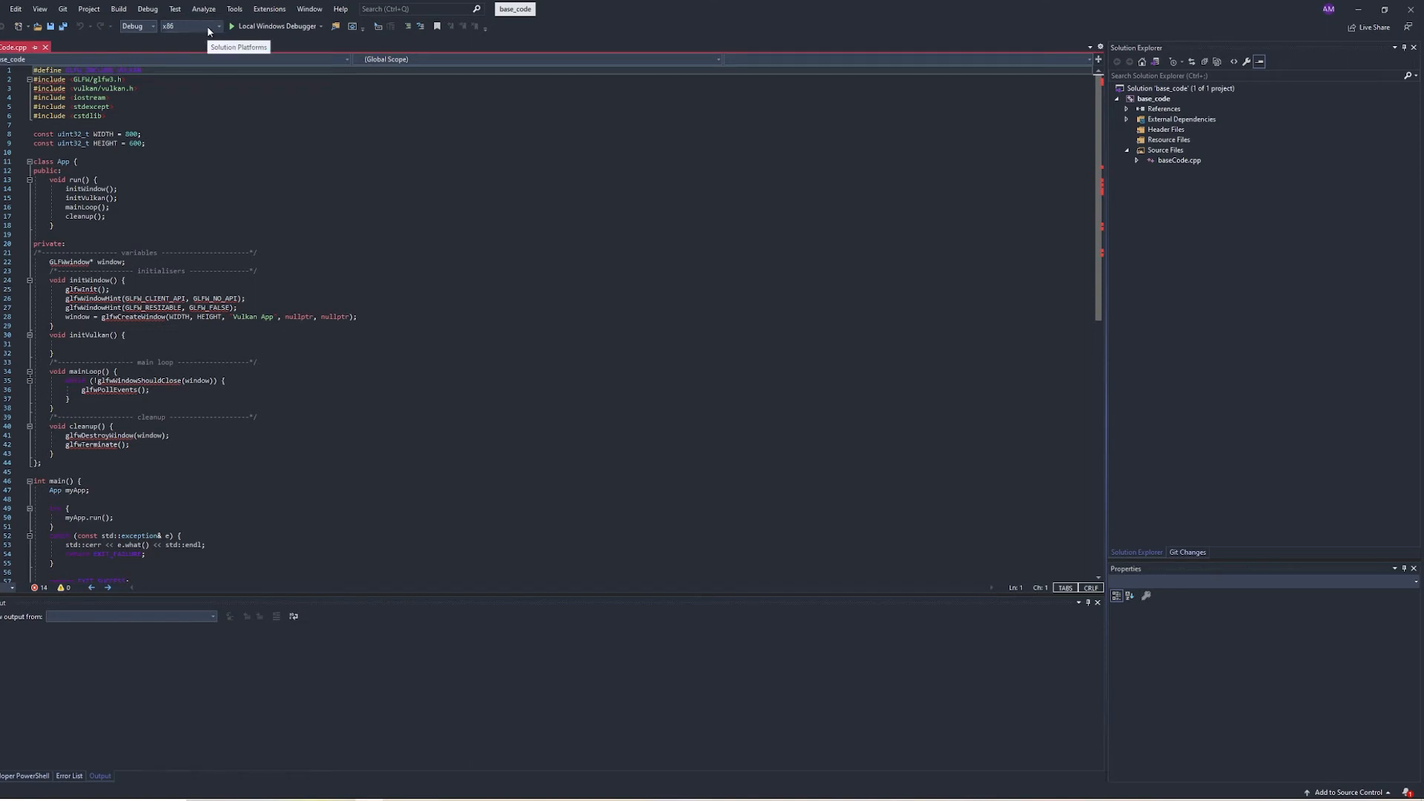
- Switch the build platform to x64 and bring up the base_code project's property pages
left_click(215, 25)
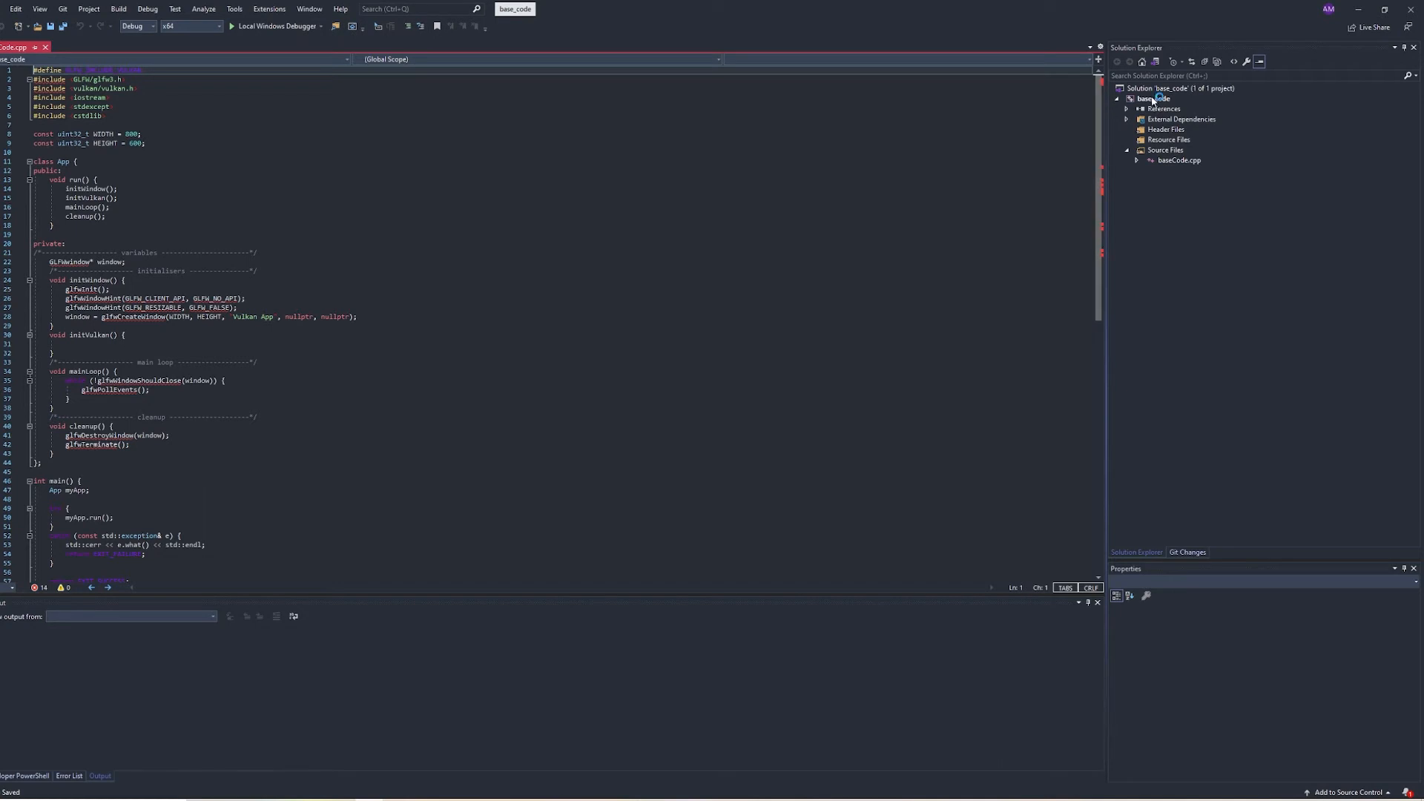
right_click(1156, 98)
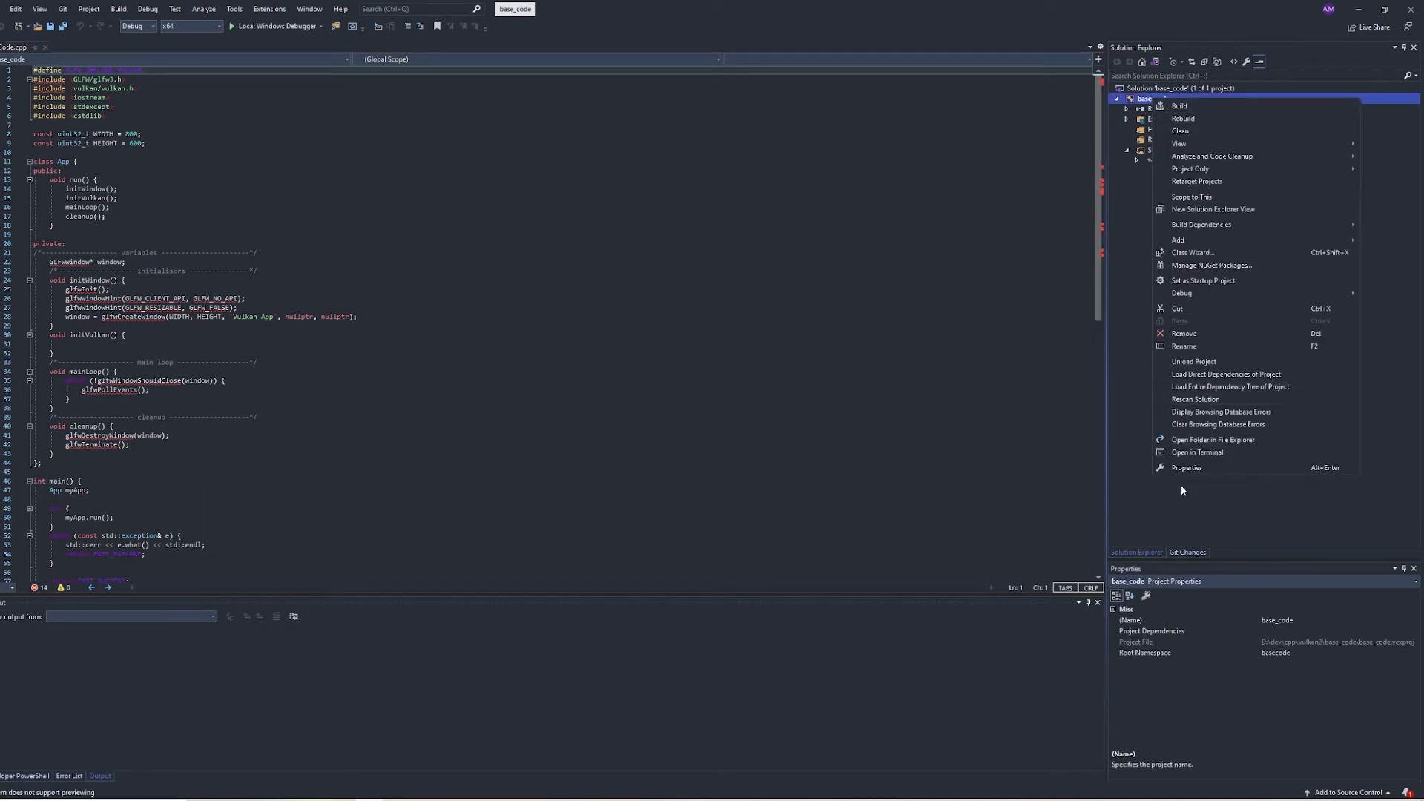
left_click(1187, 468)
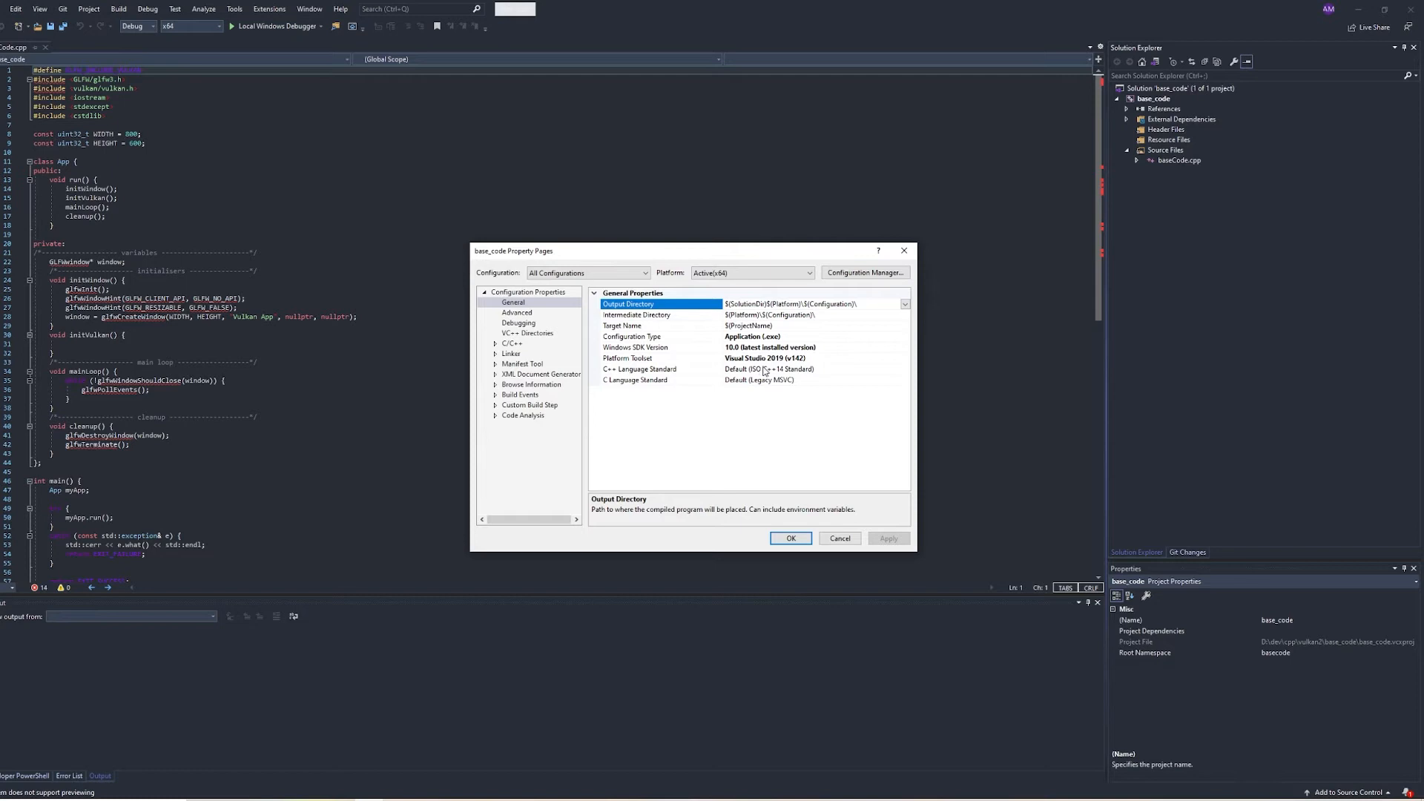
- Set C++ Language Standard to ISO C++17 in General and apply the change
left_click(639, 369)
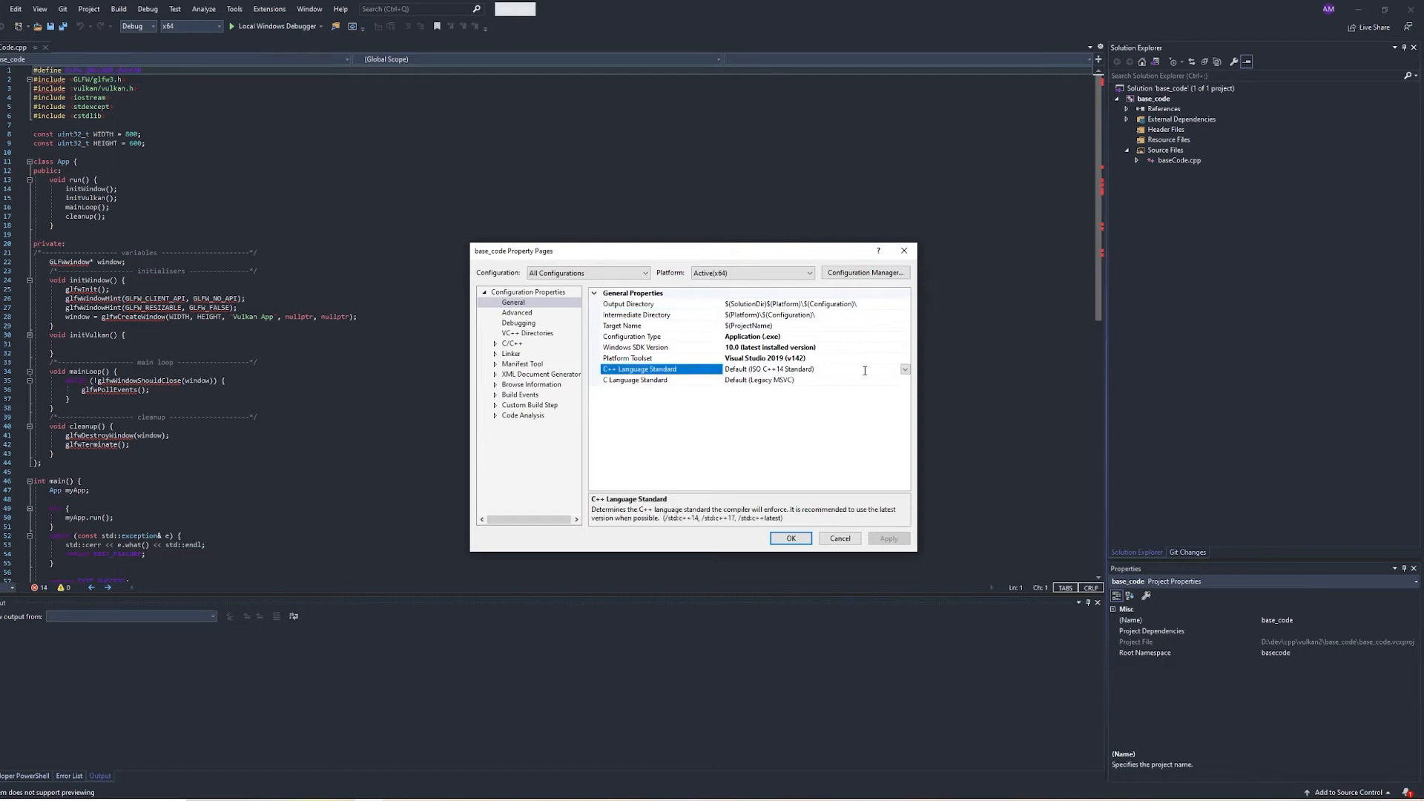
left_click(904, 369)
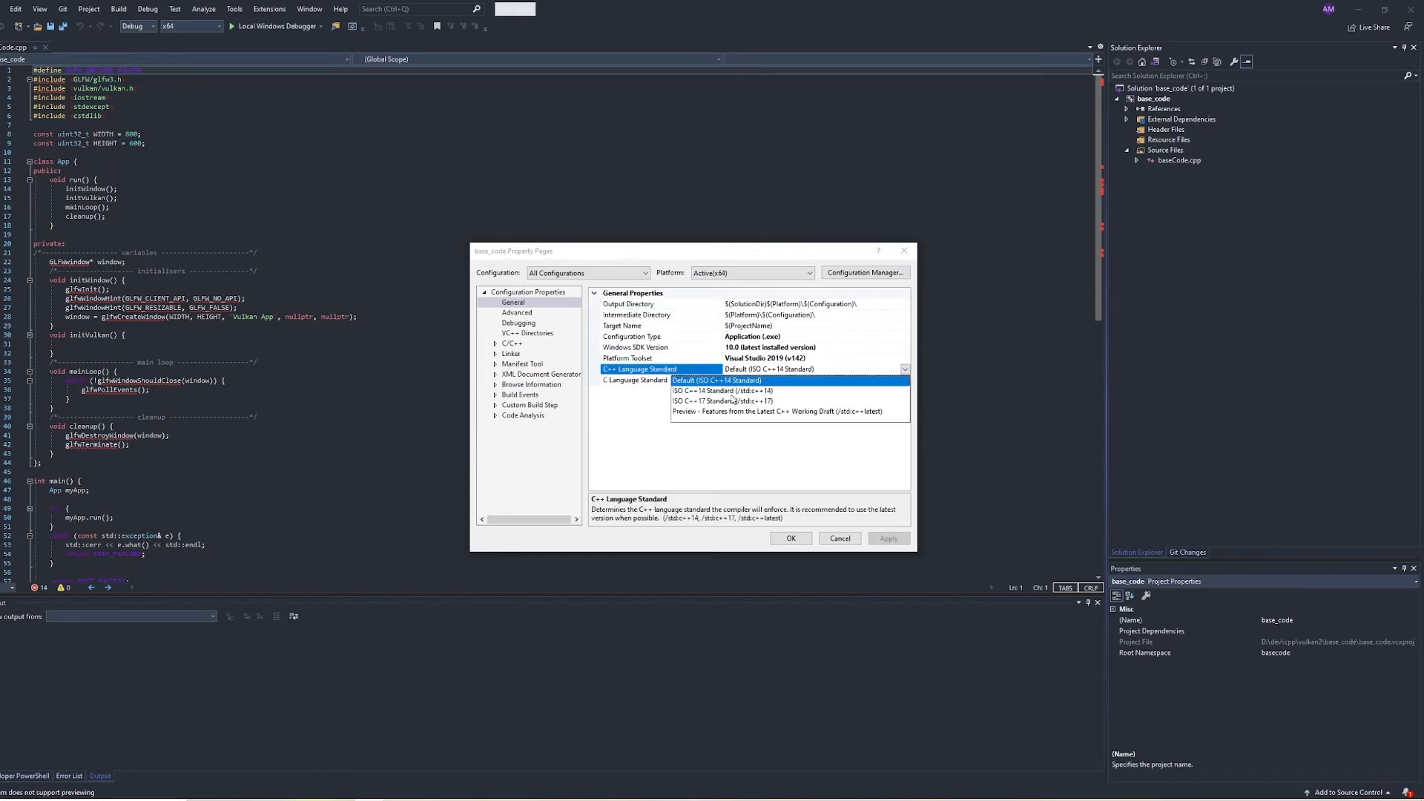
left_click(722, 400)
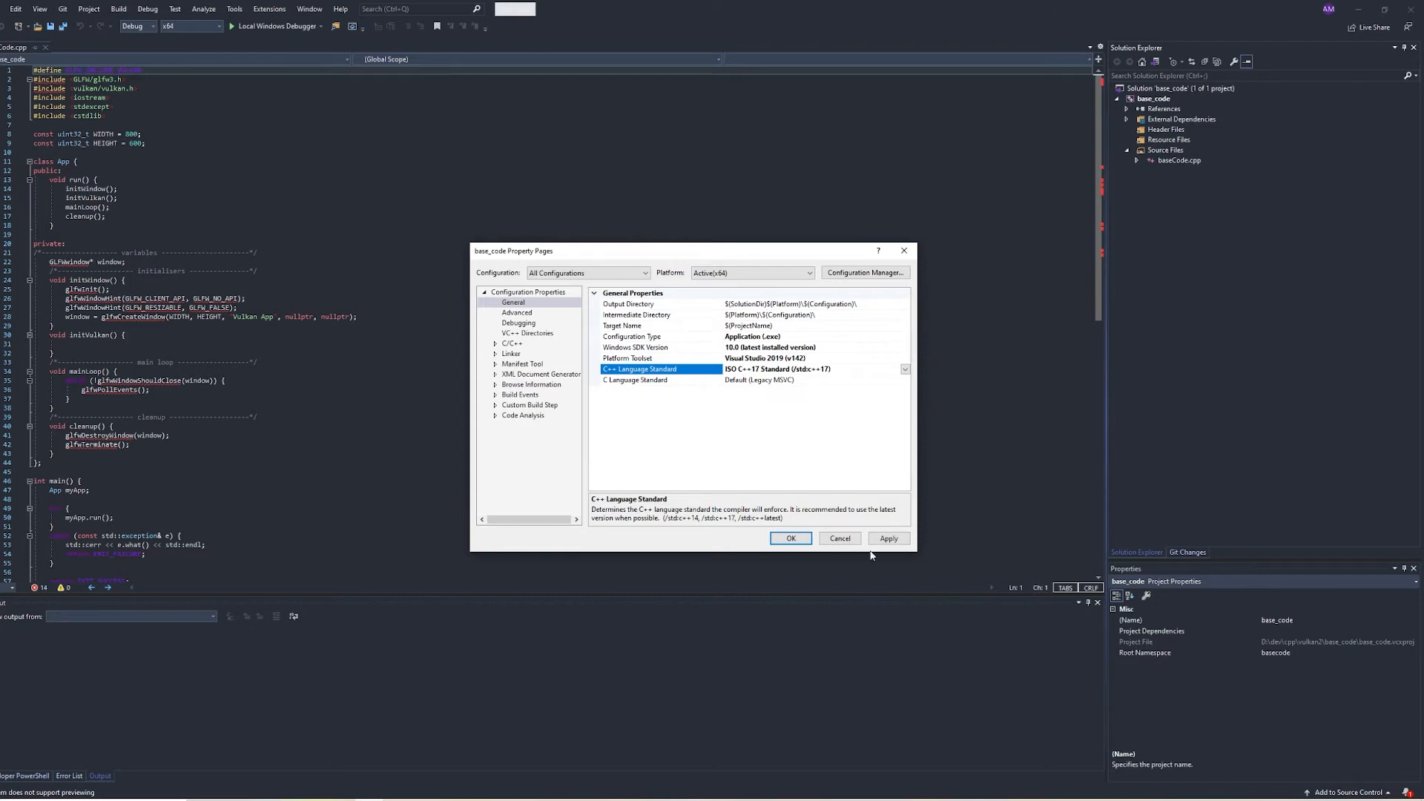
left_click(629, 302)
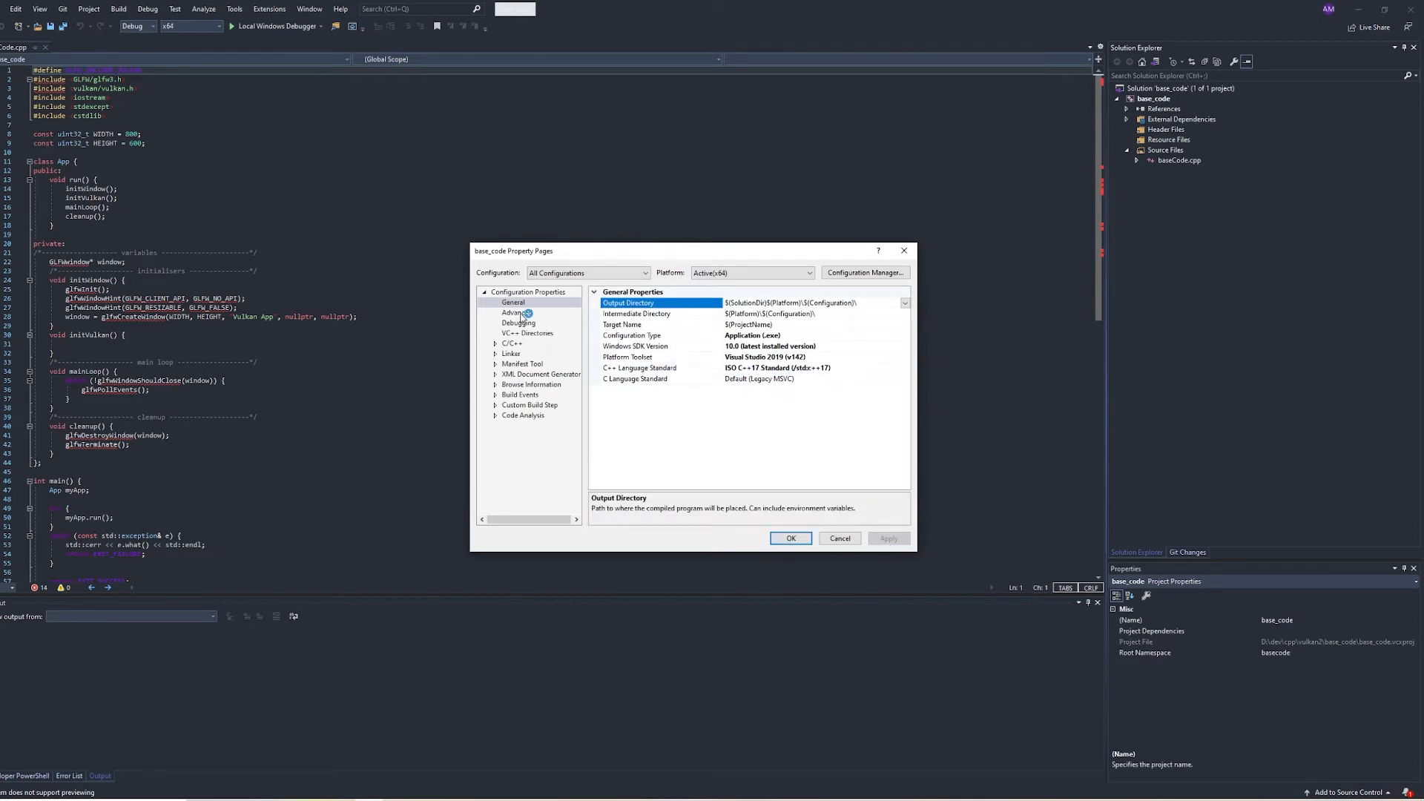
left_click(527, 332)
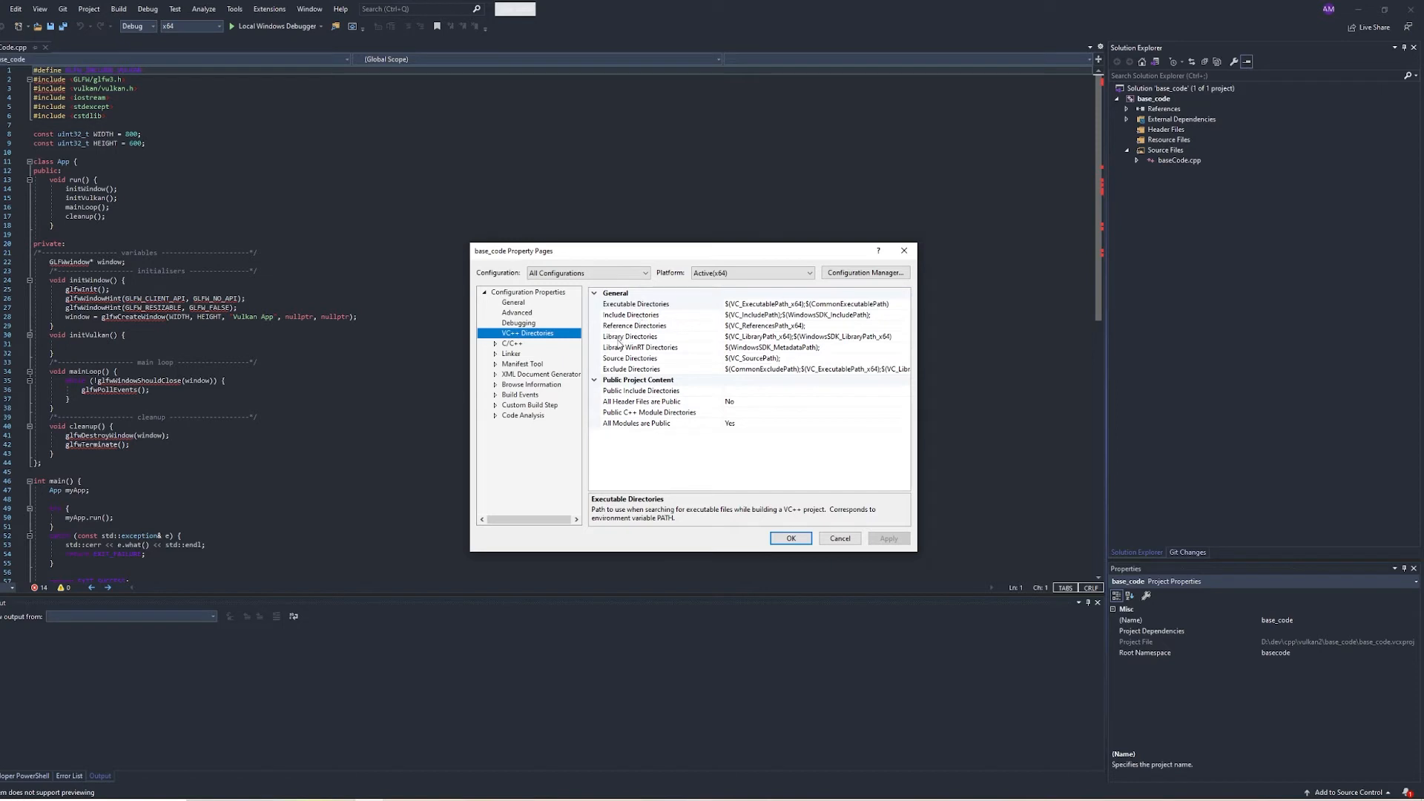
mouse_move(672, 345)
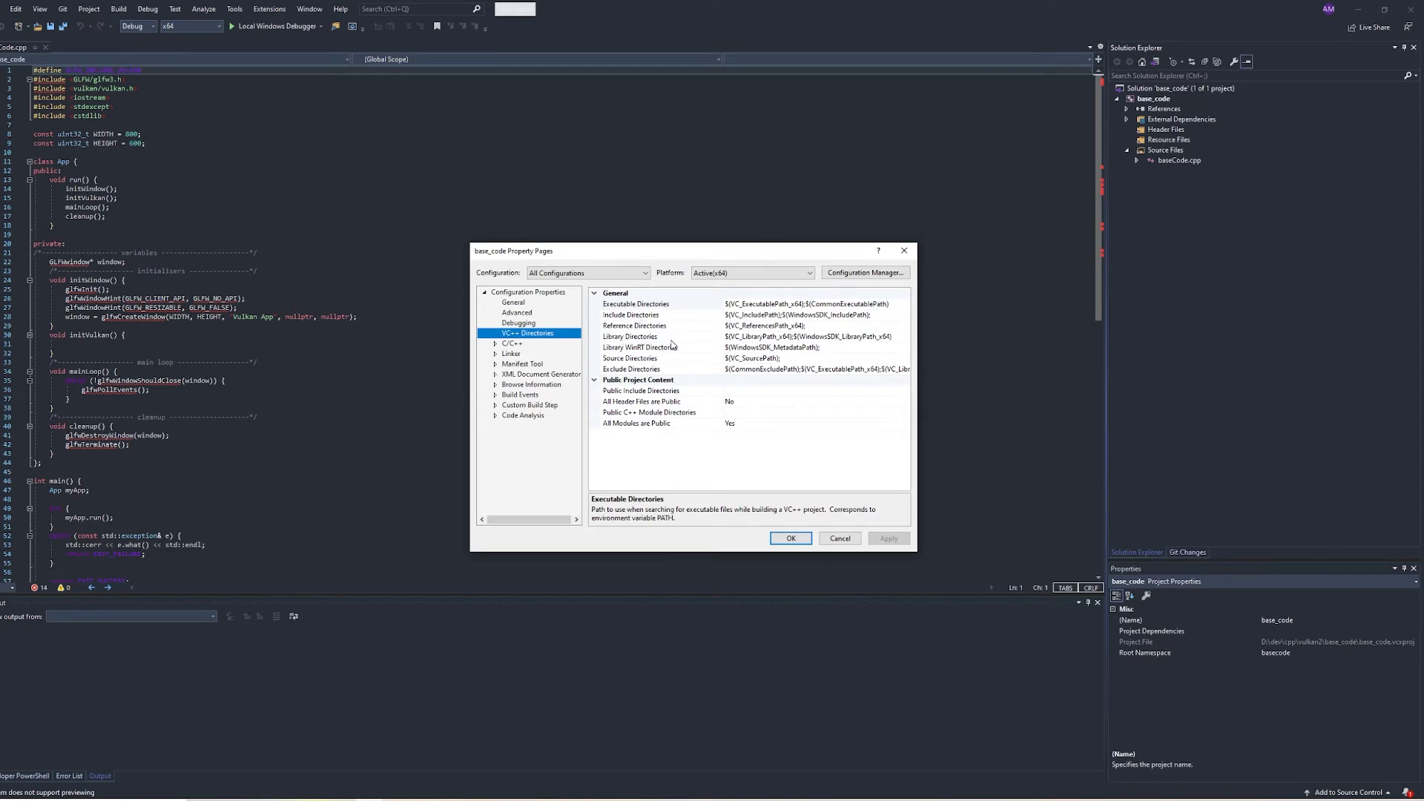
- Add D:\glfw-3.3.4.bin.WIN64\include to the project's Include Directories
left_click(631, 315)
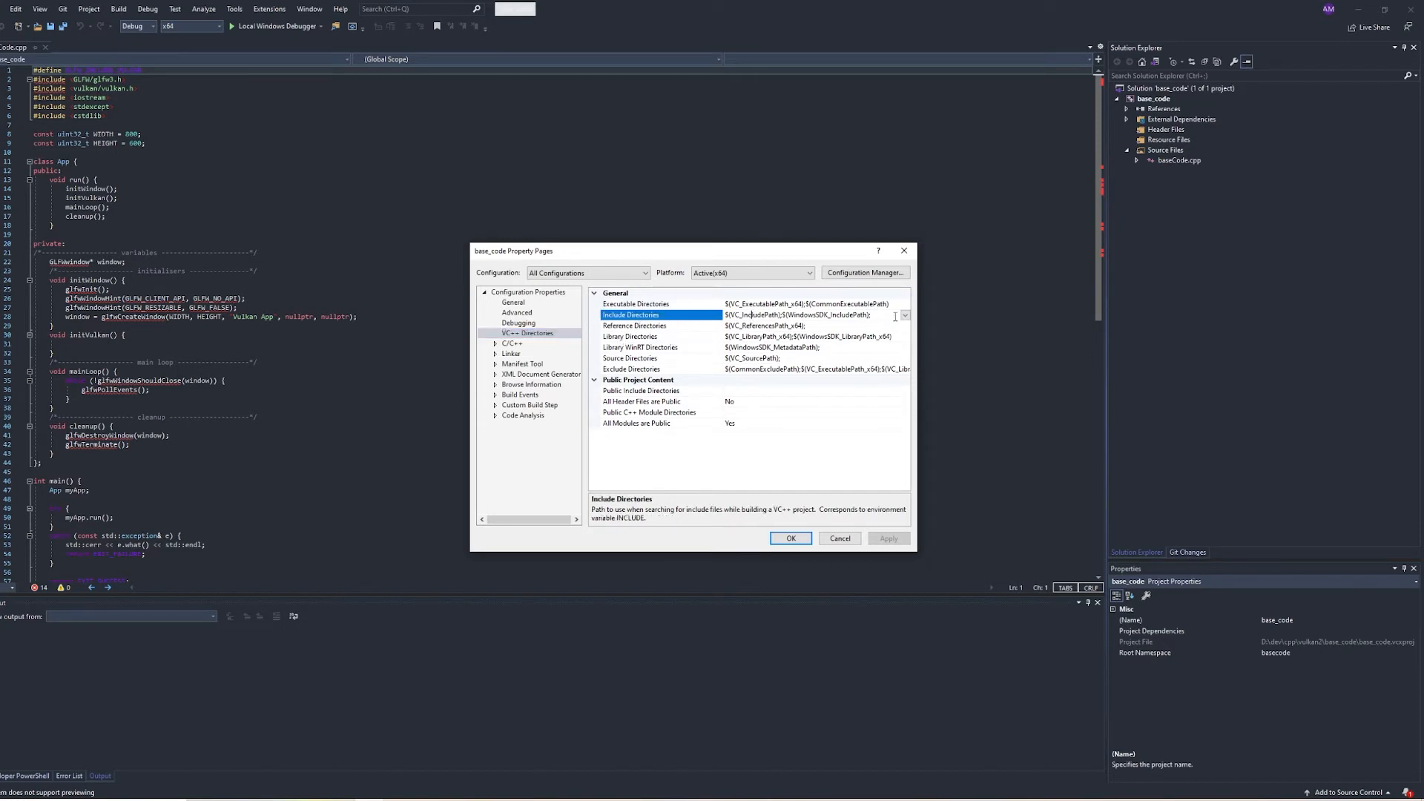
left_click(905, 315)
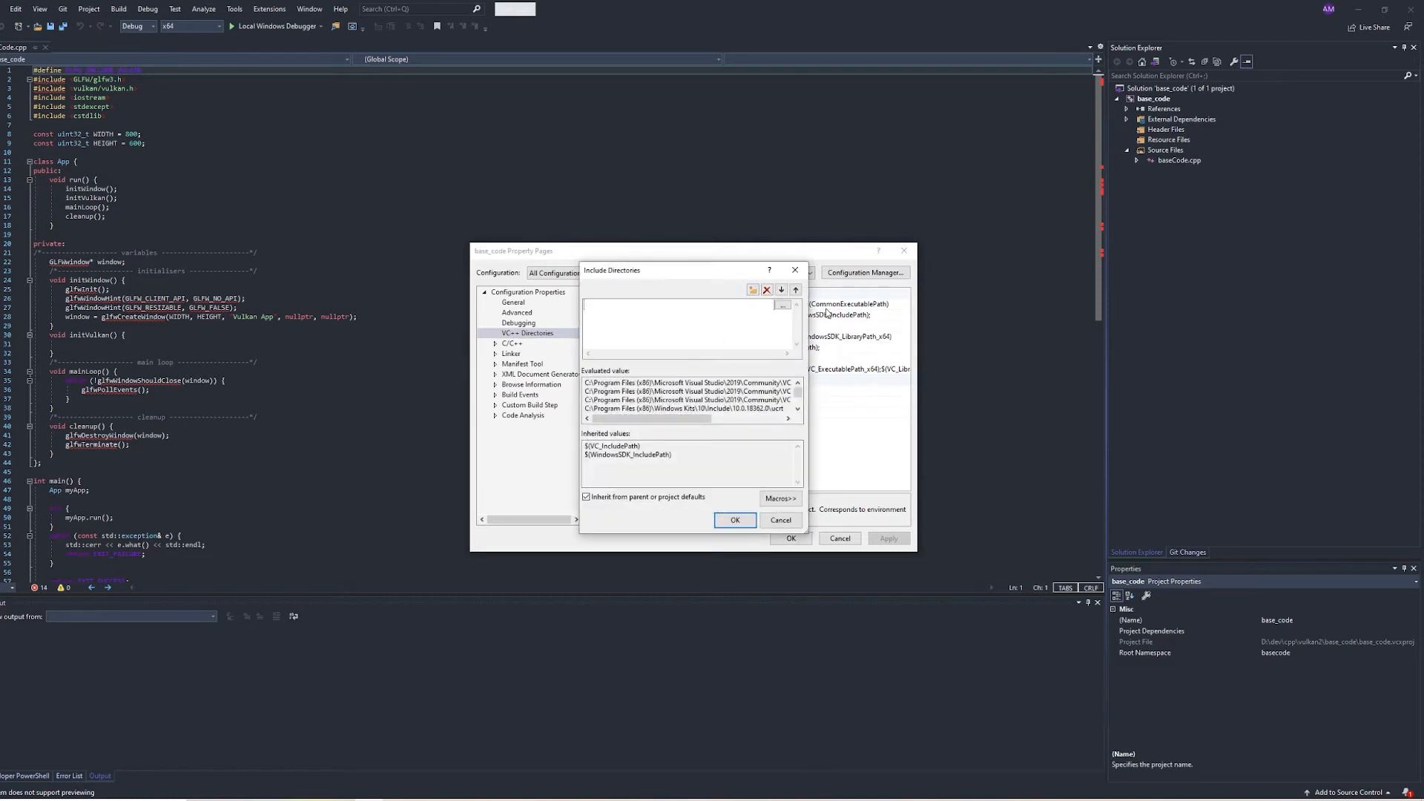
left_click(783, 304)
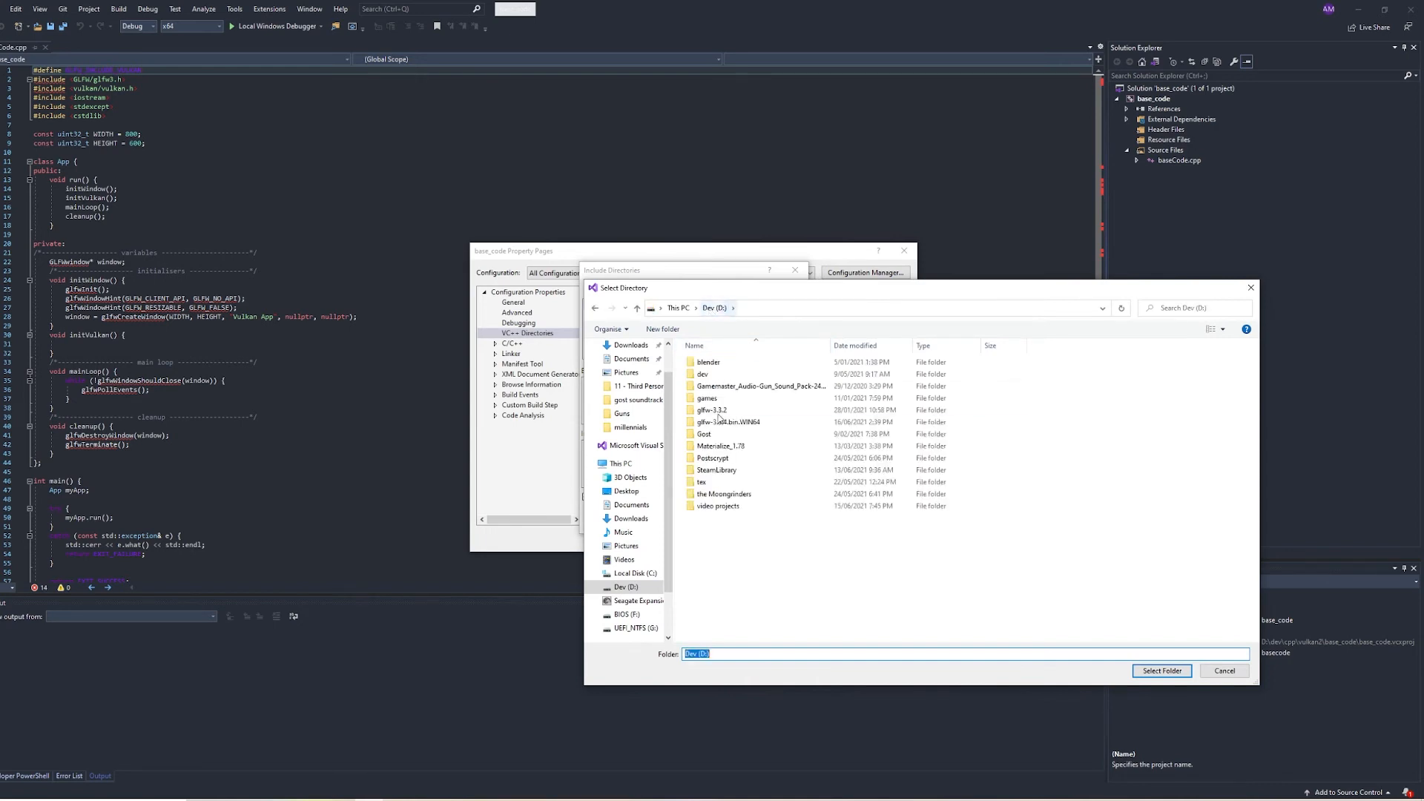
double_click(728, 421)
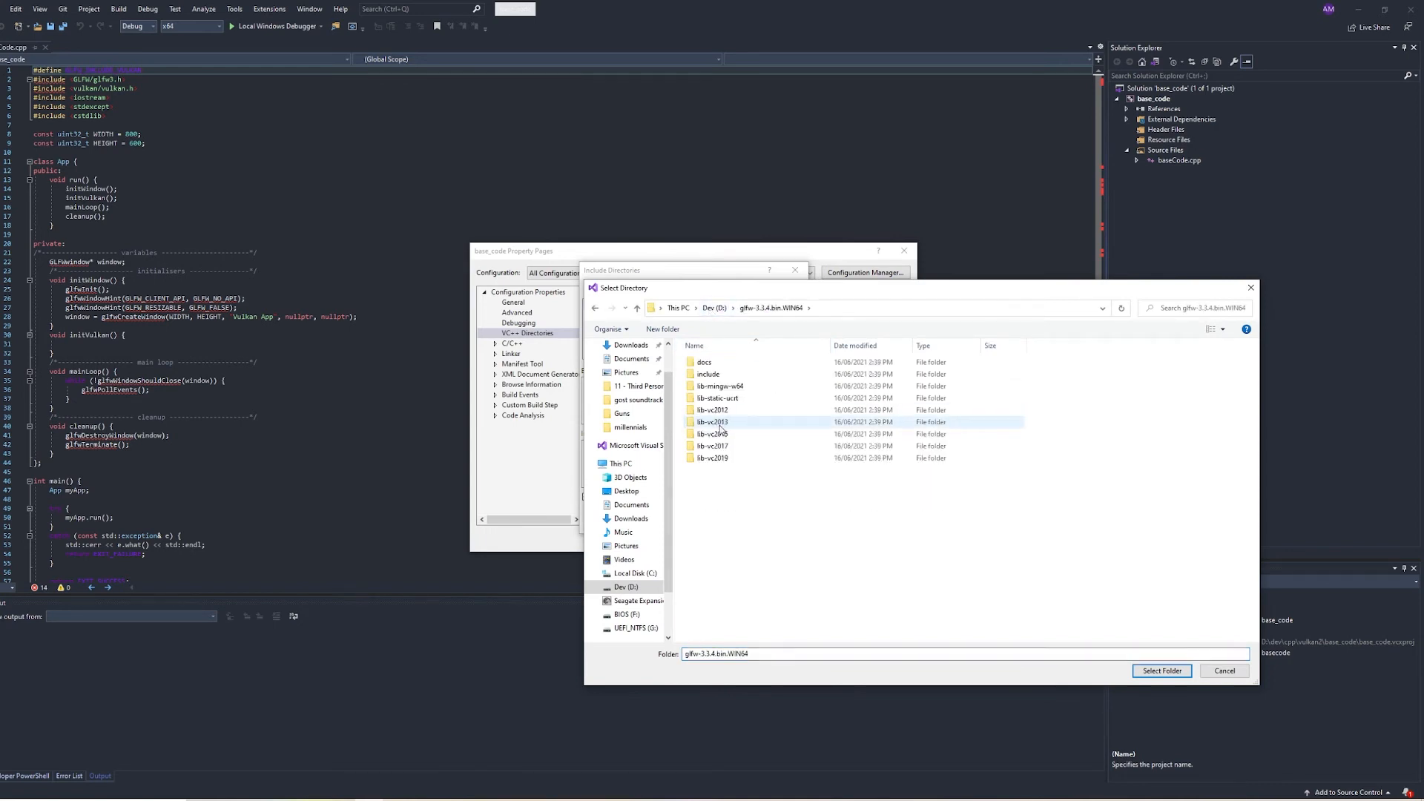
double_click(708, 374)
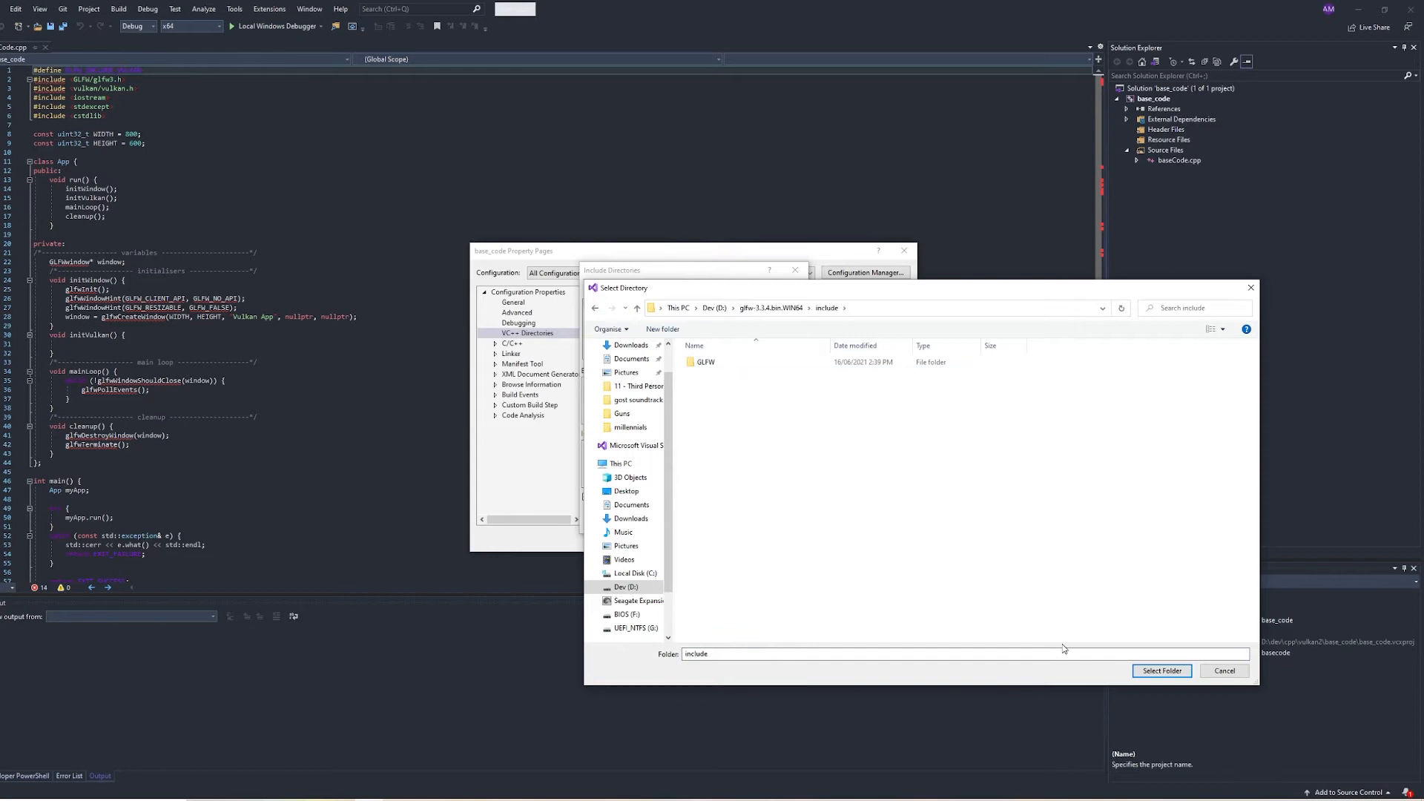
left_click(1162, 670)
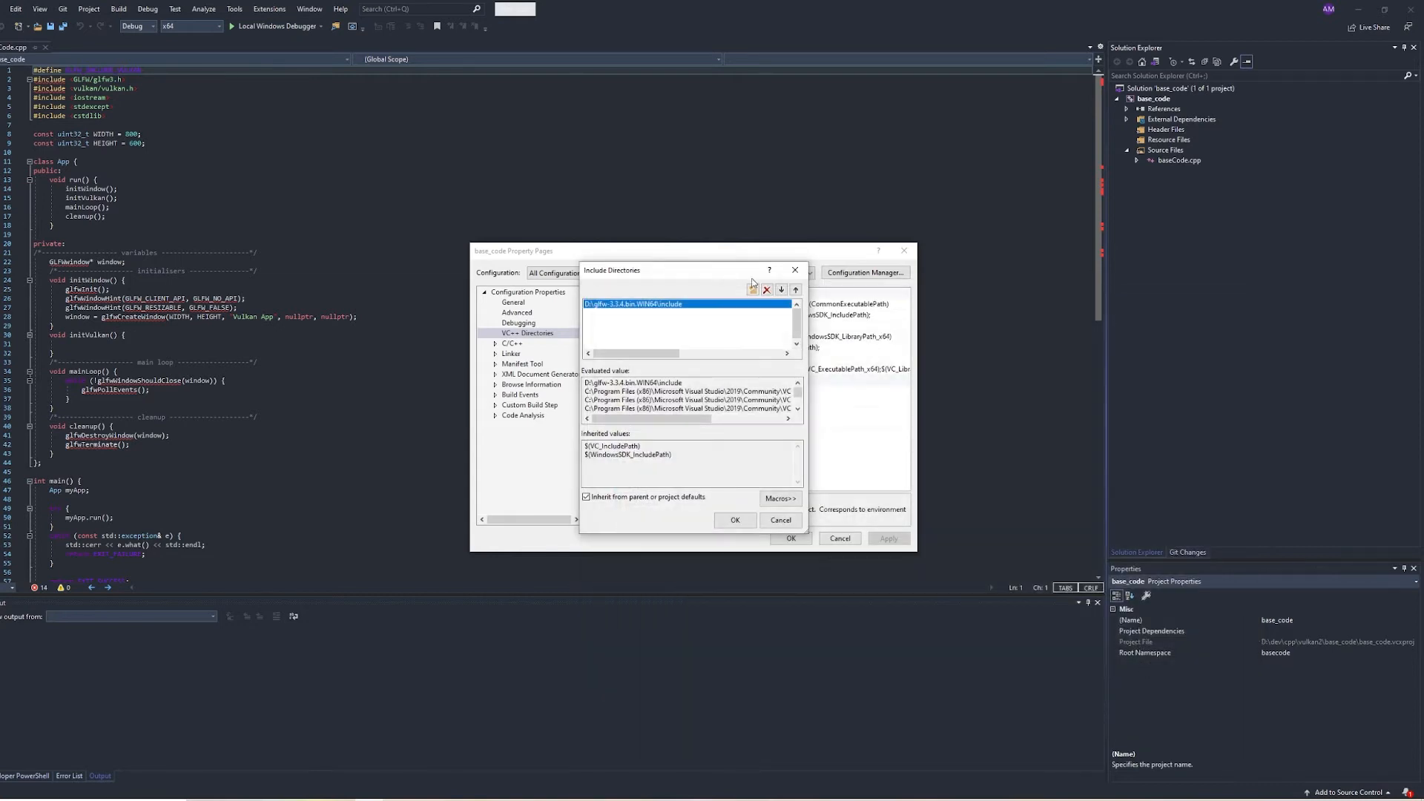
- Add C:\VulkanSDK\1.2.176.1\Include as a second include directory and accept the list
left_click(753, 290)
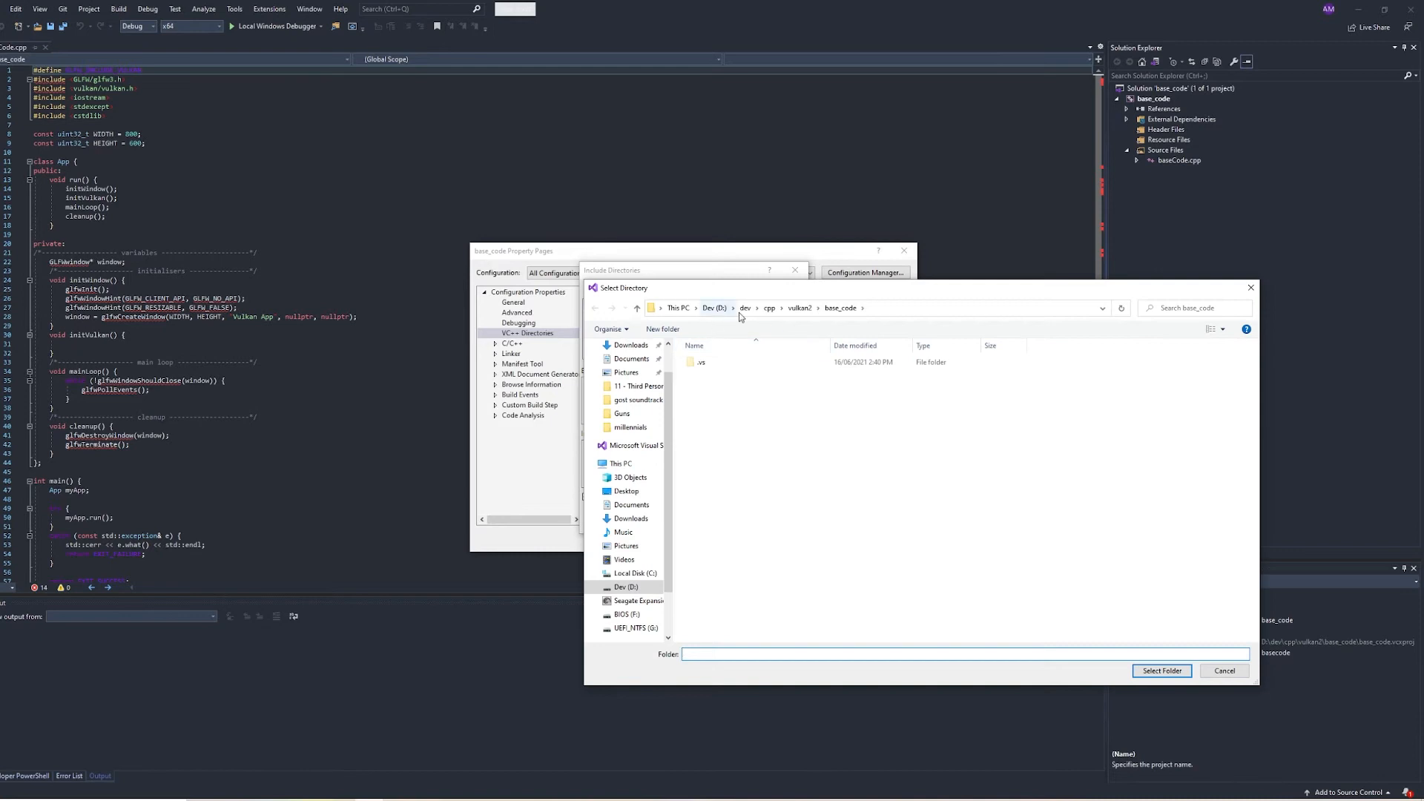
left_click(678, 307)
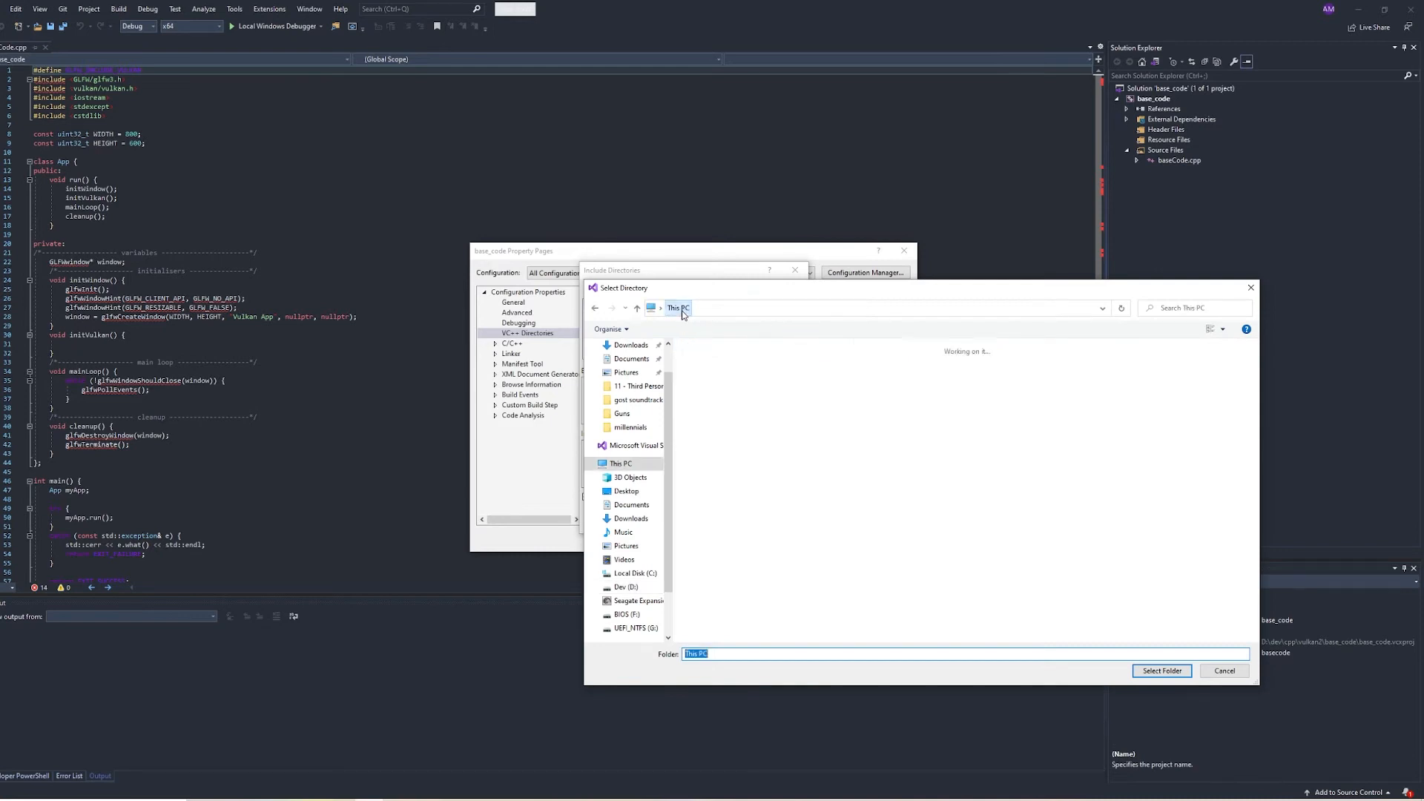
left_click(736, 481)
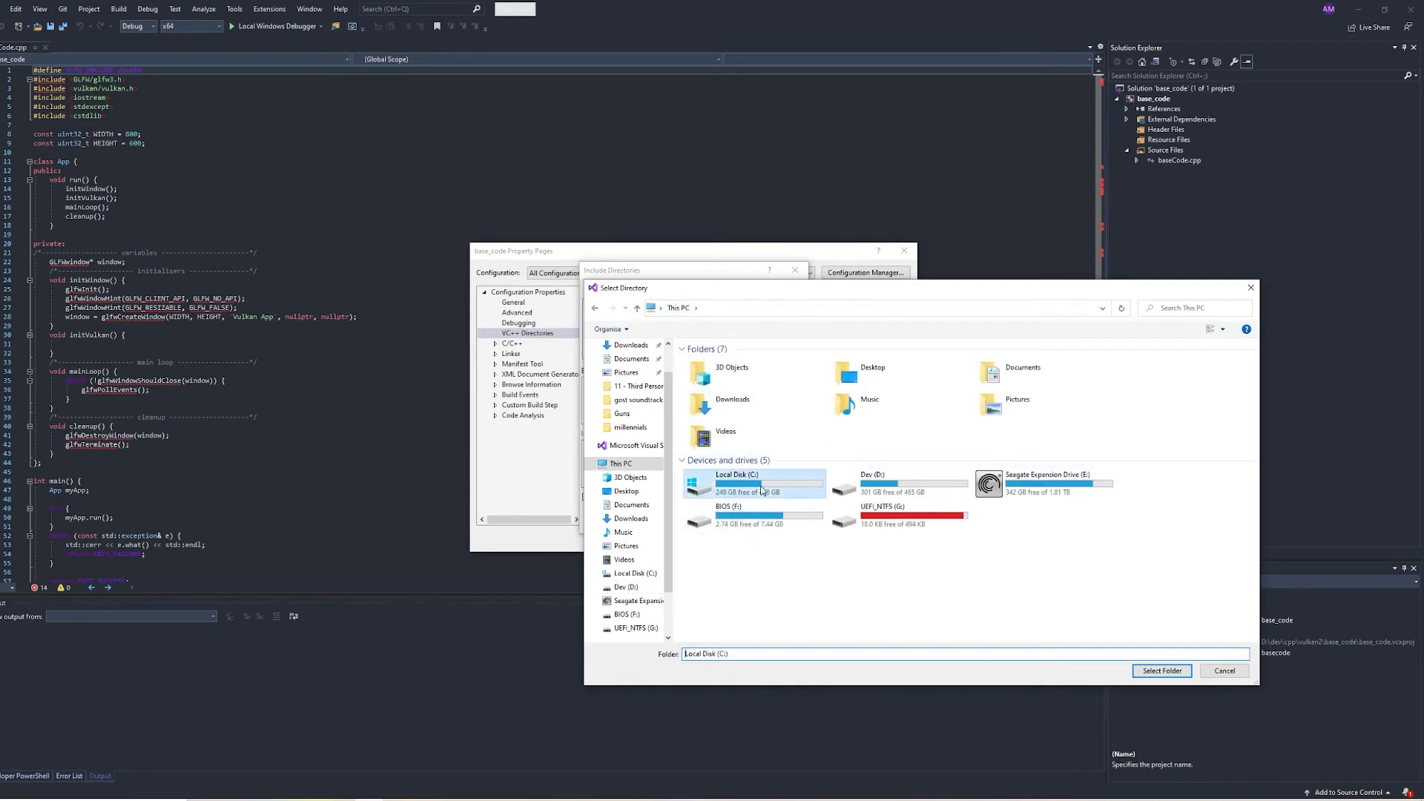
double_click(736, 481)
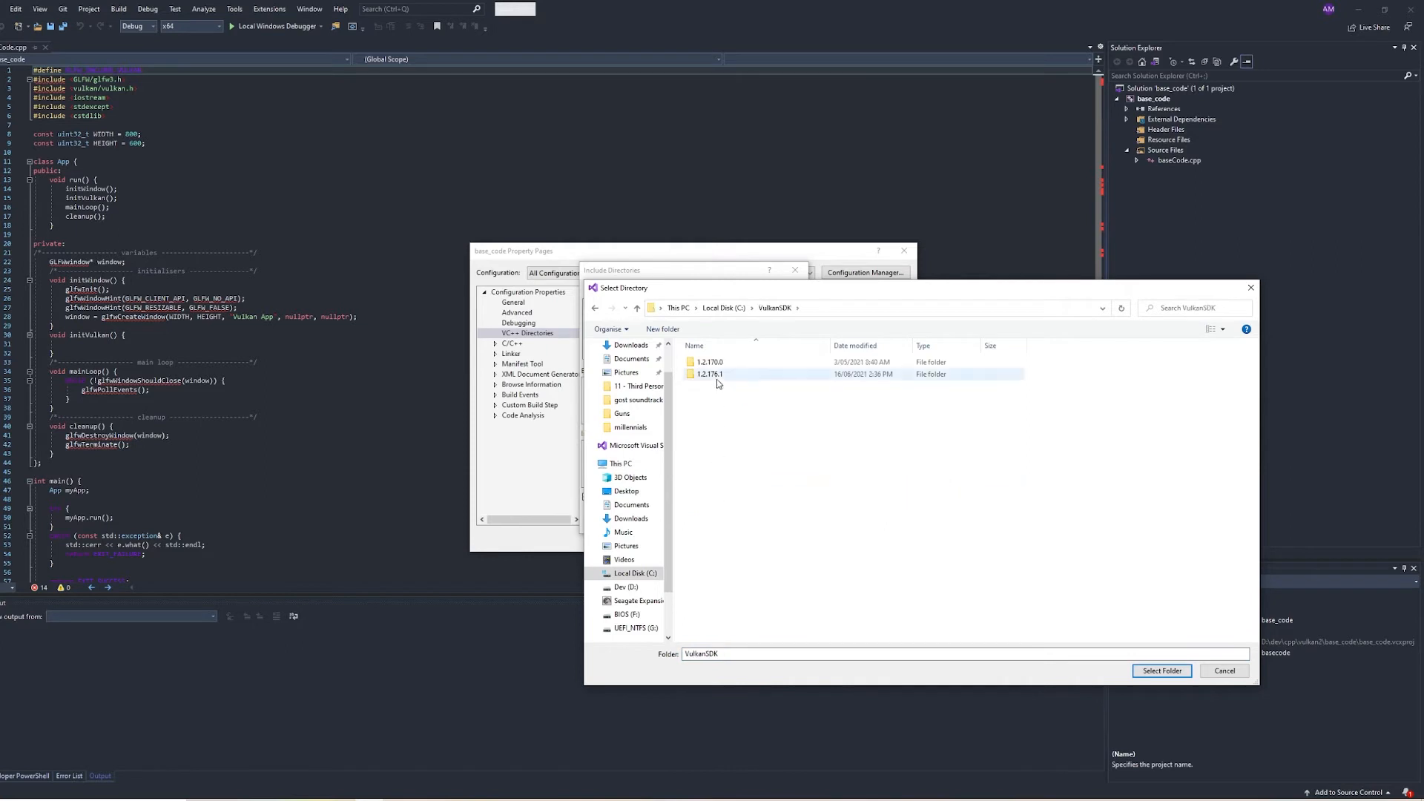
double_click(710, 374)
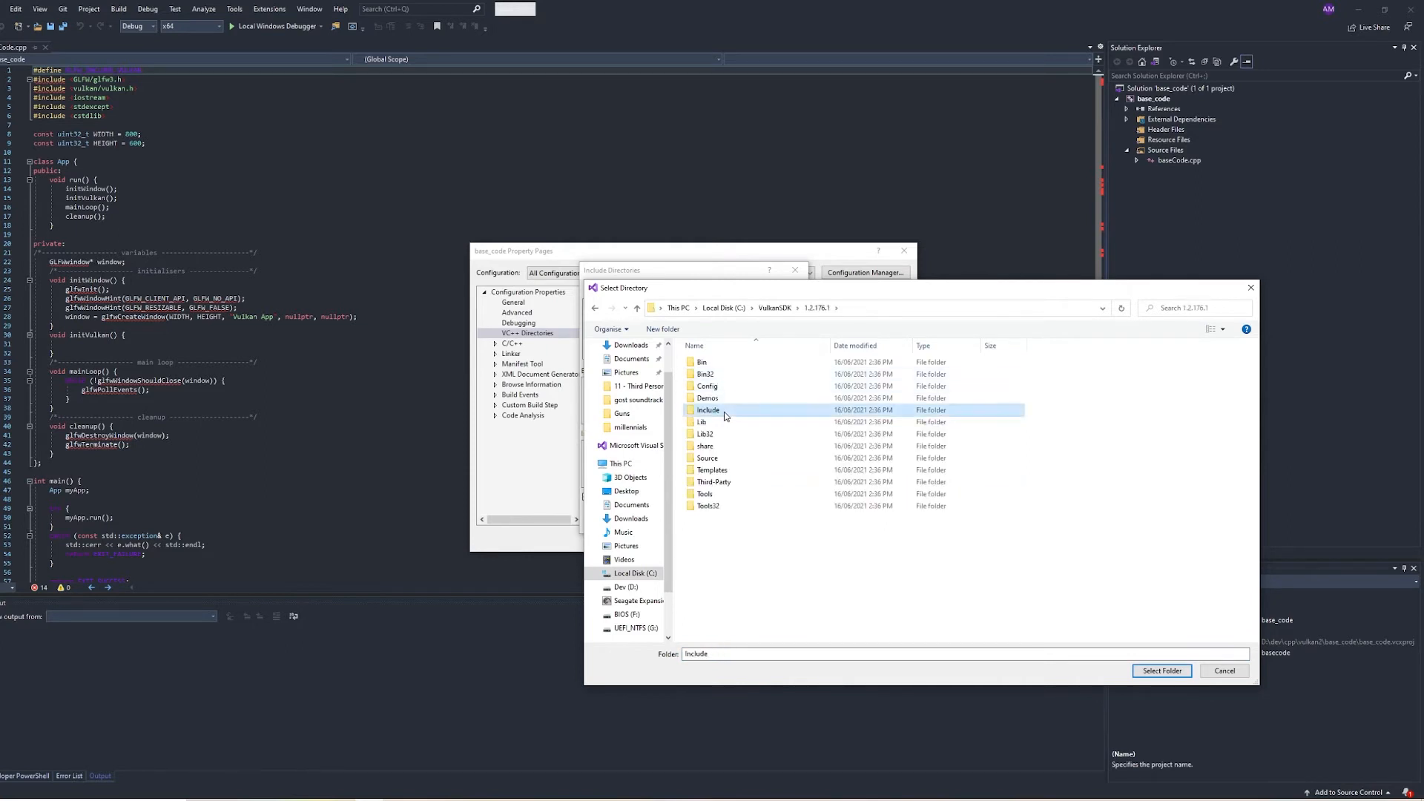
left_click(1162, 670)
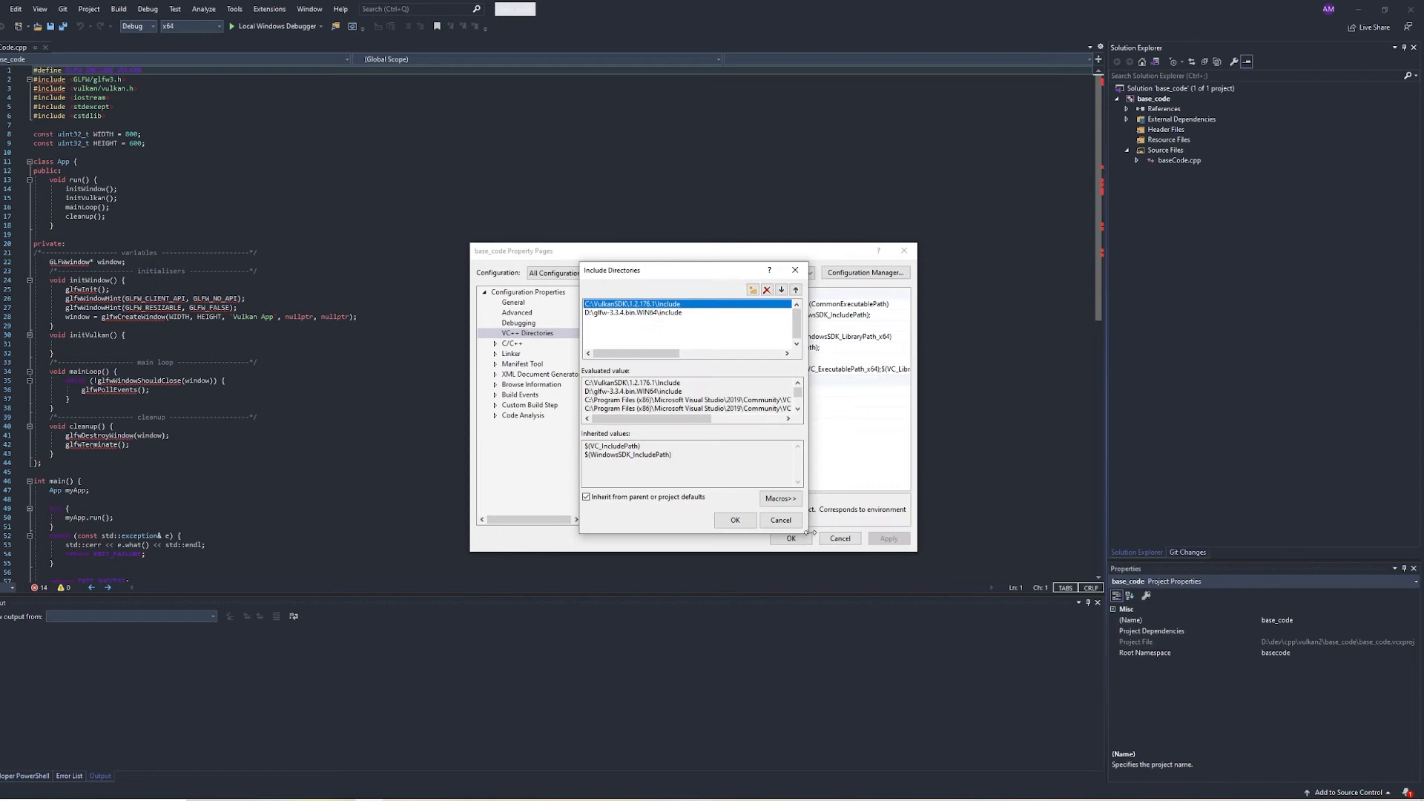
left_click(735, 520)
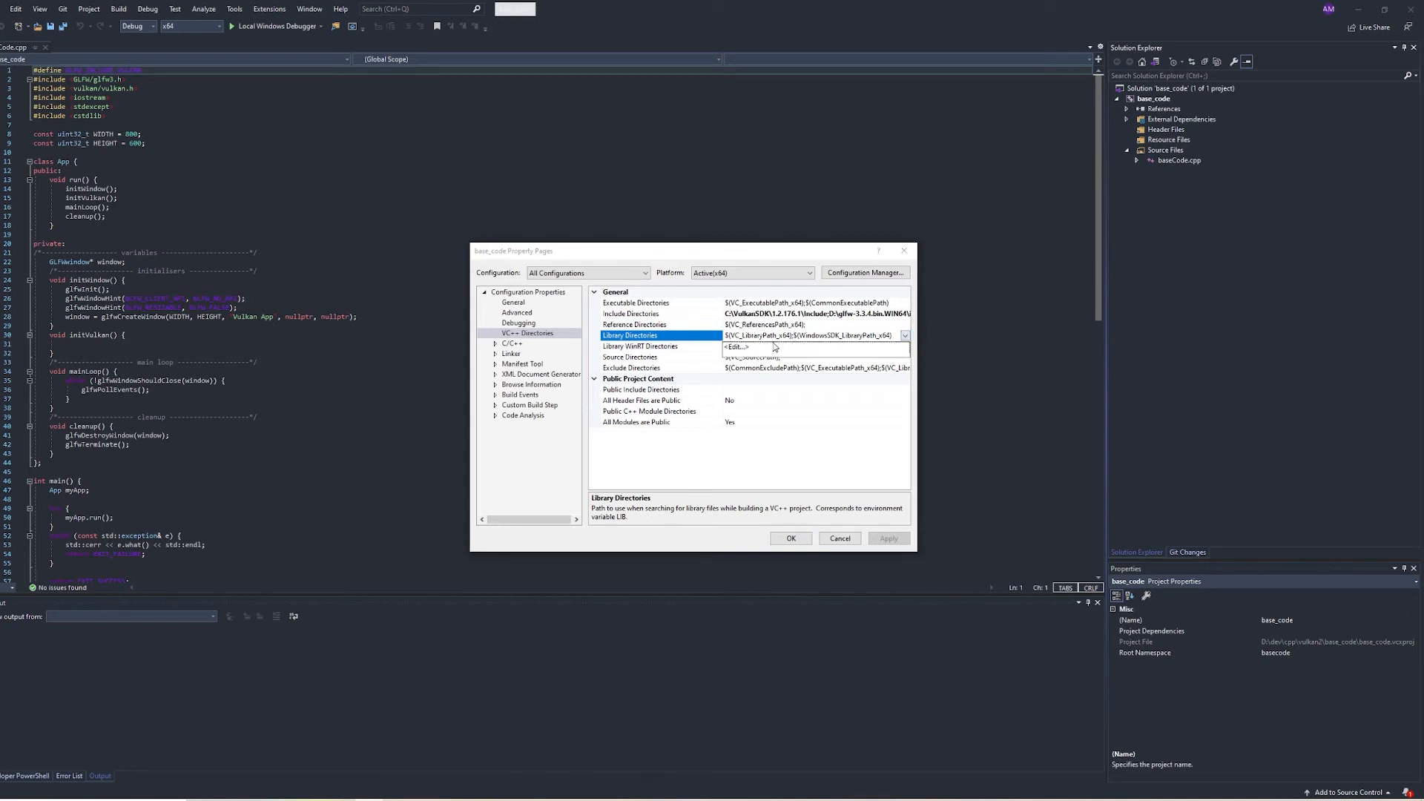
- Add the GLFW lib-vc2019 folder on D: to the project's Library Directories
left_click(734, 347)
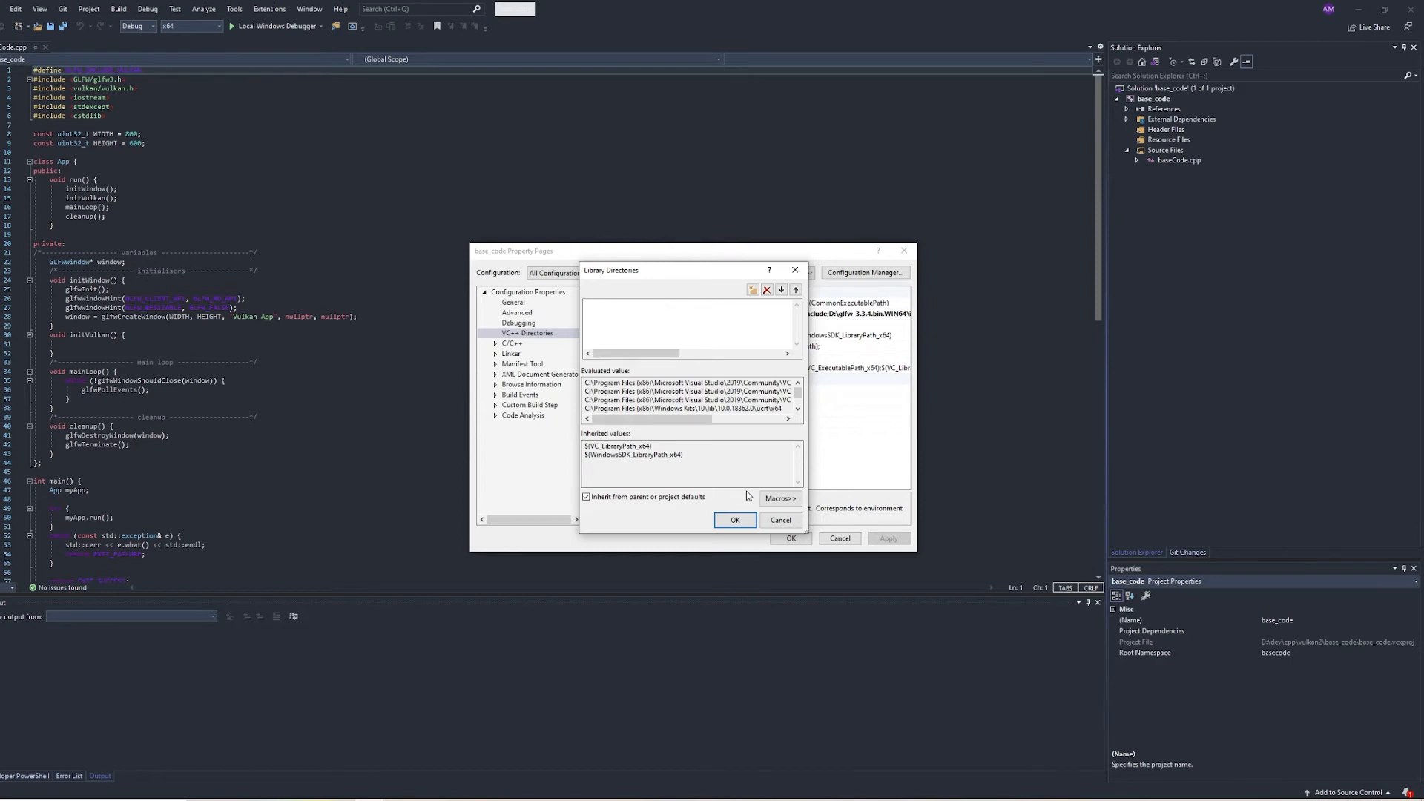
mouse_move(720, 328)
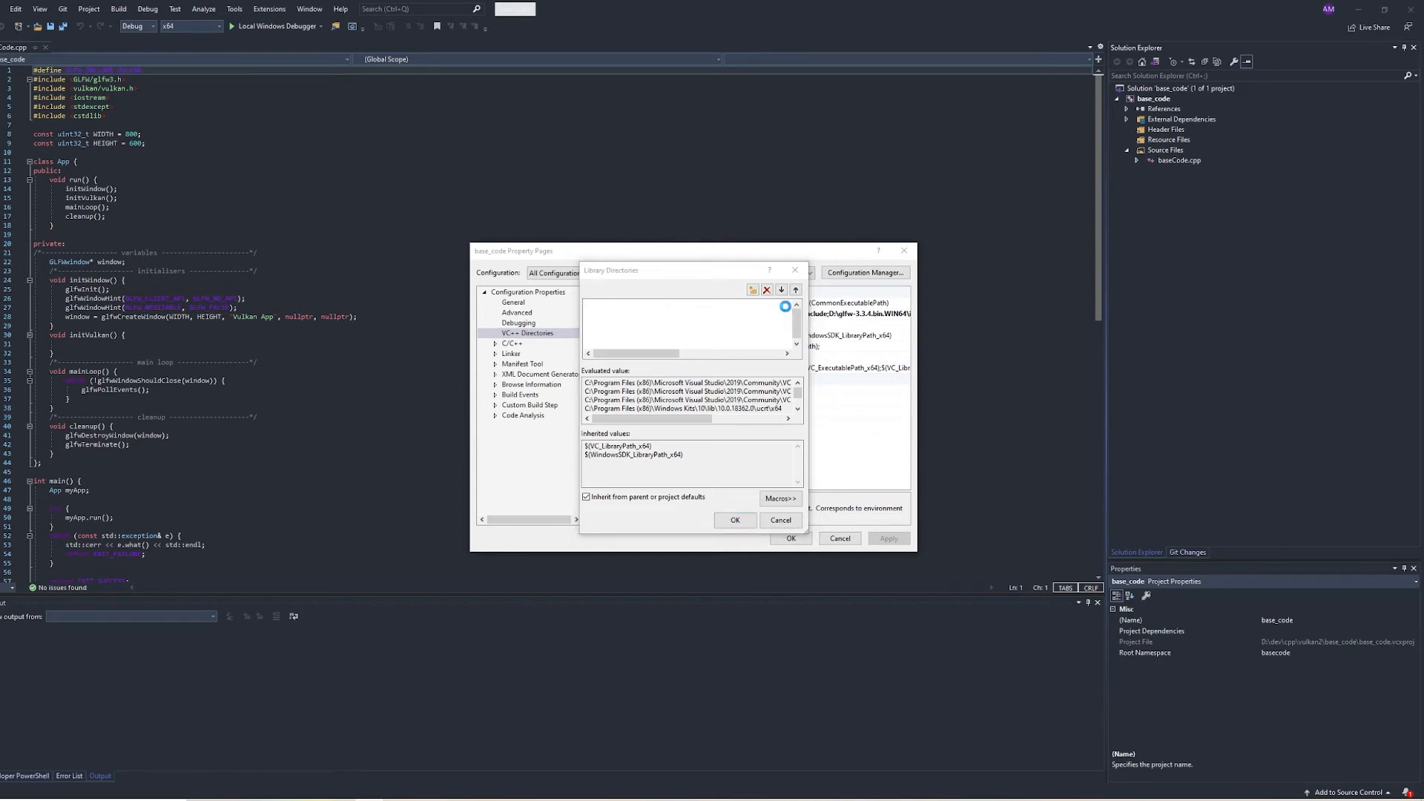
left_click(752, 289)
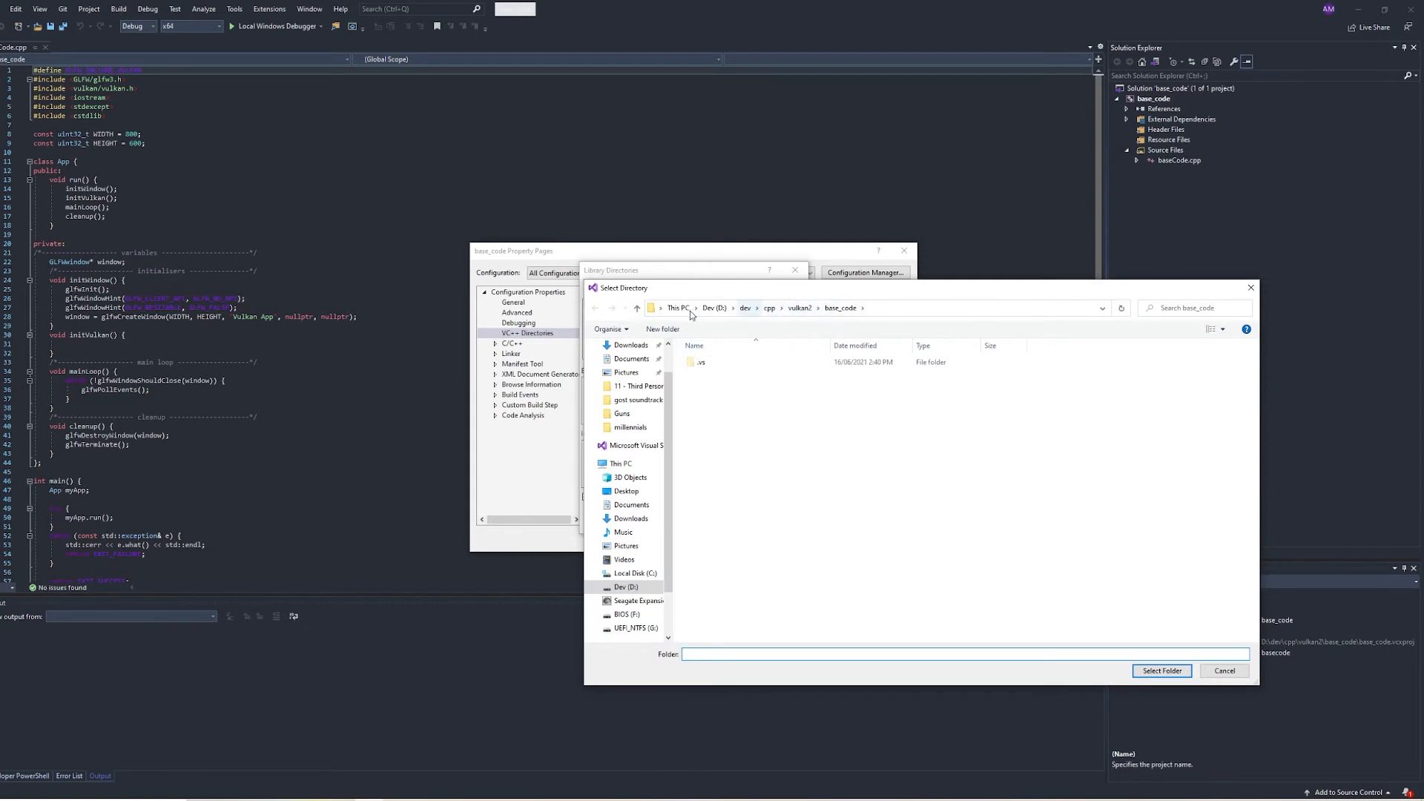
left_click(717, 307)
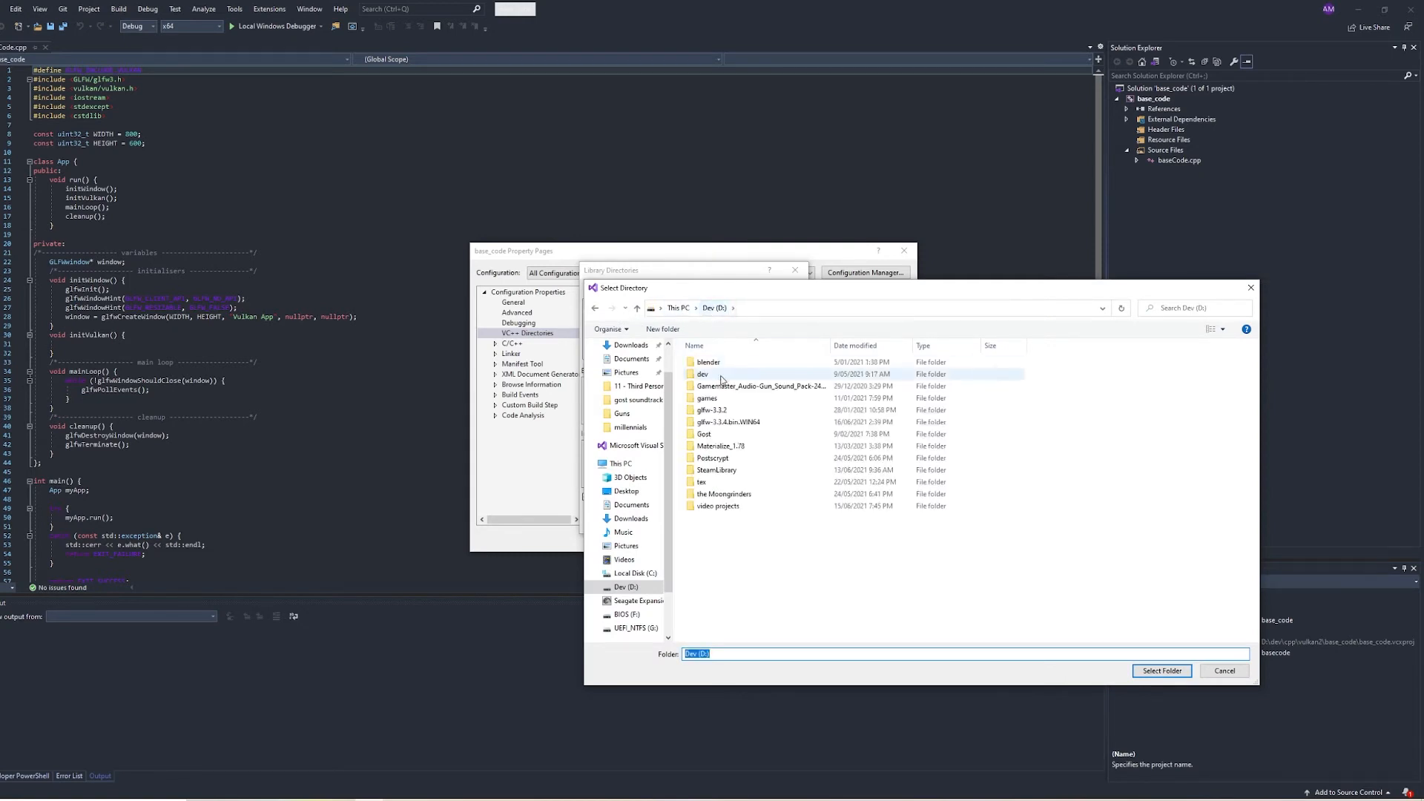
double_click(727, 421)
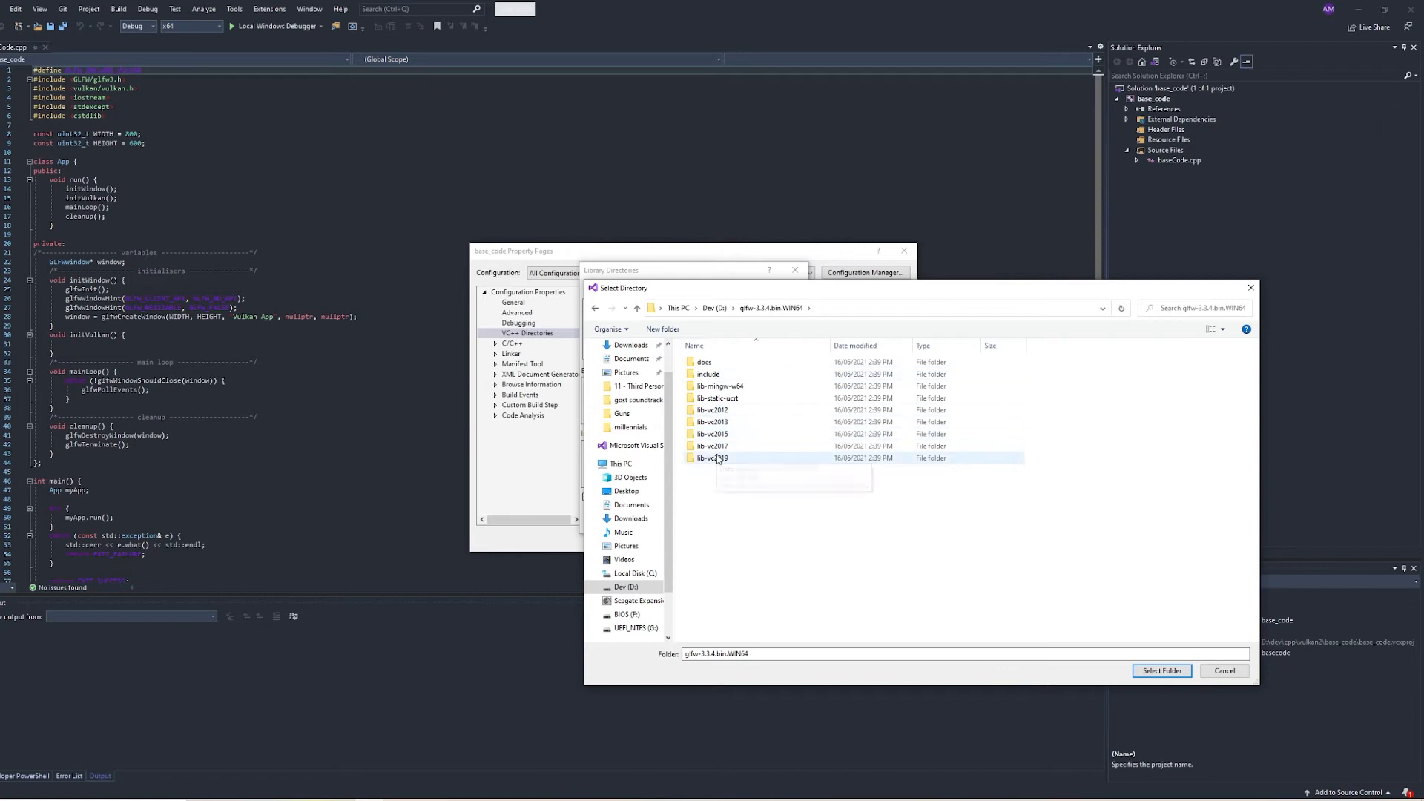
mouse_move(713, 459)
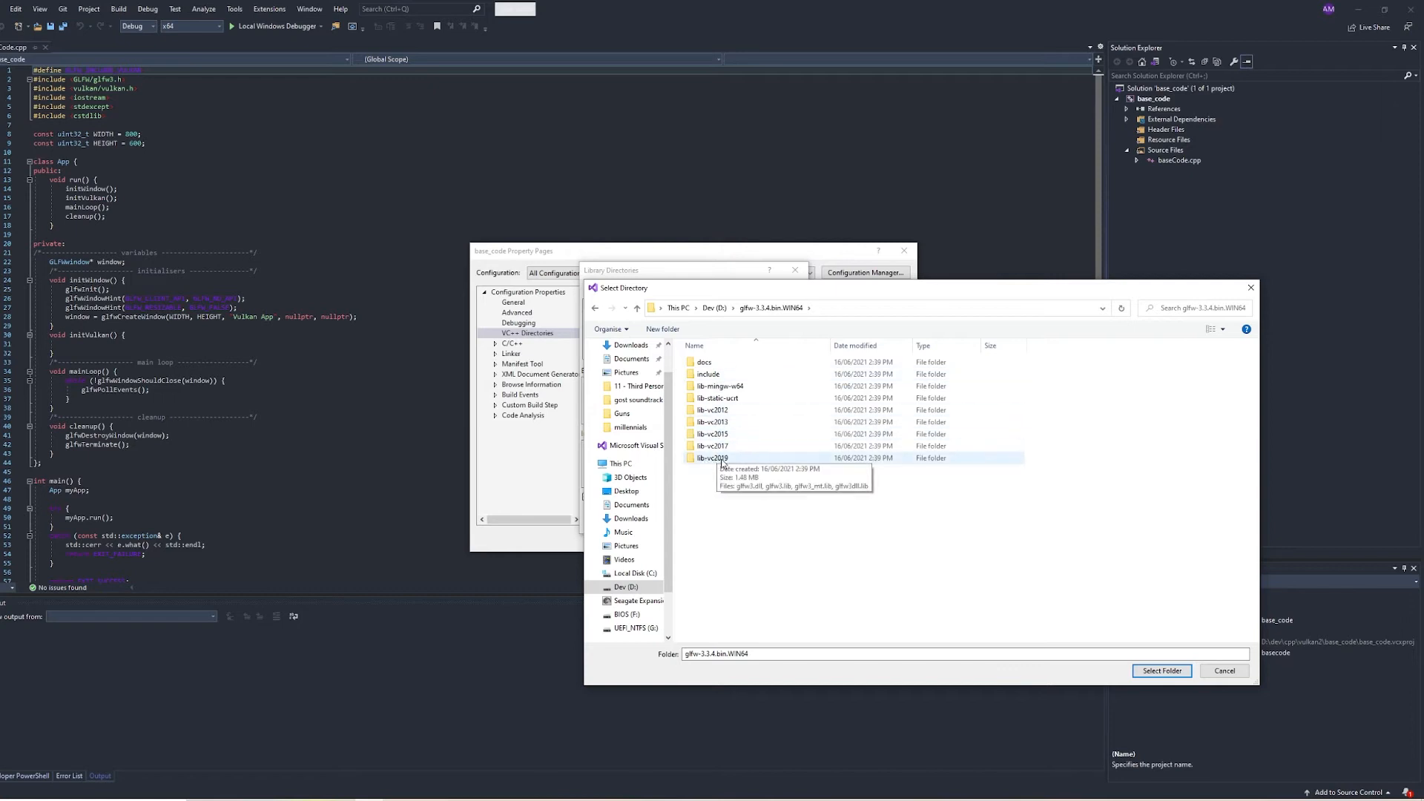
double_click(713, 458)
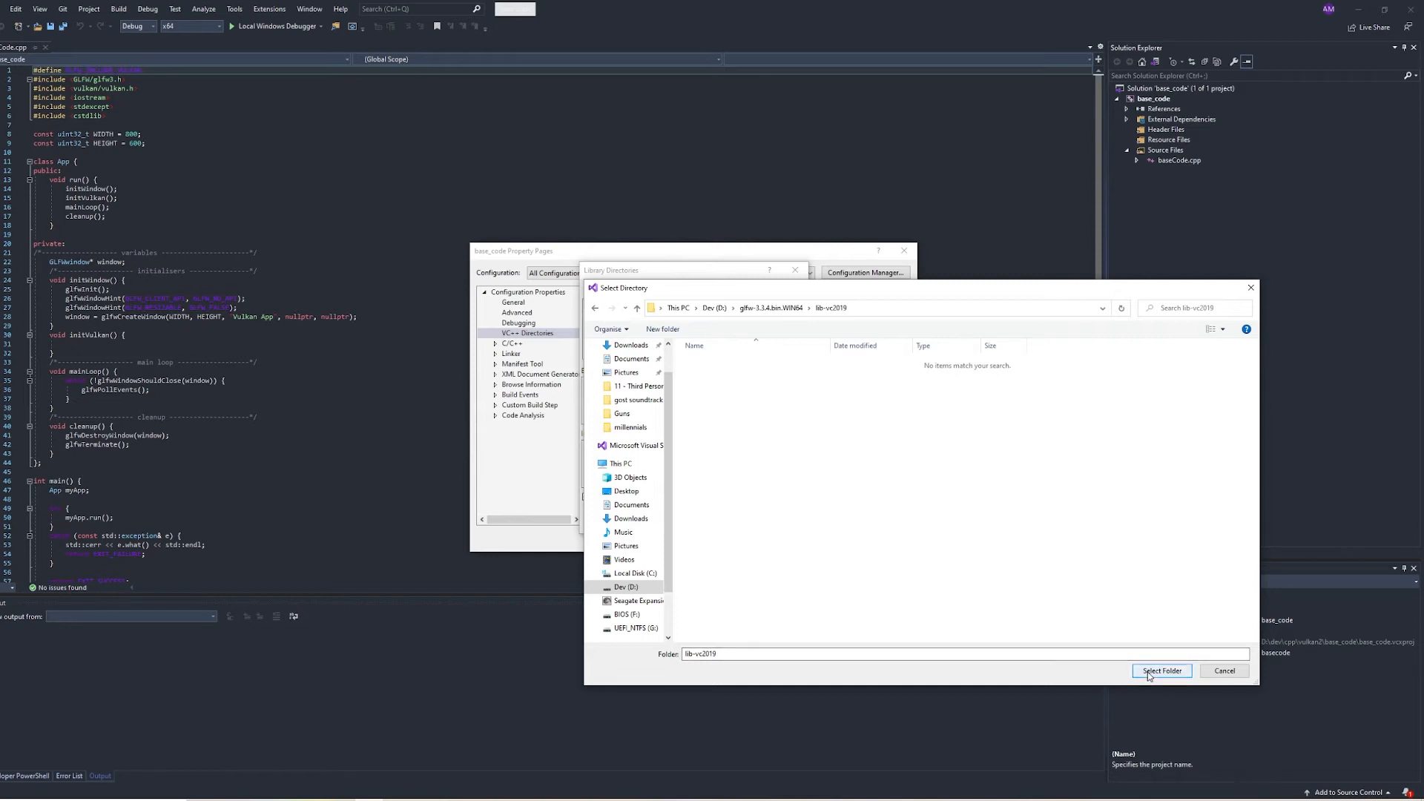
left_click(1160, 671)
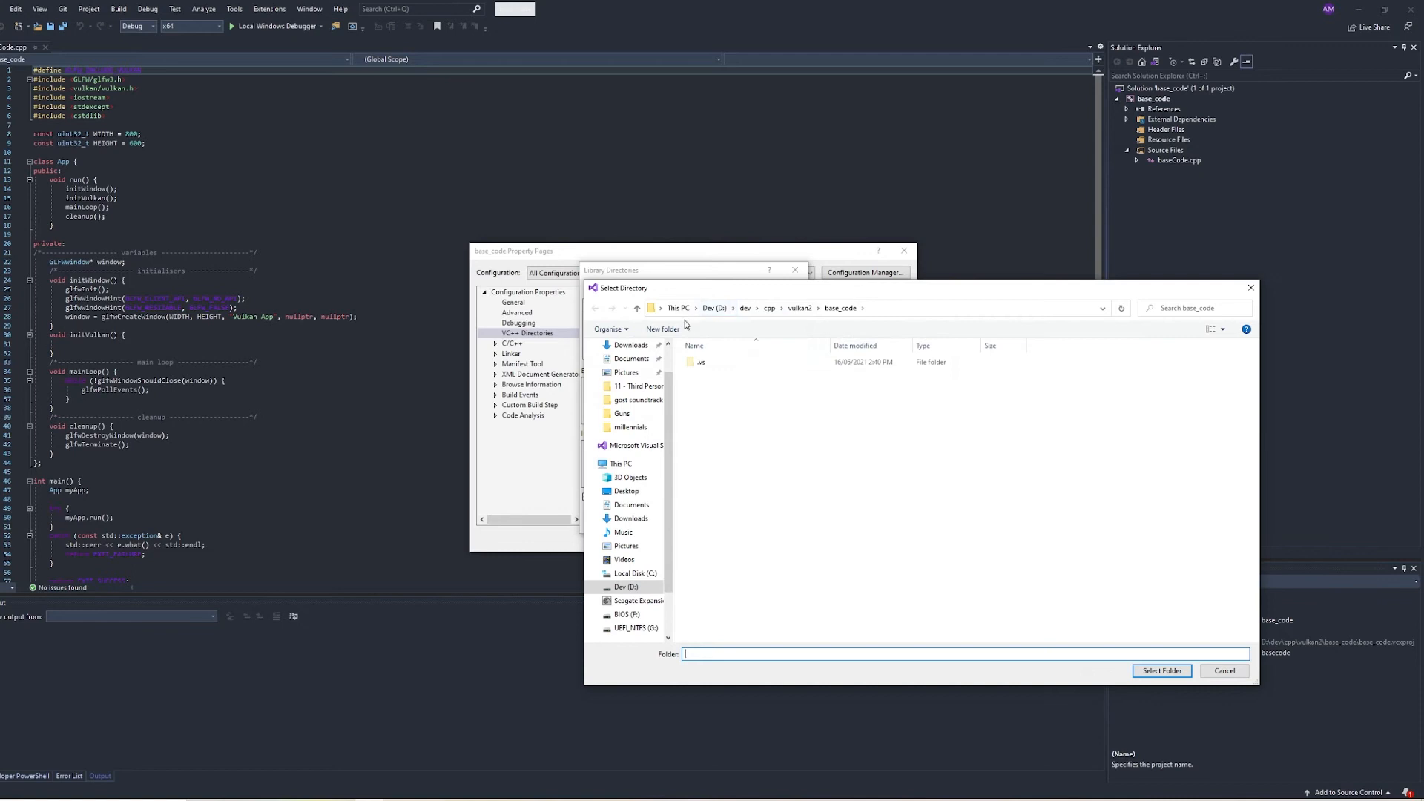
- Add the VulkanSDK 1.2.176.1 Include folder as a library directory and accept the list
left_click(621, 463)
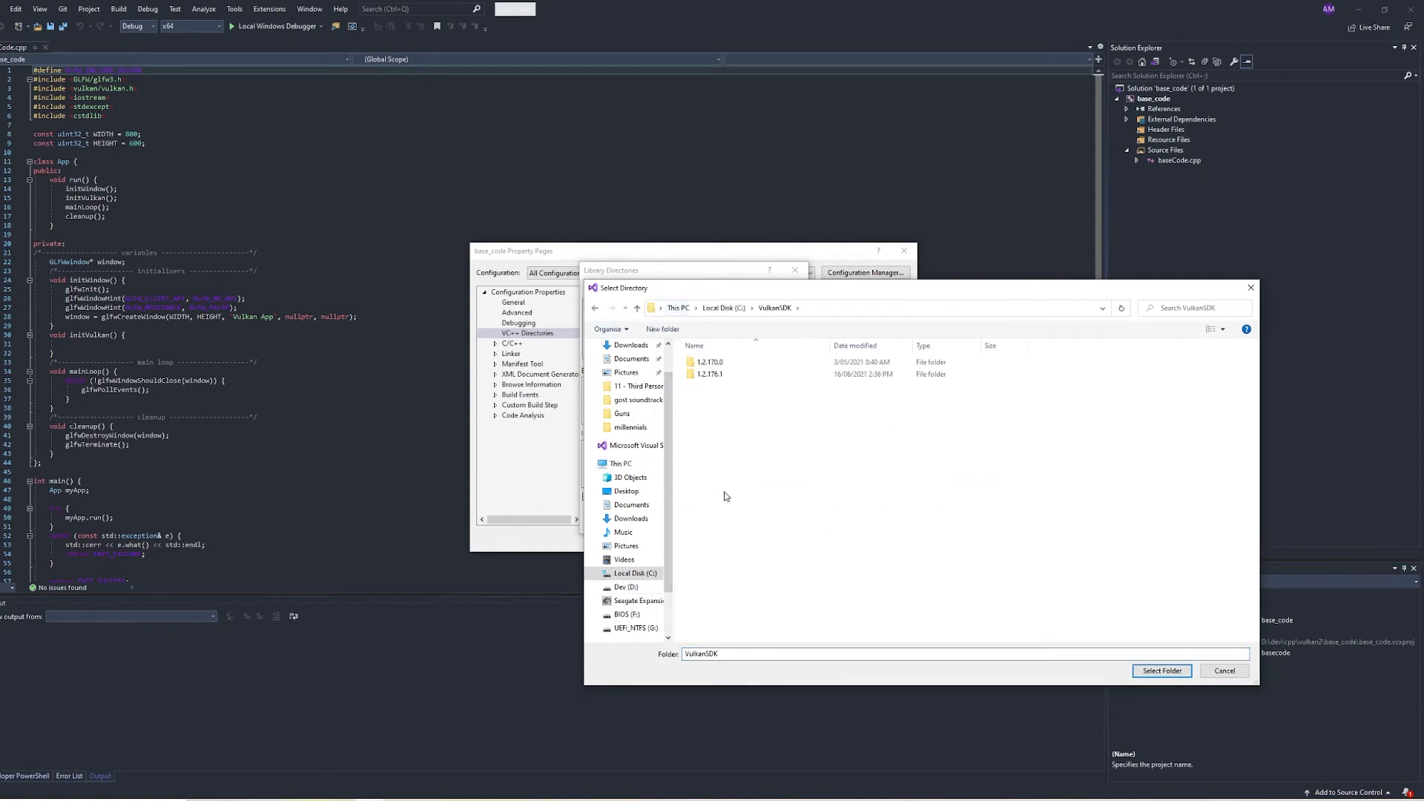
double_click(710, 373)
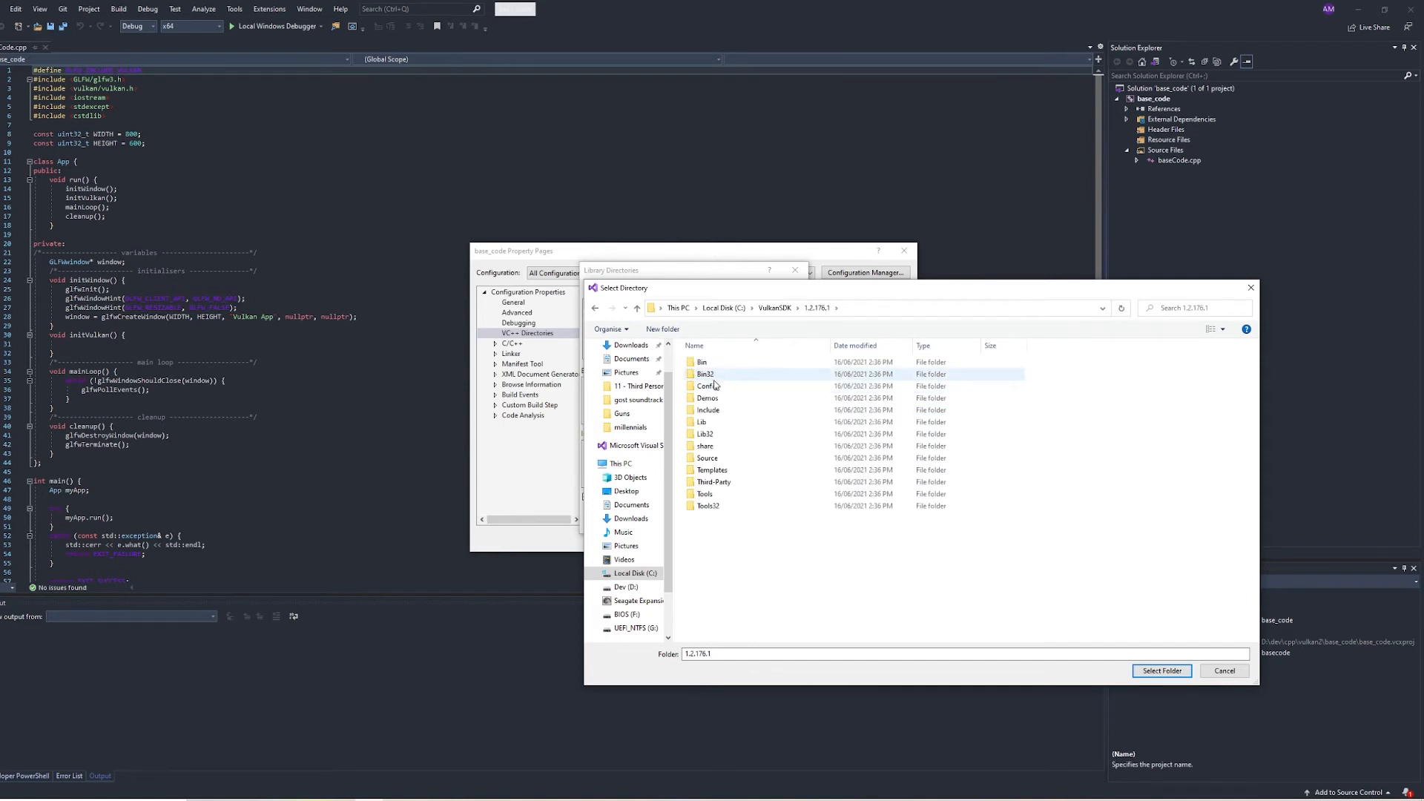
double_click(708, 409)
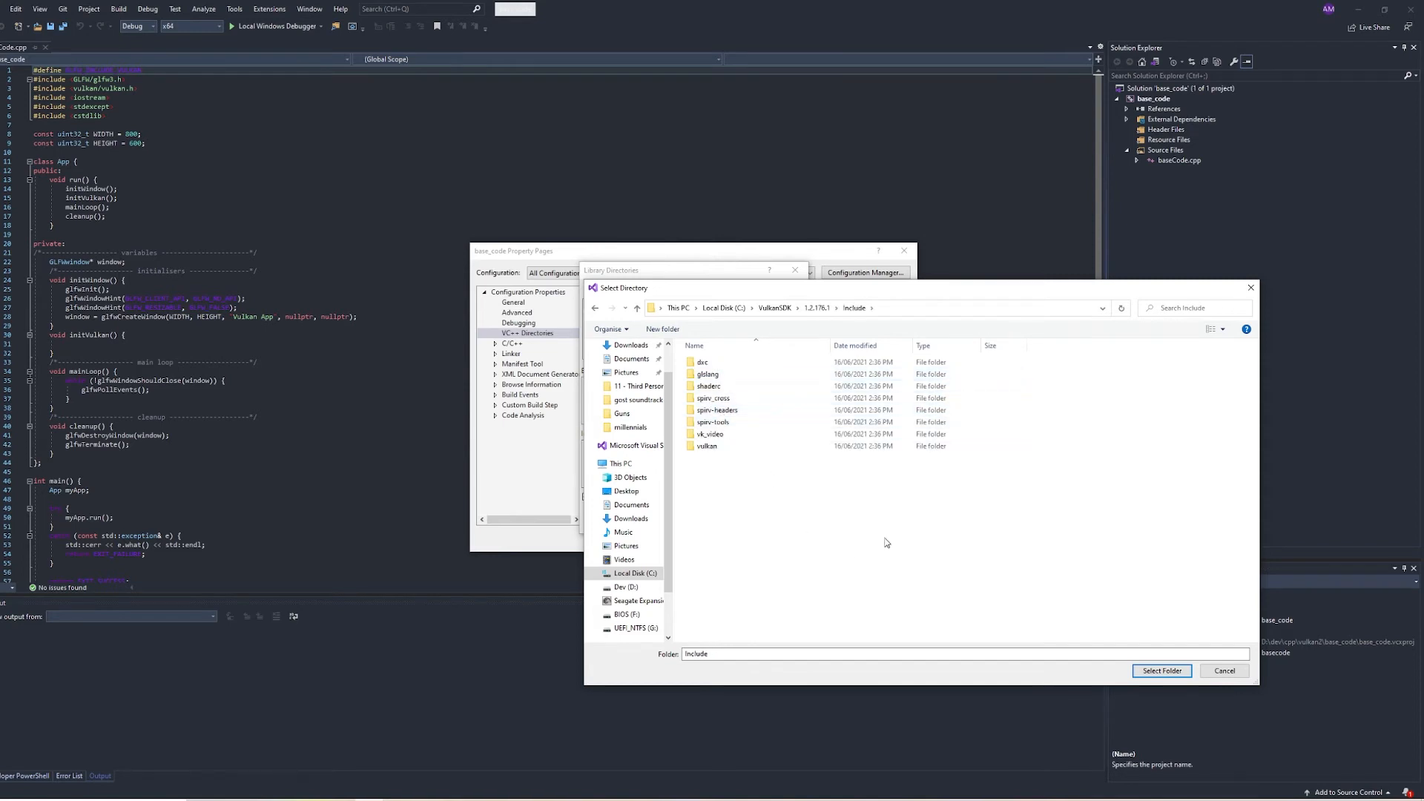
left_click(1162, 671)
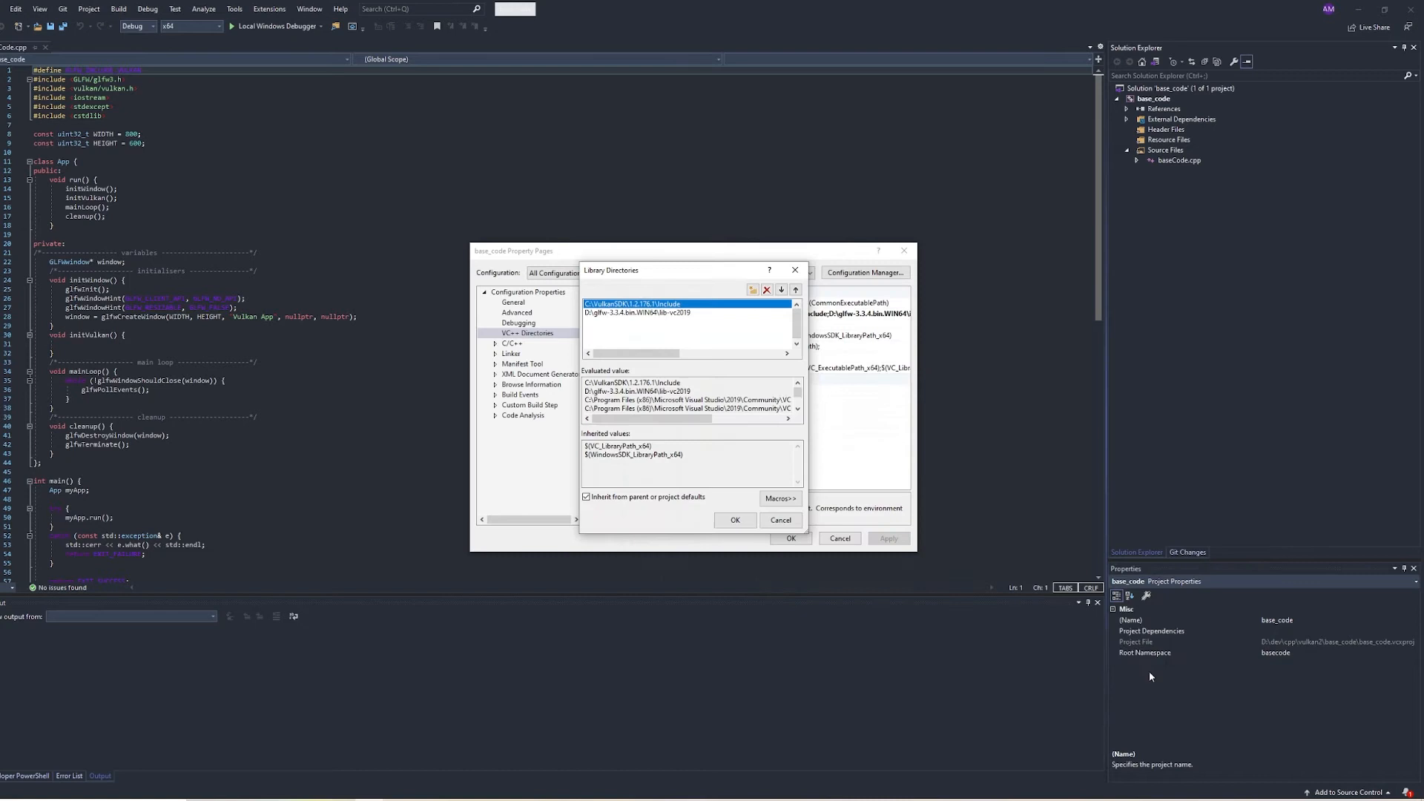
left_click(734, 519)
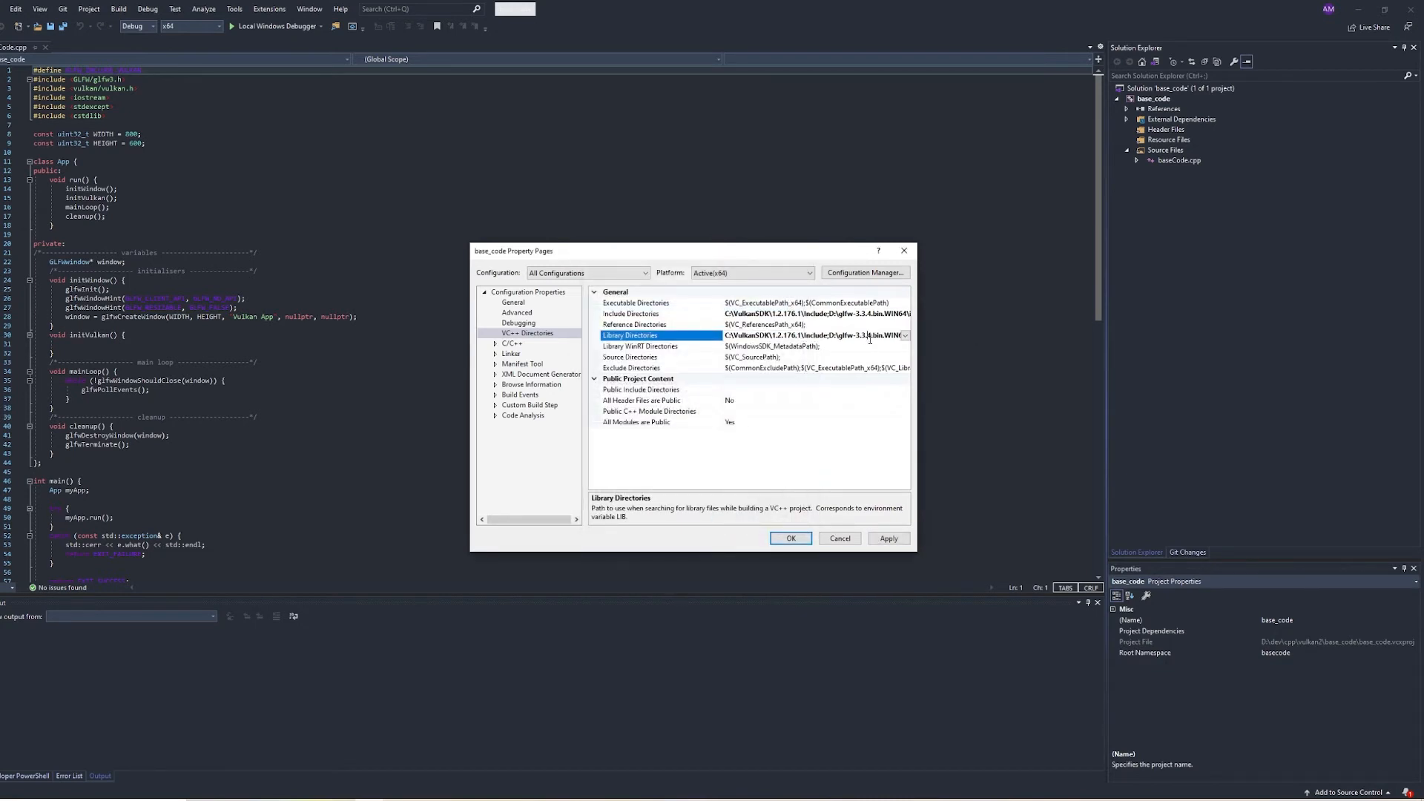
- Replace the wrong VulkanSDK Include entry with the SDK's Lib folder, then apply and close the property pages
left_click(903, 336)
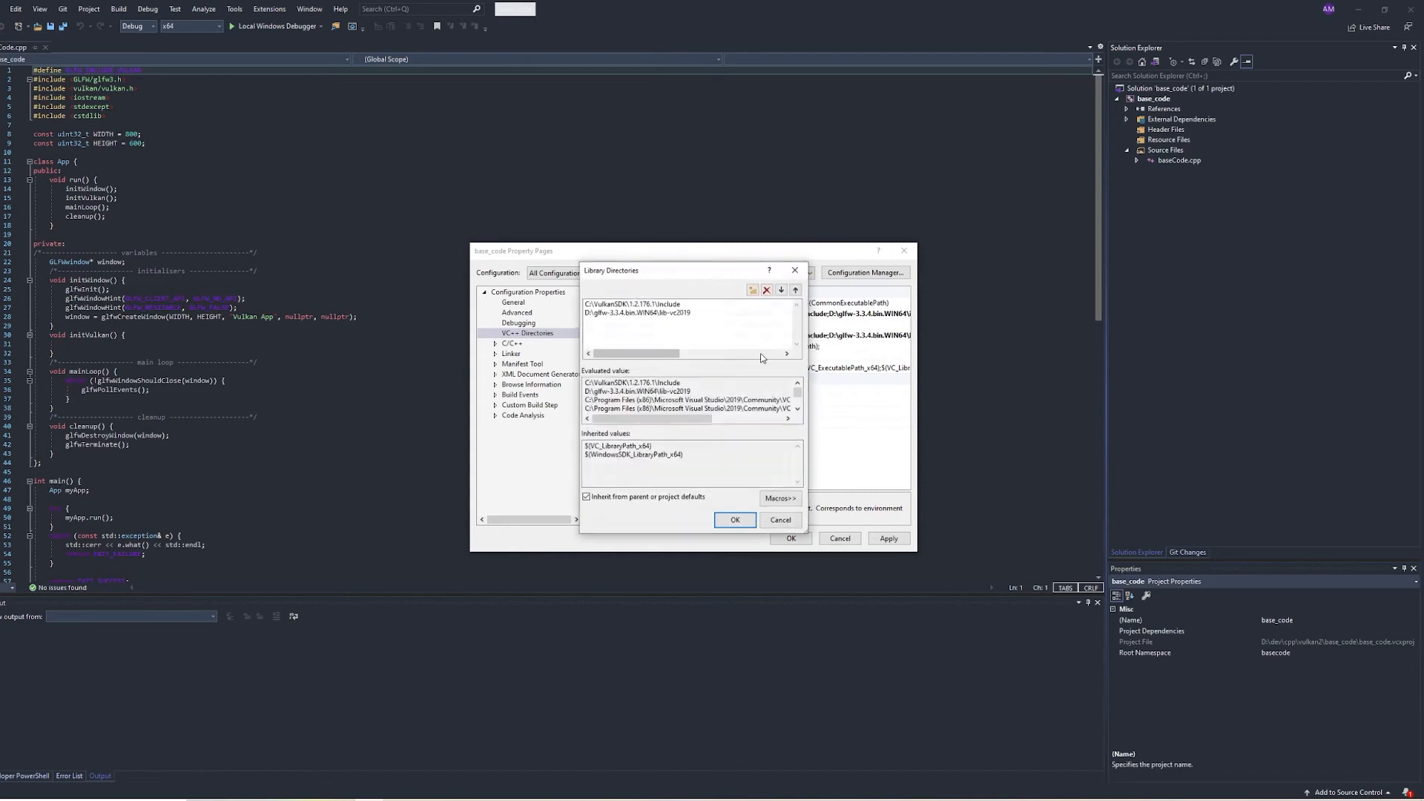
left_click(636, 303)
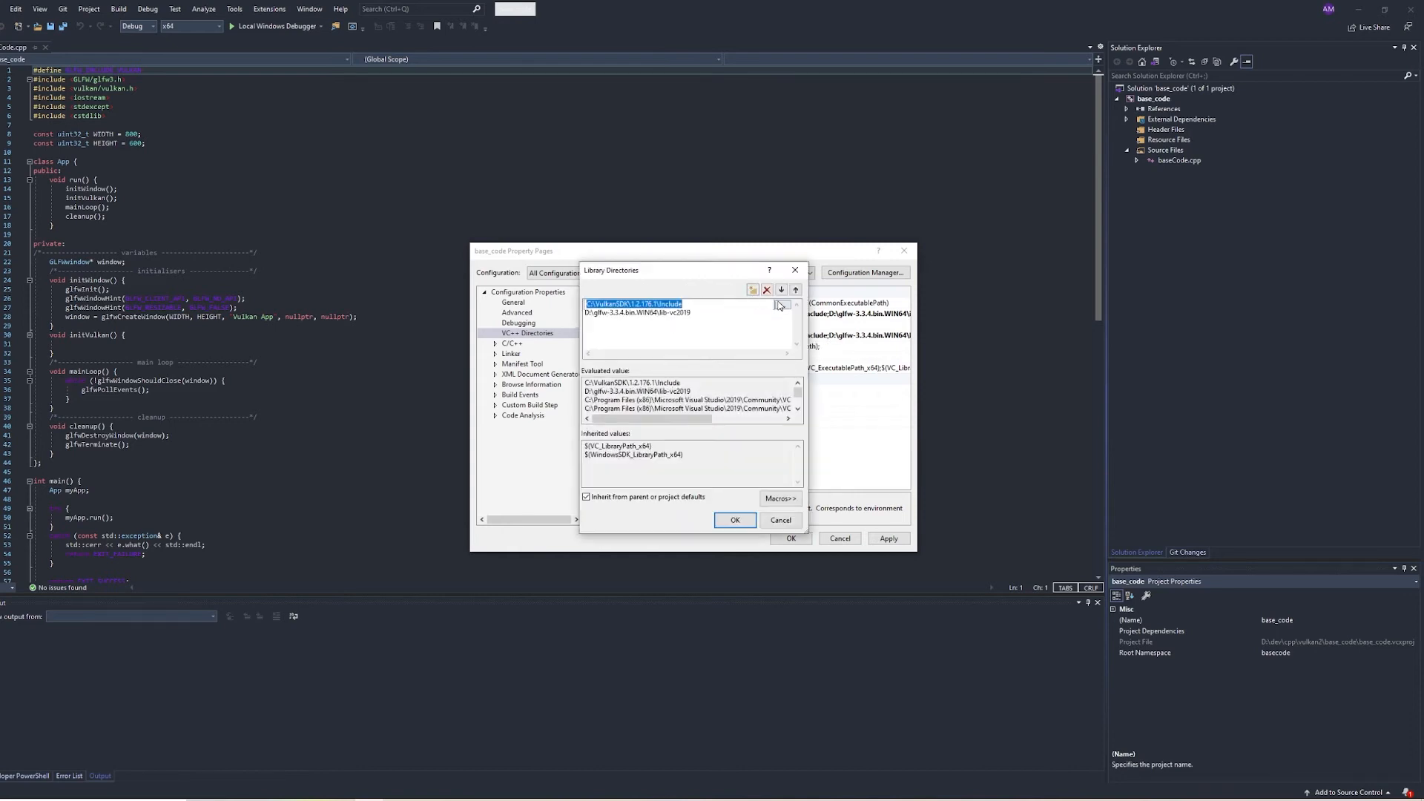
left_click(782, 305)
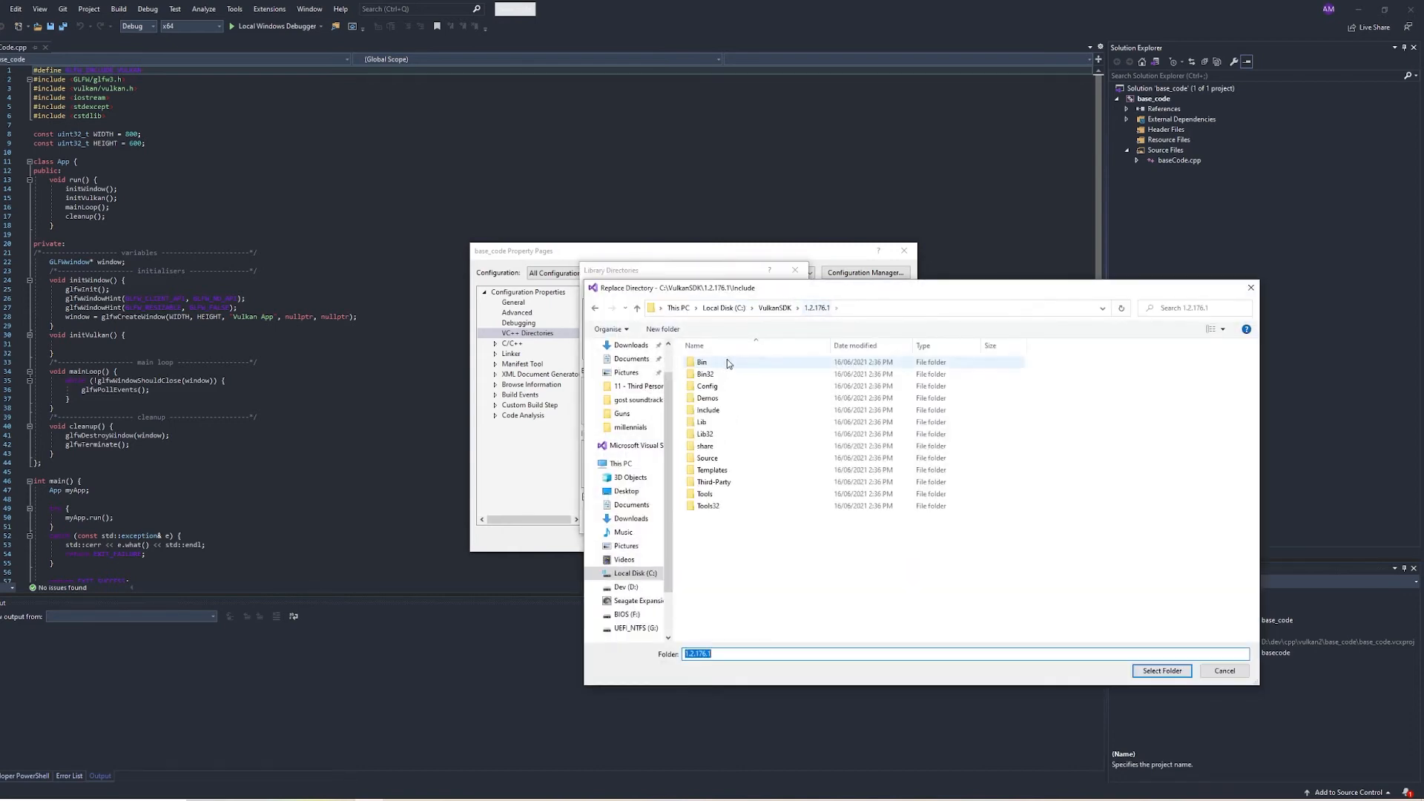
double_click(703, 421)
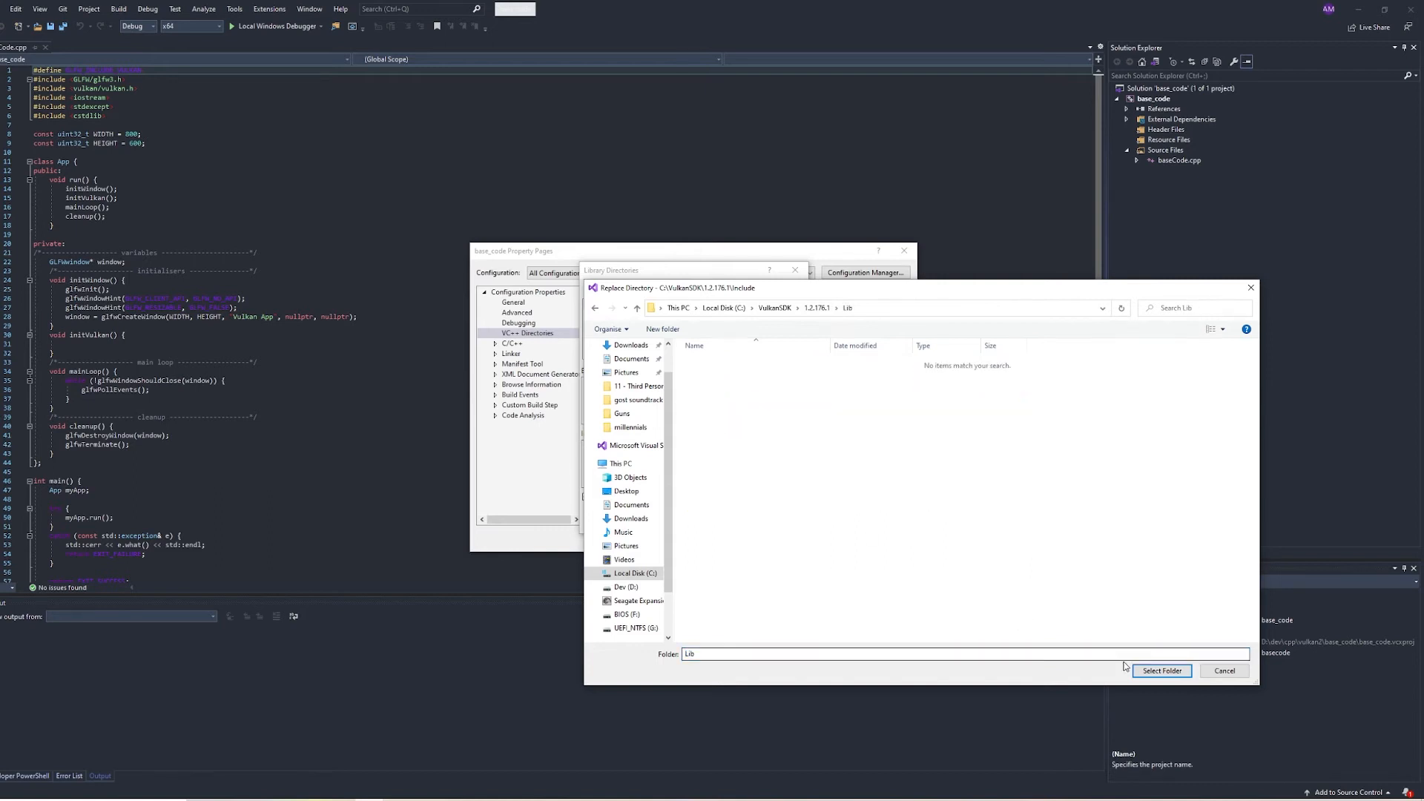
left_click(1162, 671)
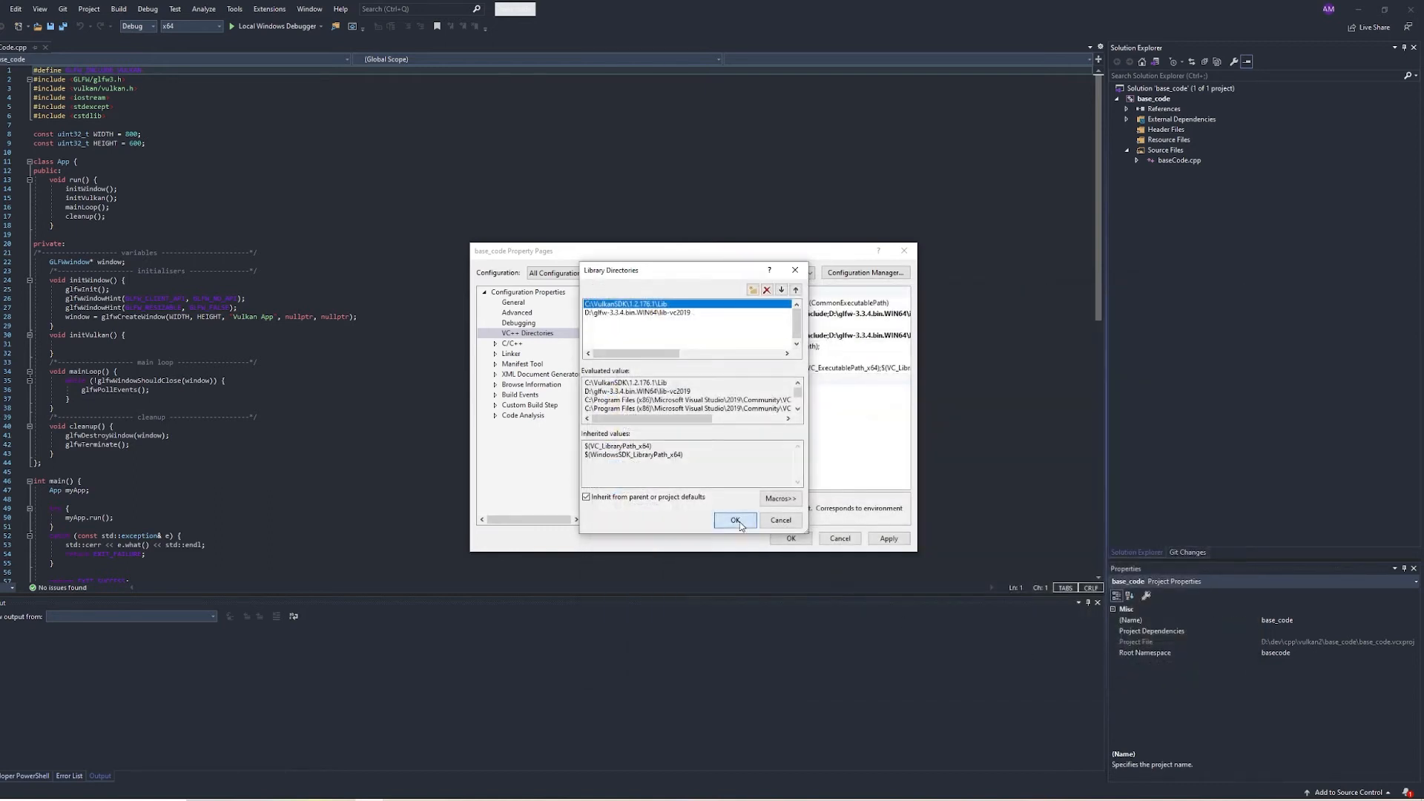
left_click(736, 519)
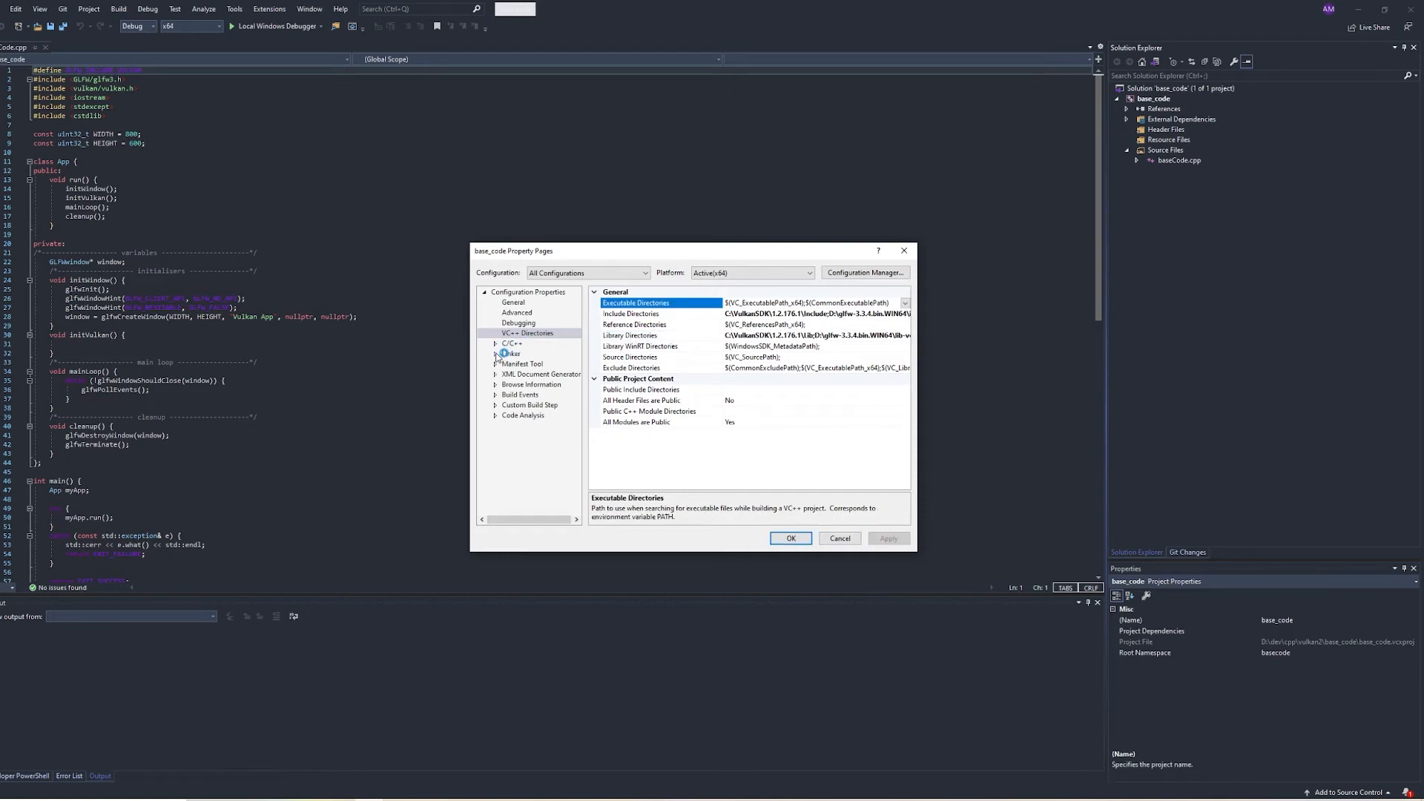
left_click(499, 353)
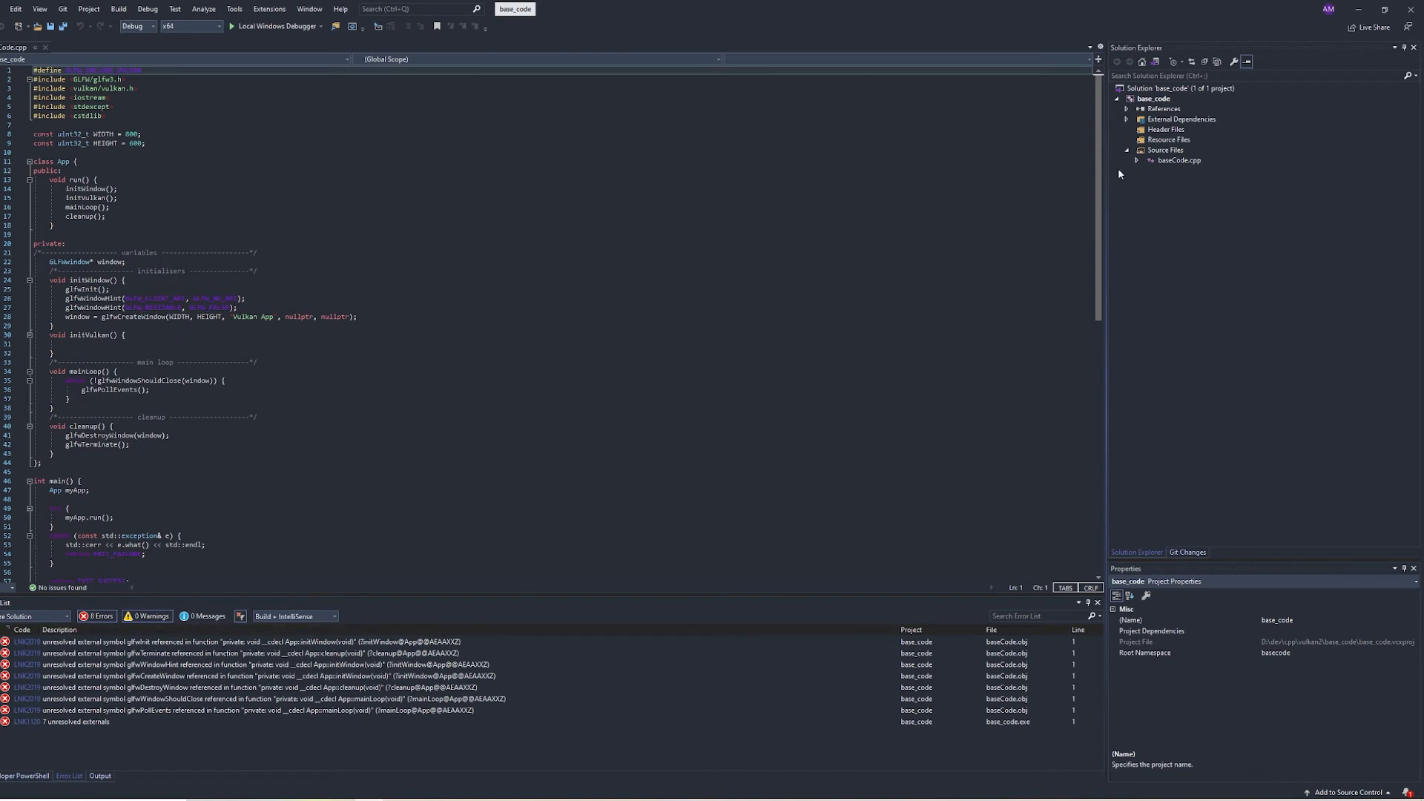
mouse_move(1154, 312)
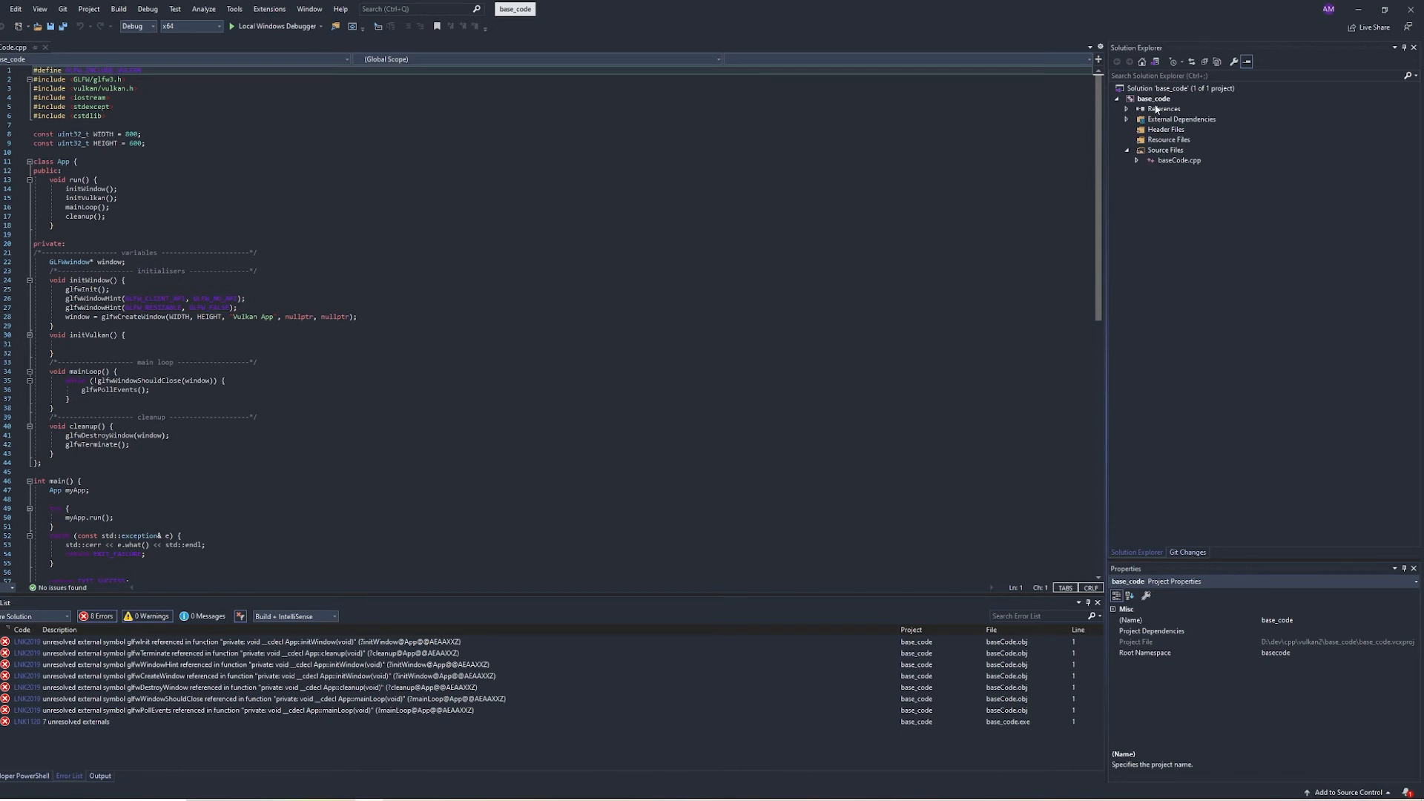
- Open the project folder in File Explorer and navigate to the C: drive
right_click(1154, 98)
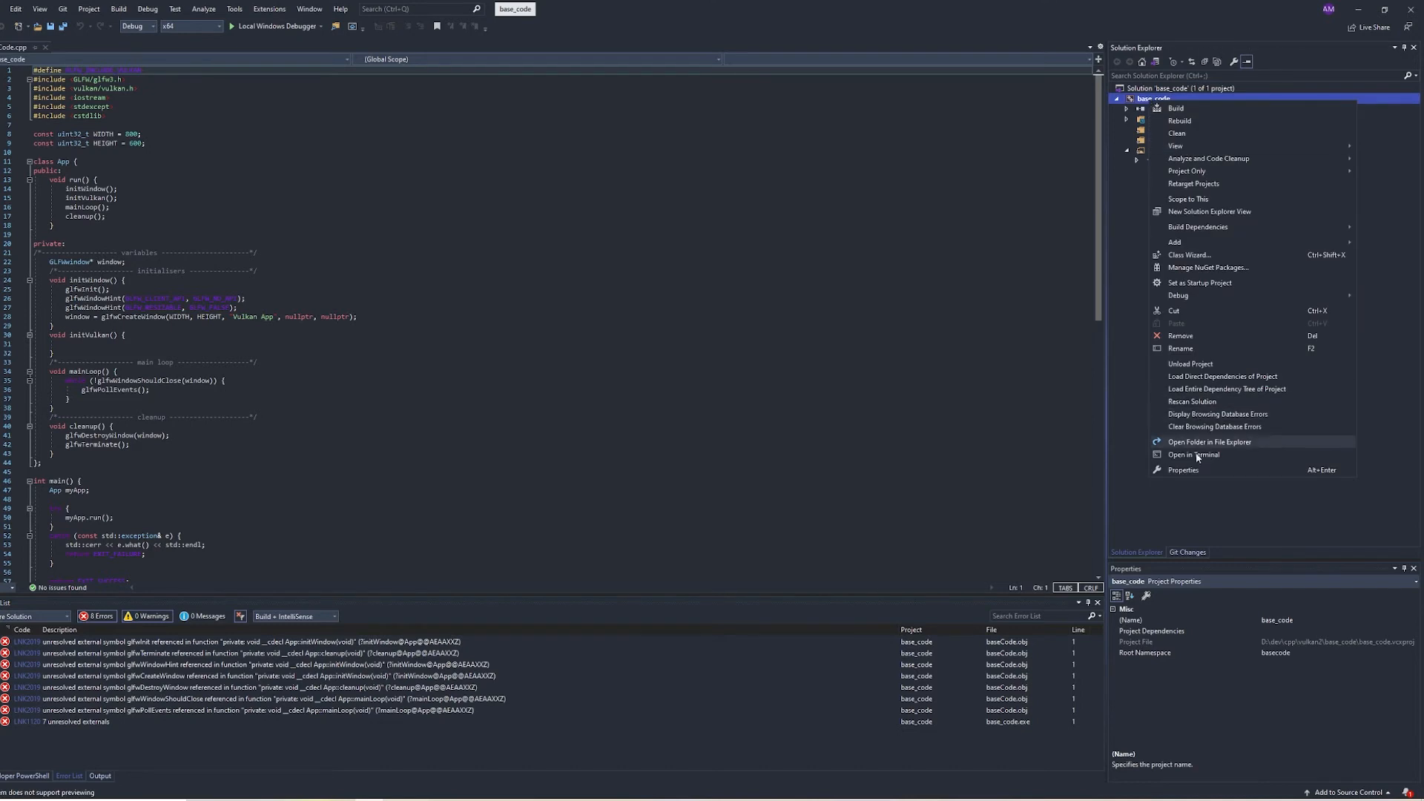
left_click(1183, 471)
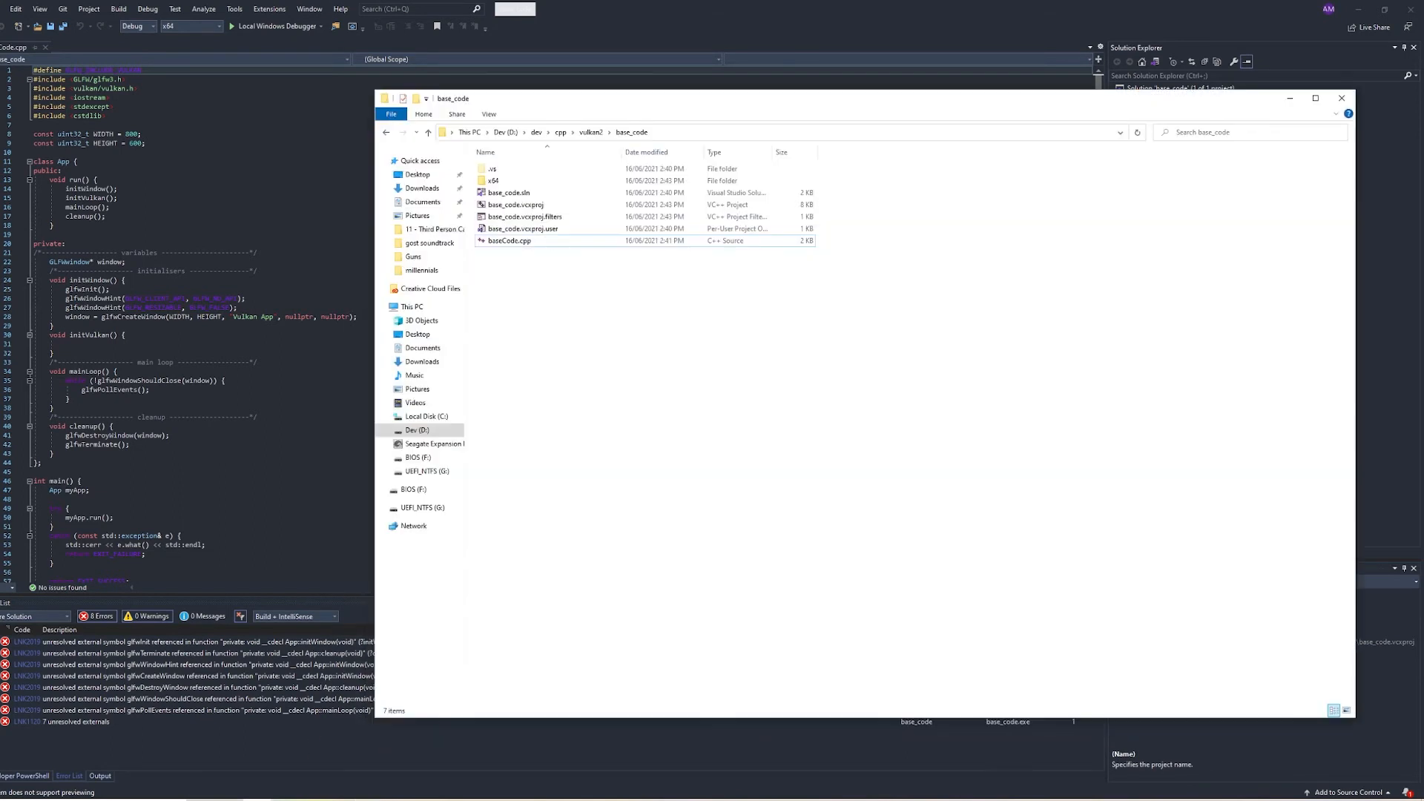
left_click(414, 306)
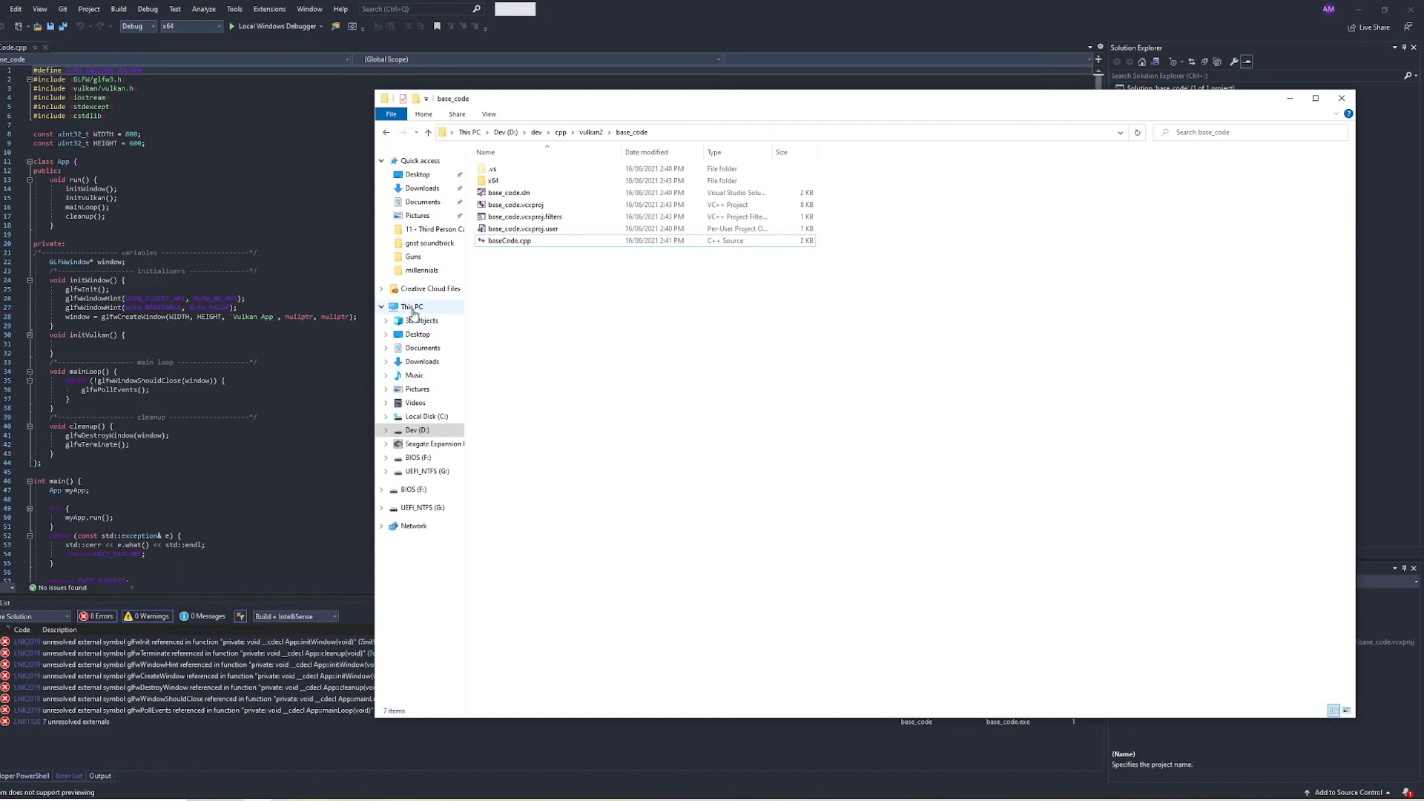
left_click(428, 415)
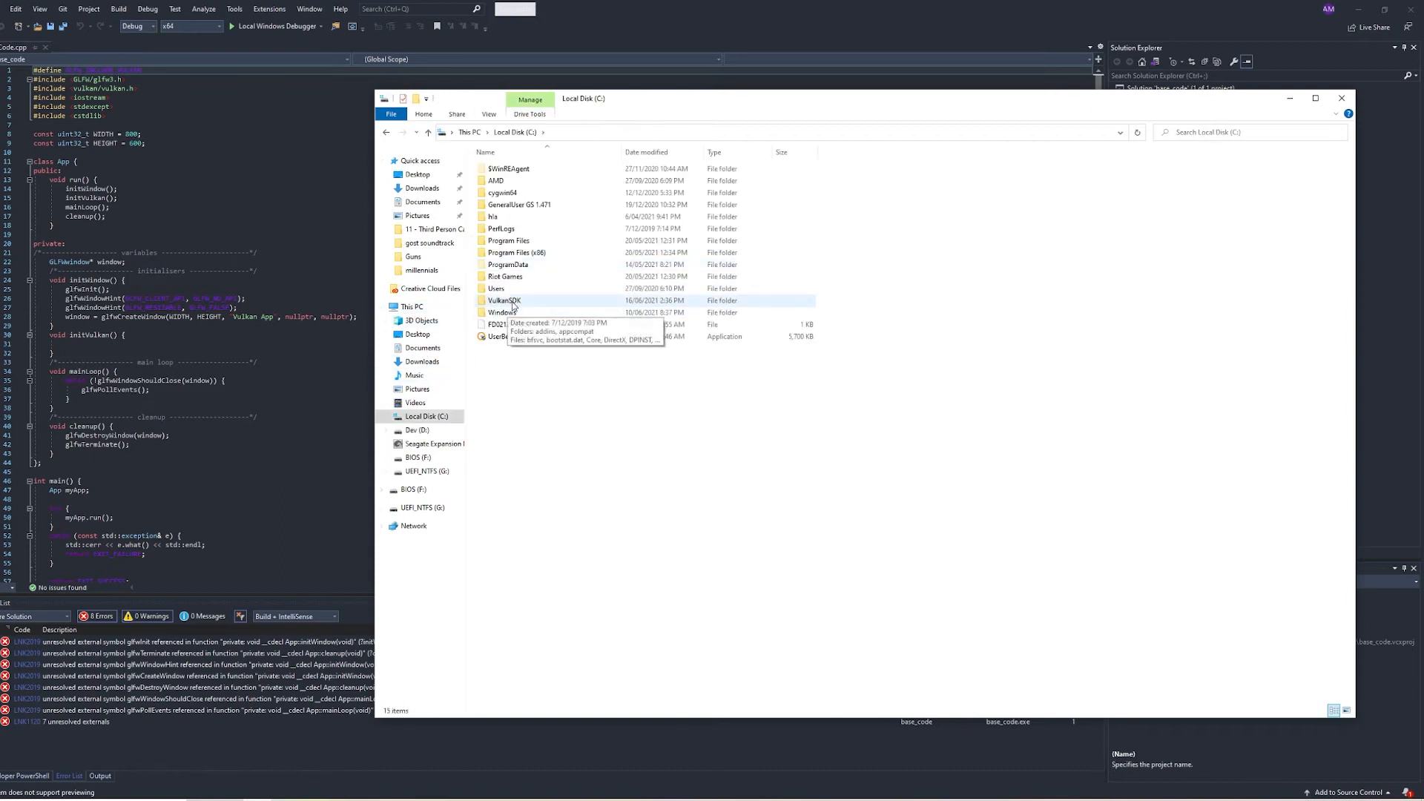
- Browse into C:\VulkanSDK\1.2.176.1\Lib and locate vulkan-1.lib among its libraries
double_click(505, 299)
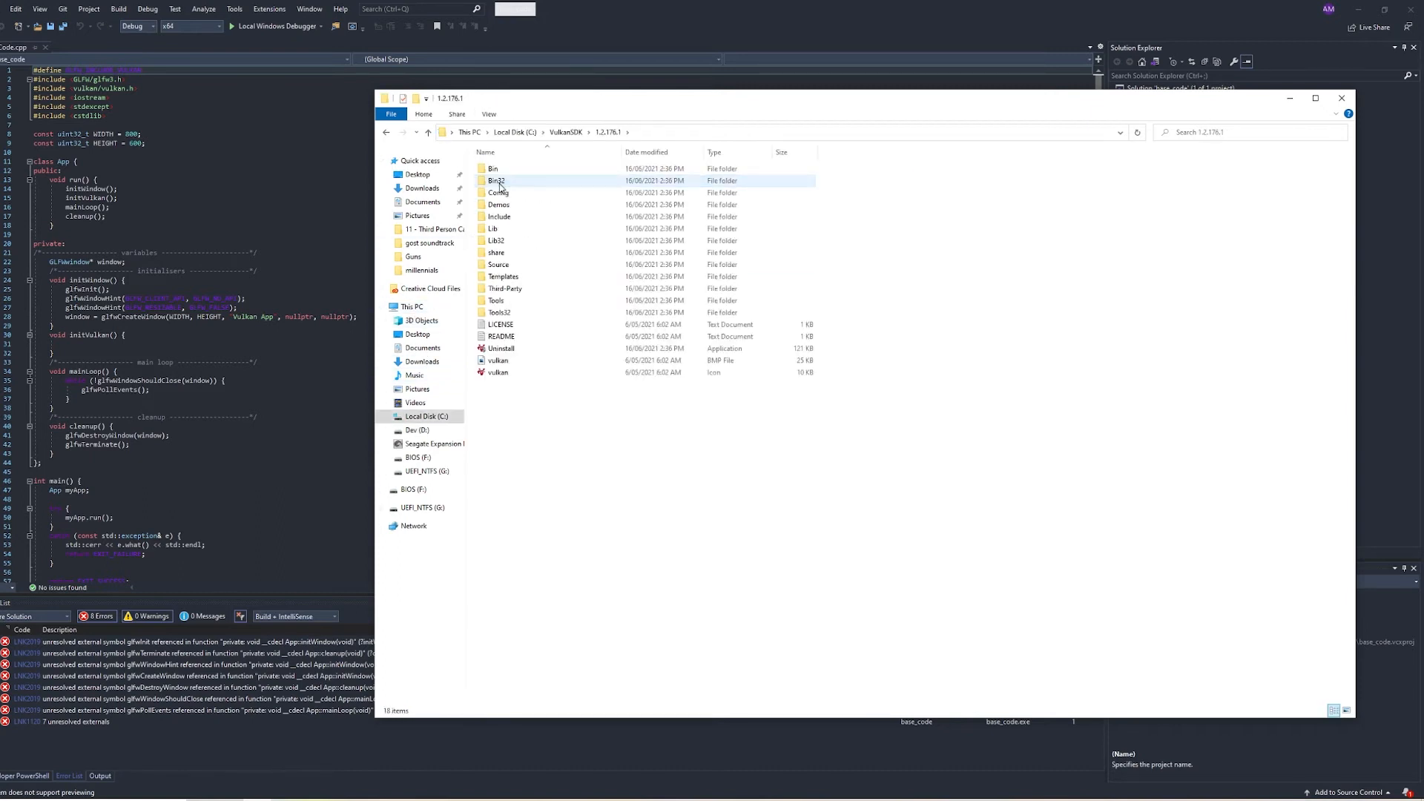
double_click(493, 228)
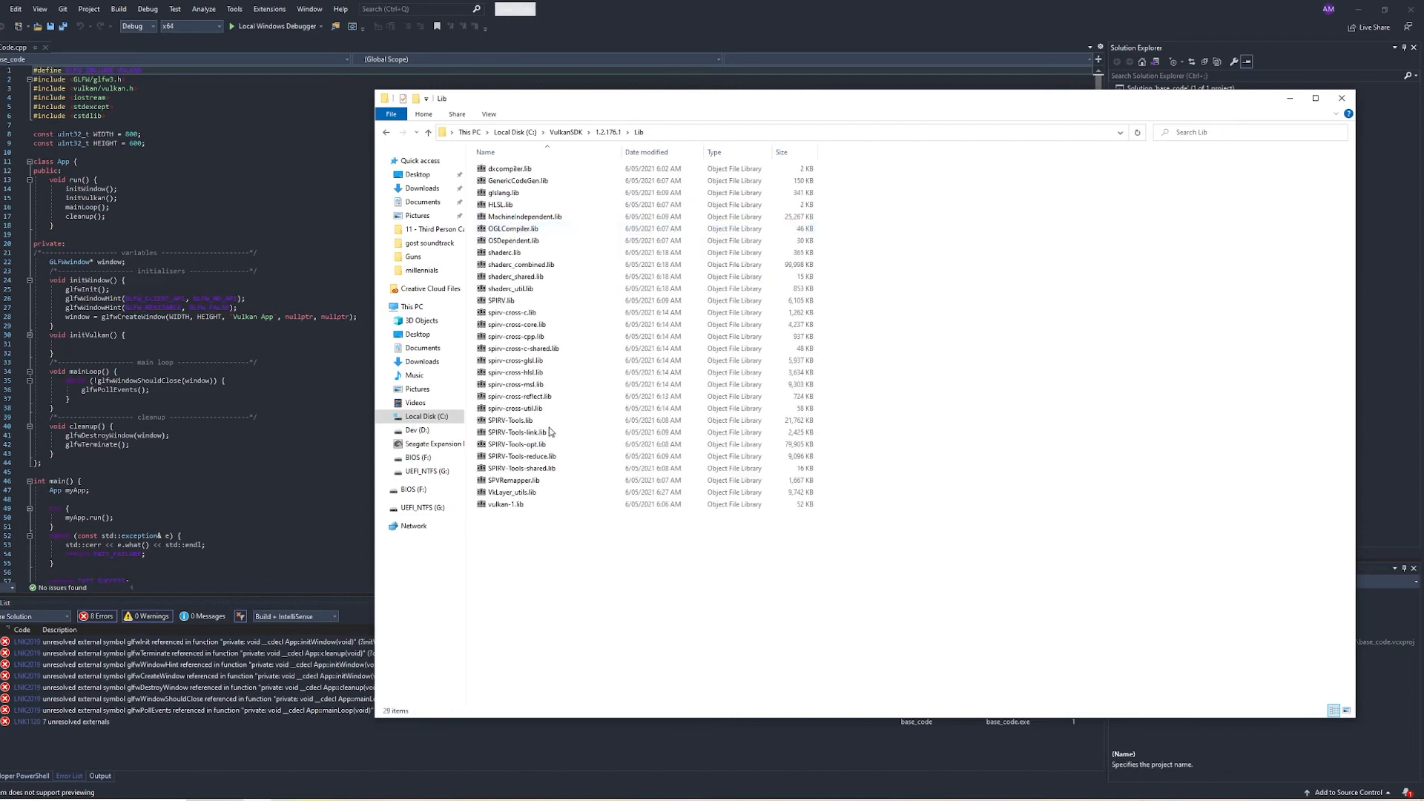
left_click(506, 505)
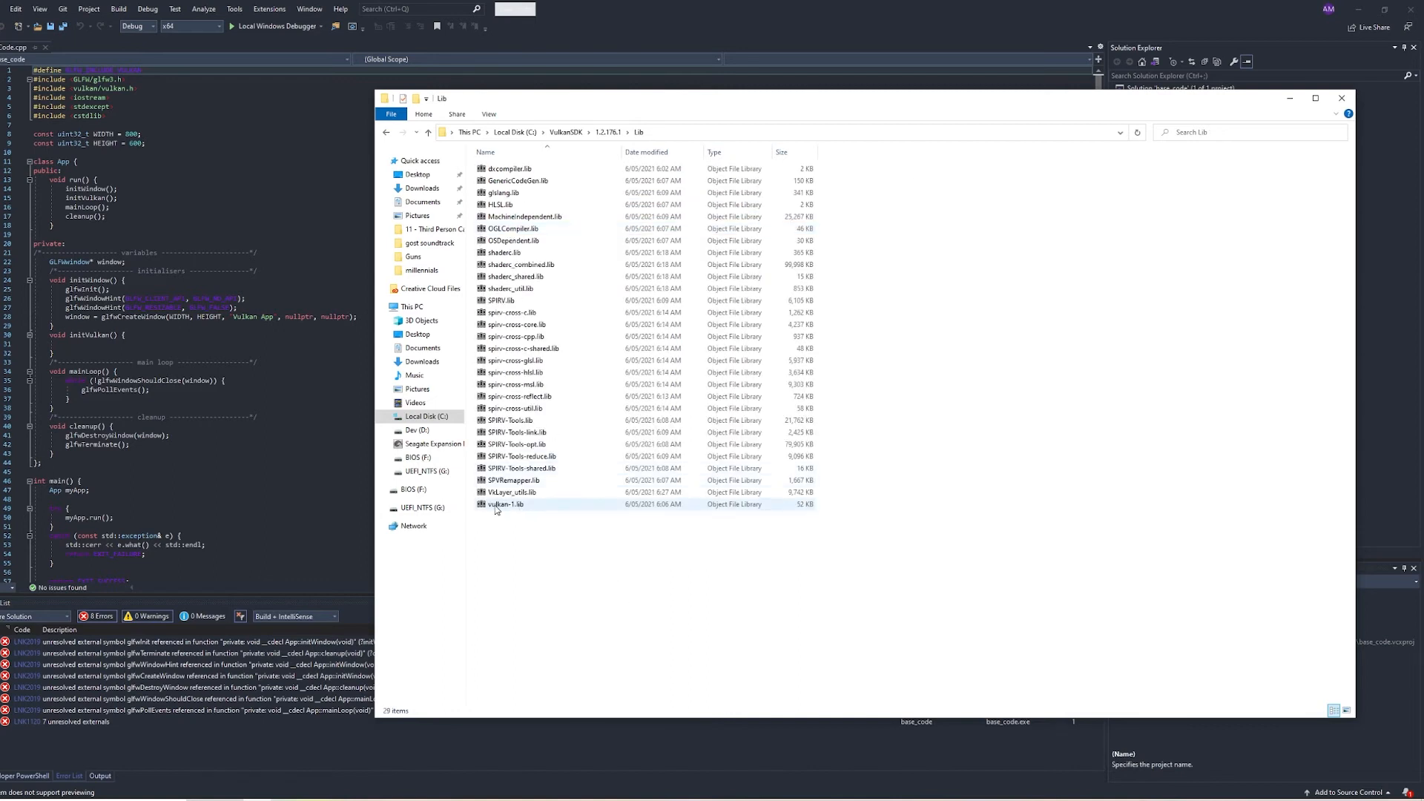
mouse_move(506, 505)
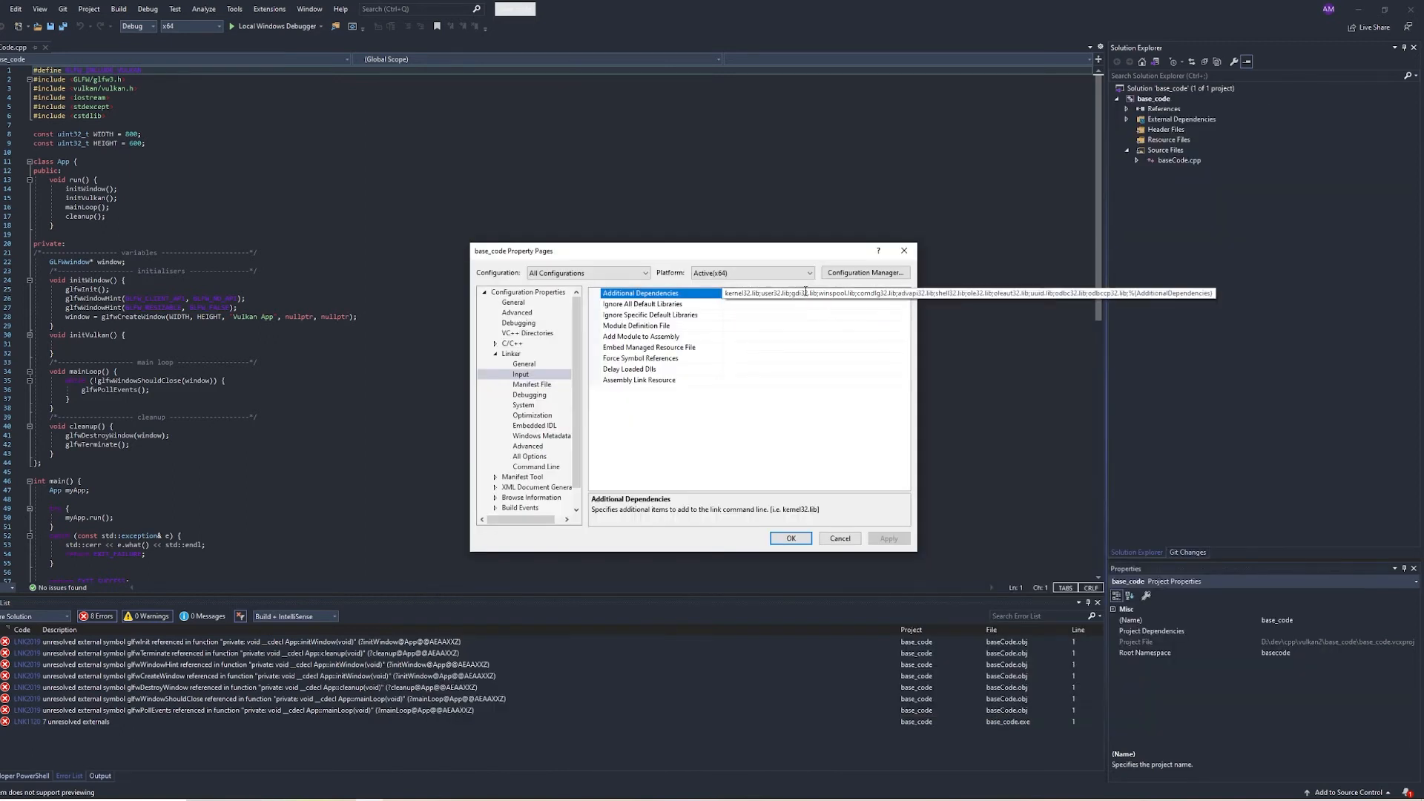
- Add vulkan-1.lib and glfw3.lib to Linker Additional Dependencies, checking the GLFW lib-vc2019 folder for the name
left_click(906, 292)
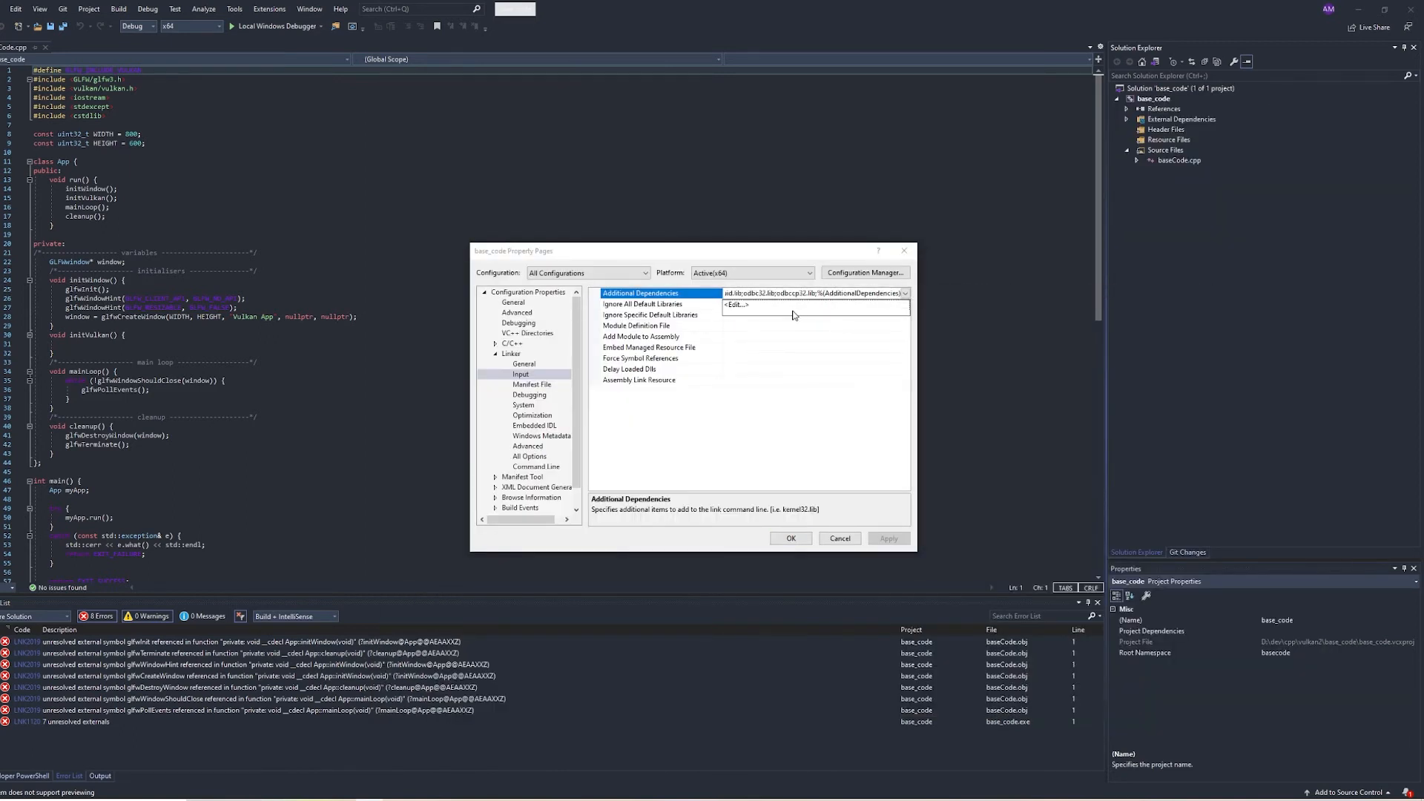
left_click(736, 304)
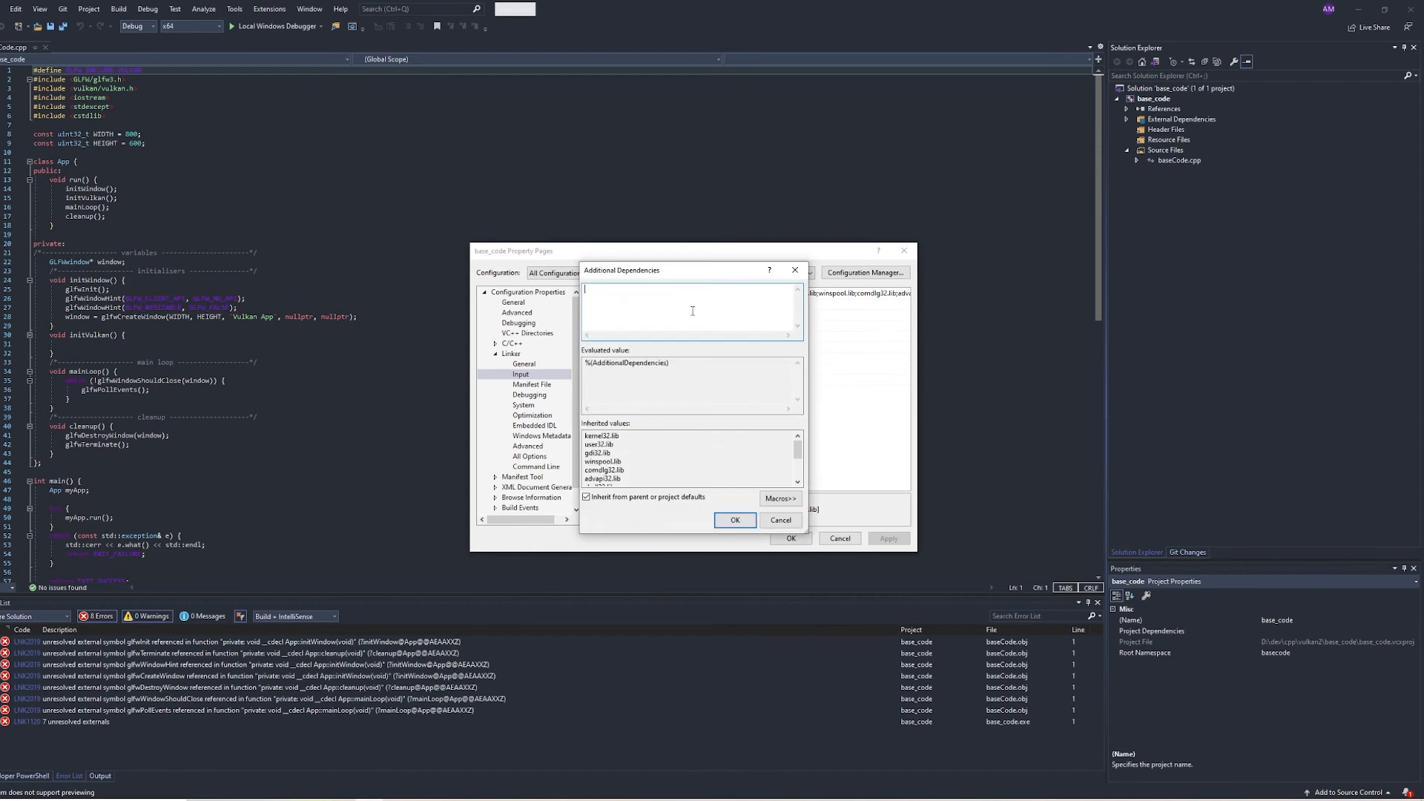
type("vulkan")
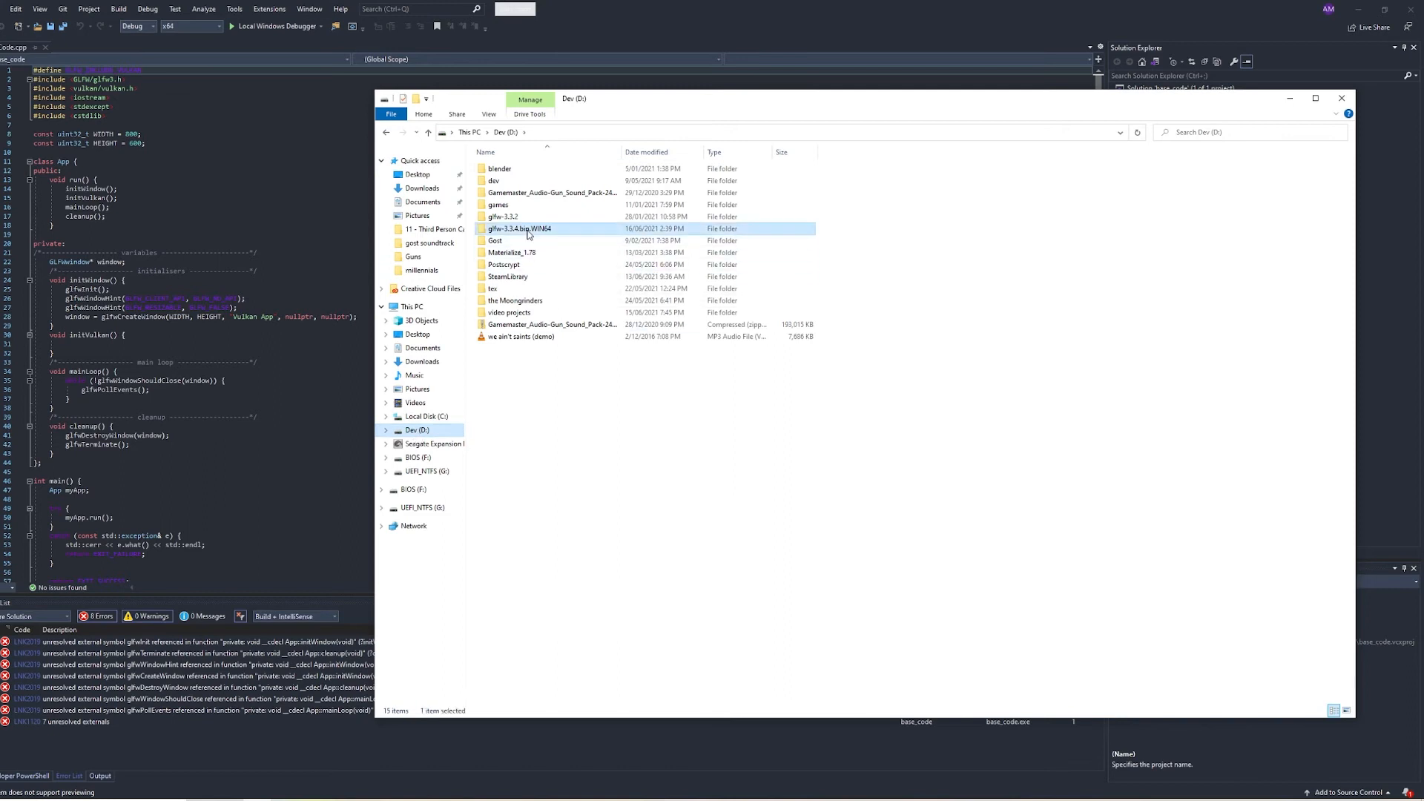
double_click(519, 229)
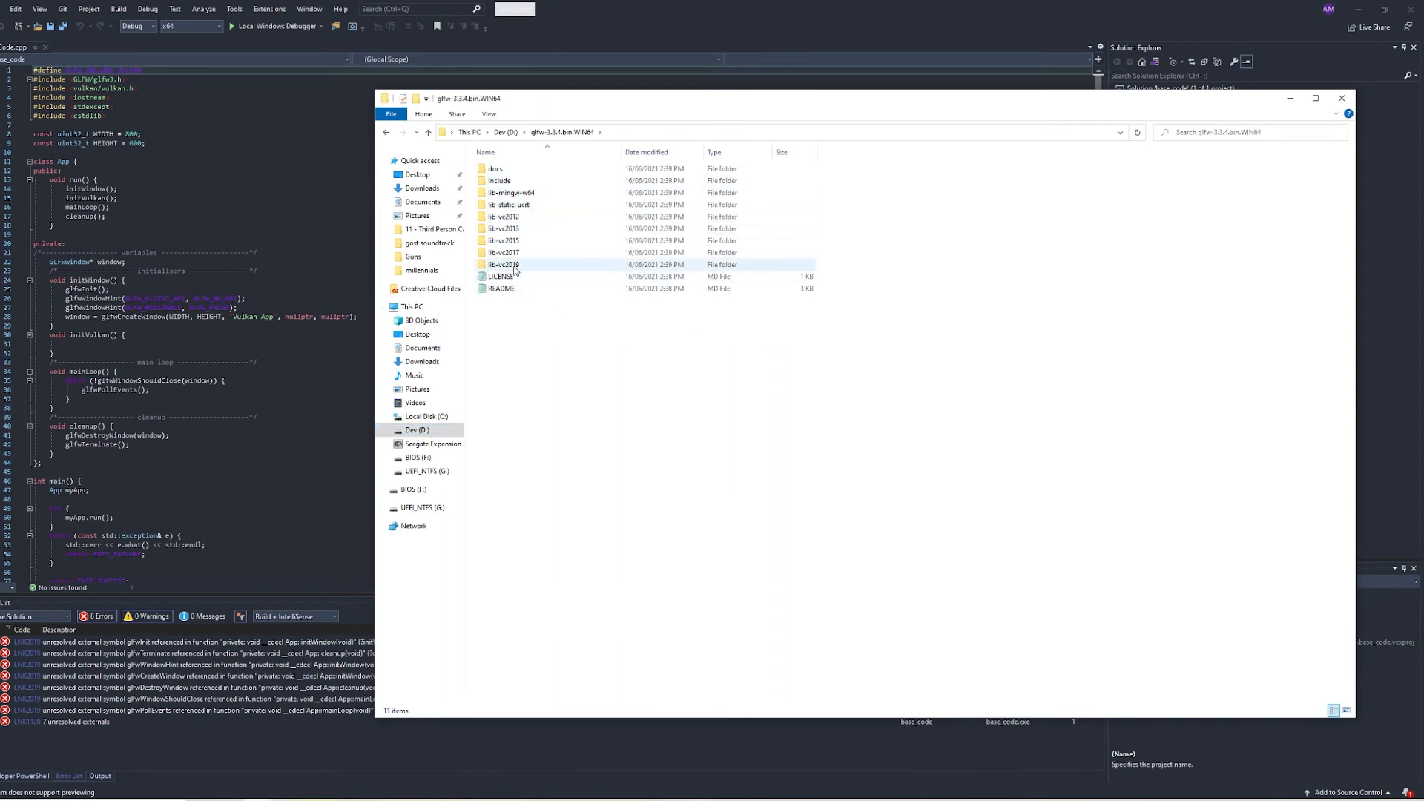
double_click(505, 264)
type("glfw3.lib")
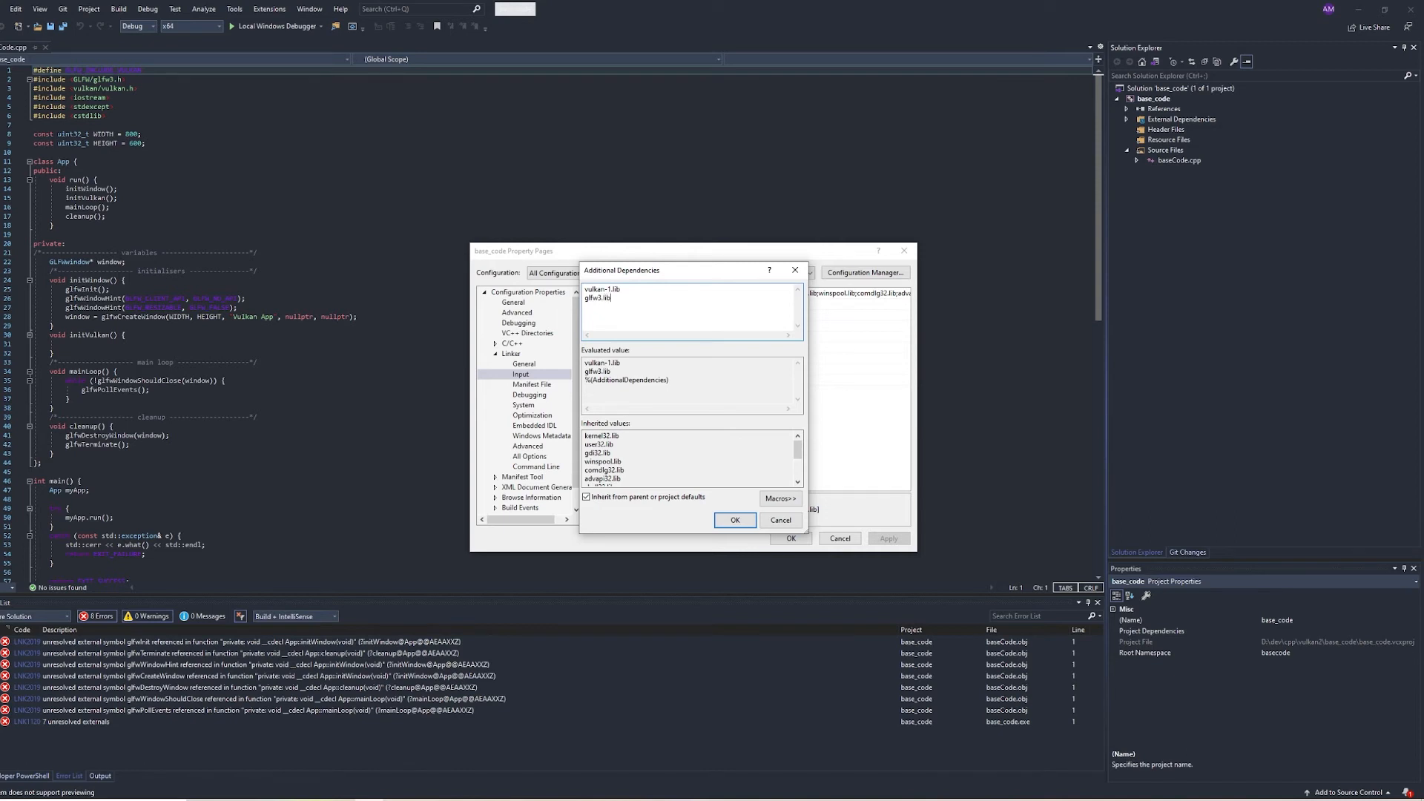
left_click(734, 520)
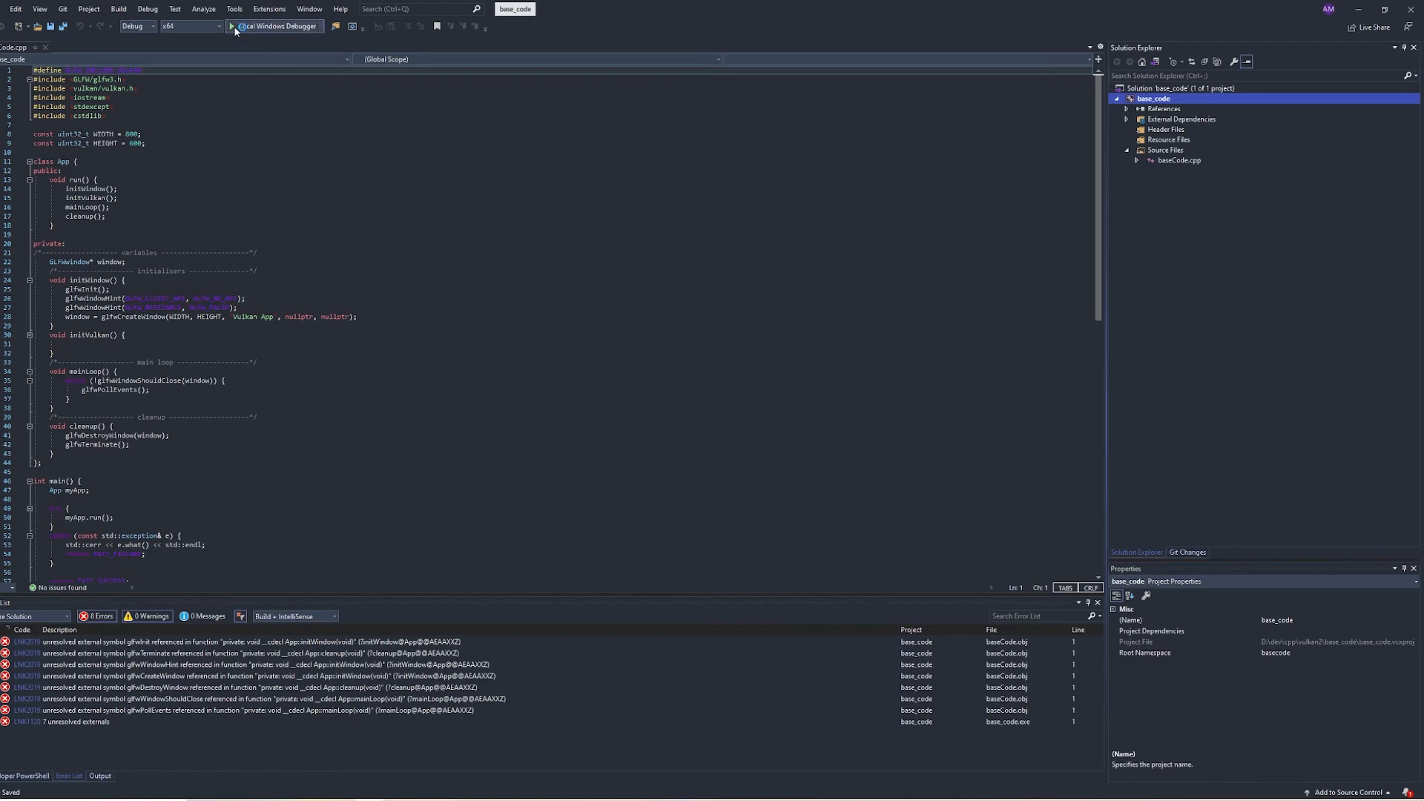
- Build and run base_code with Local Windows Debugger, opening the blank Vulkan App window
left_click(233, 25)
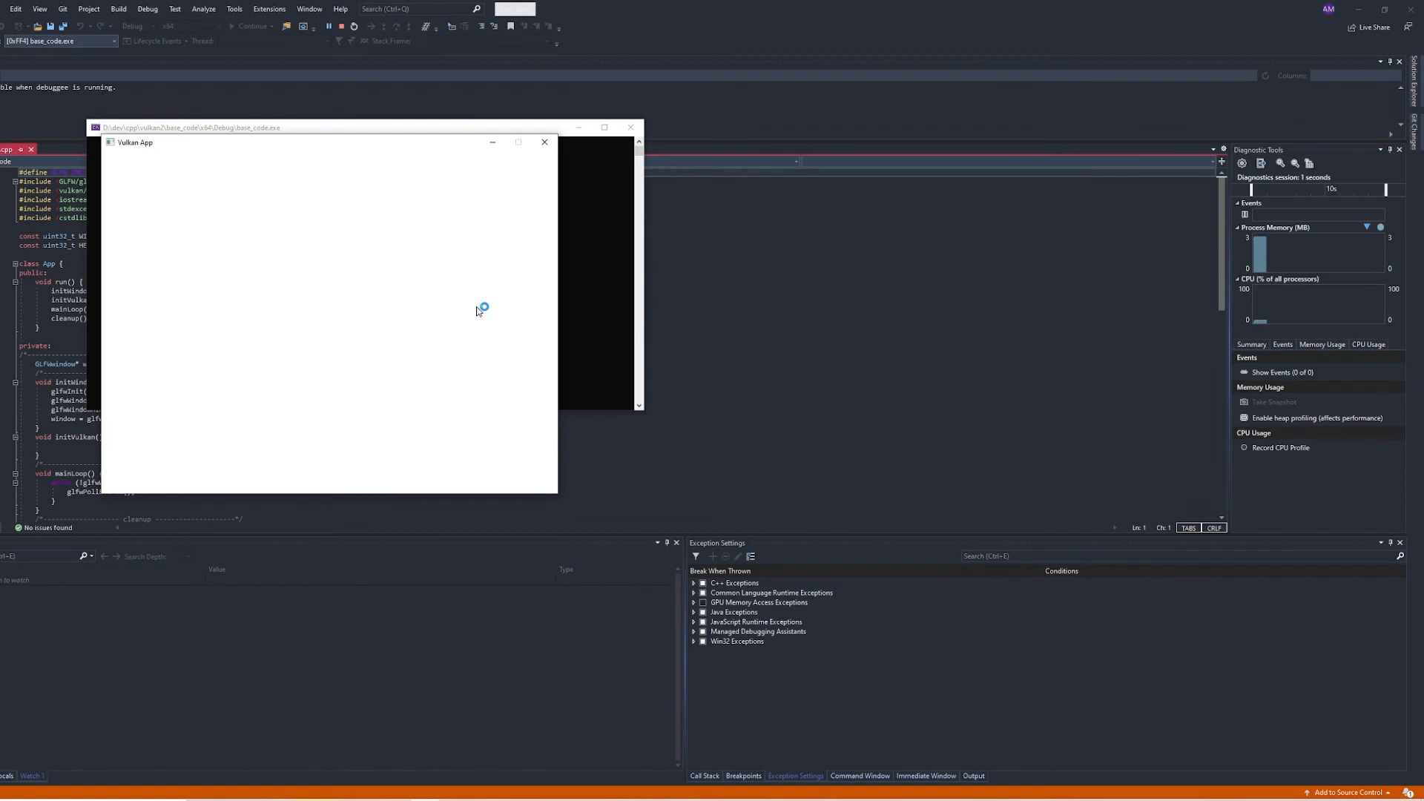
mouse_move(544, 189)
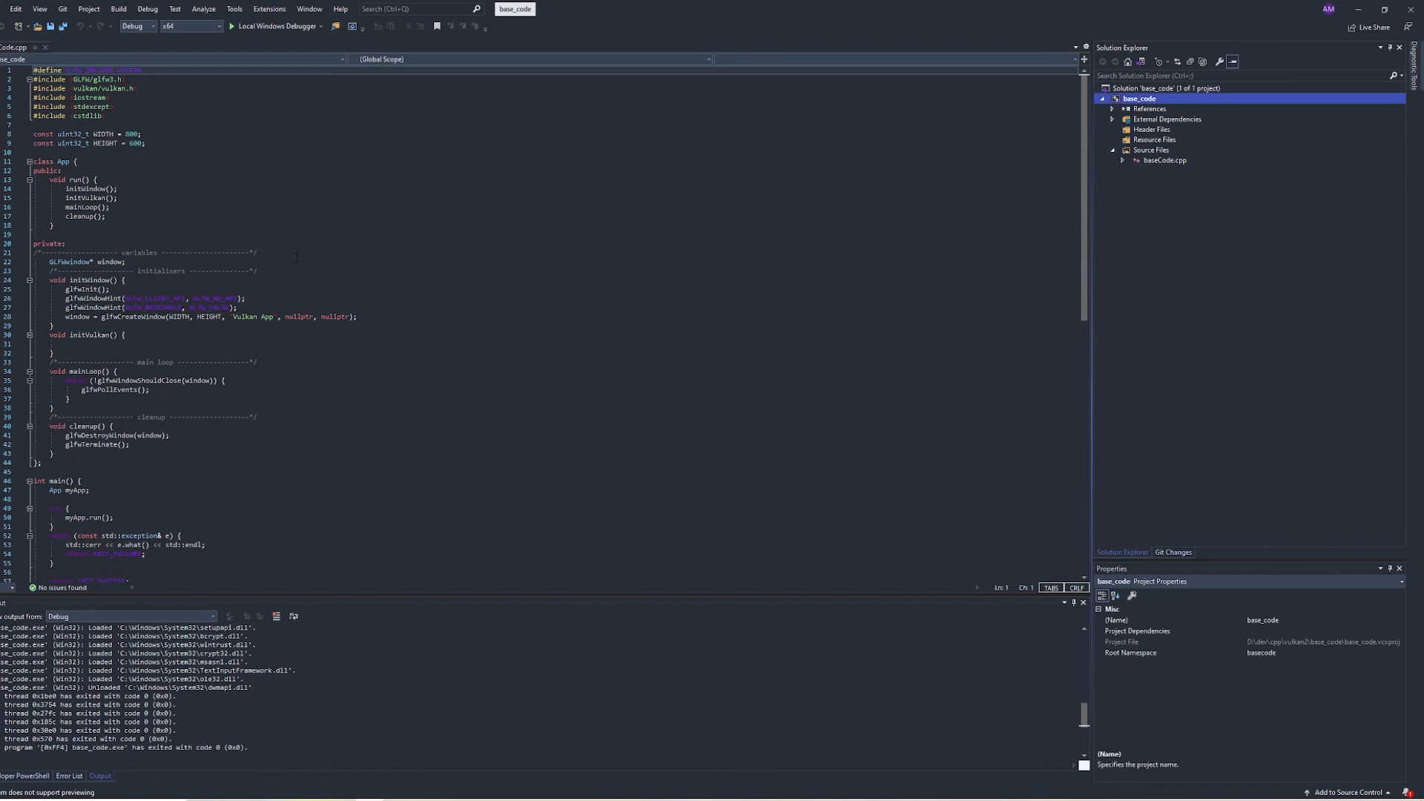
mouse_move(407, 409)
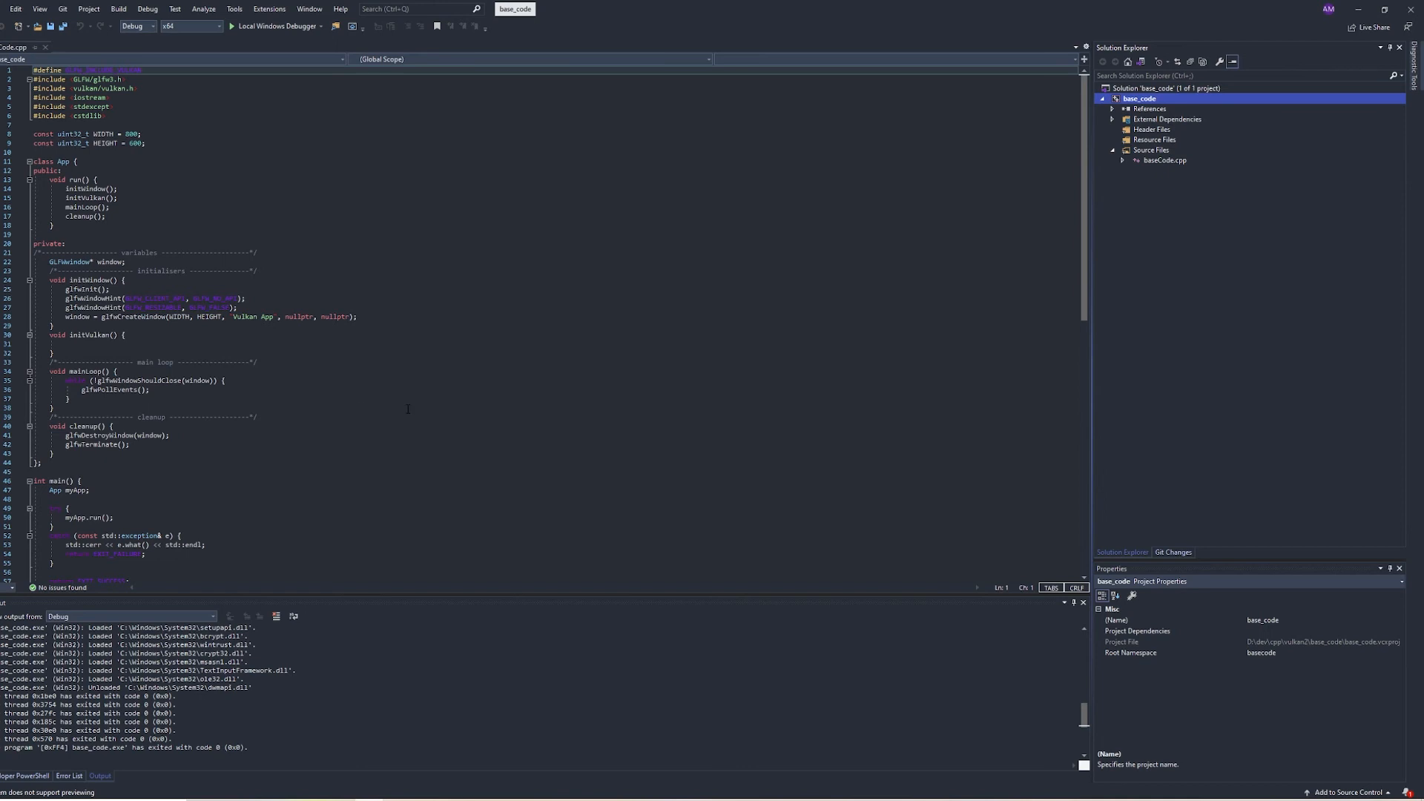
scroll("down", 3)
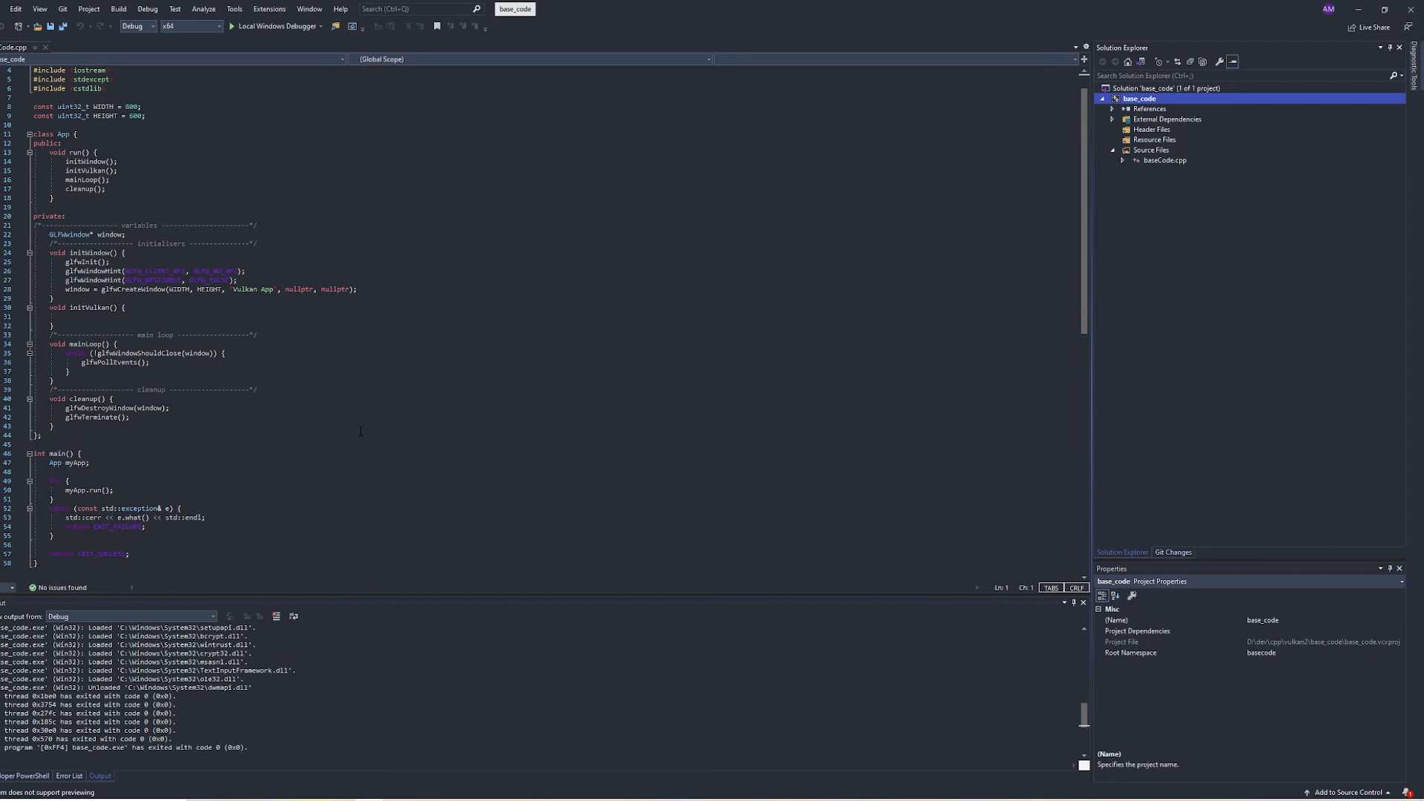
mouse_move(402, 402)
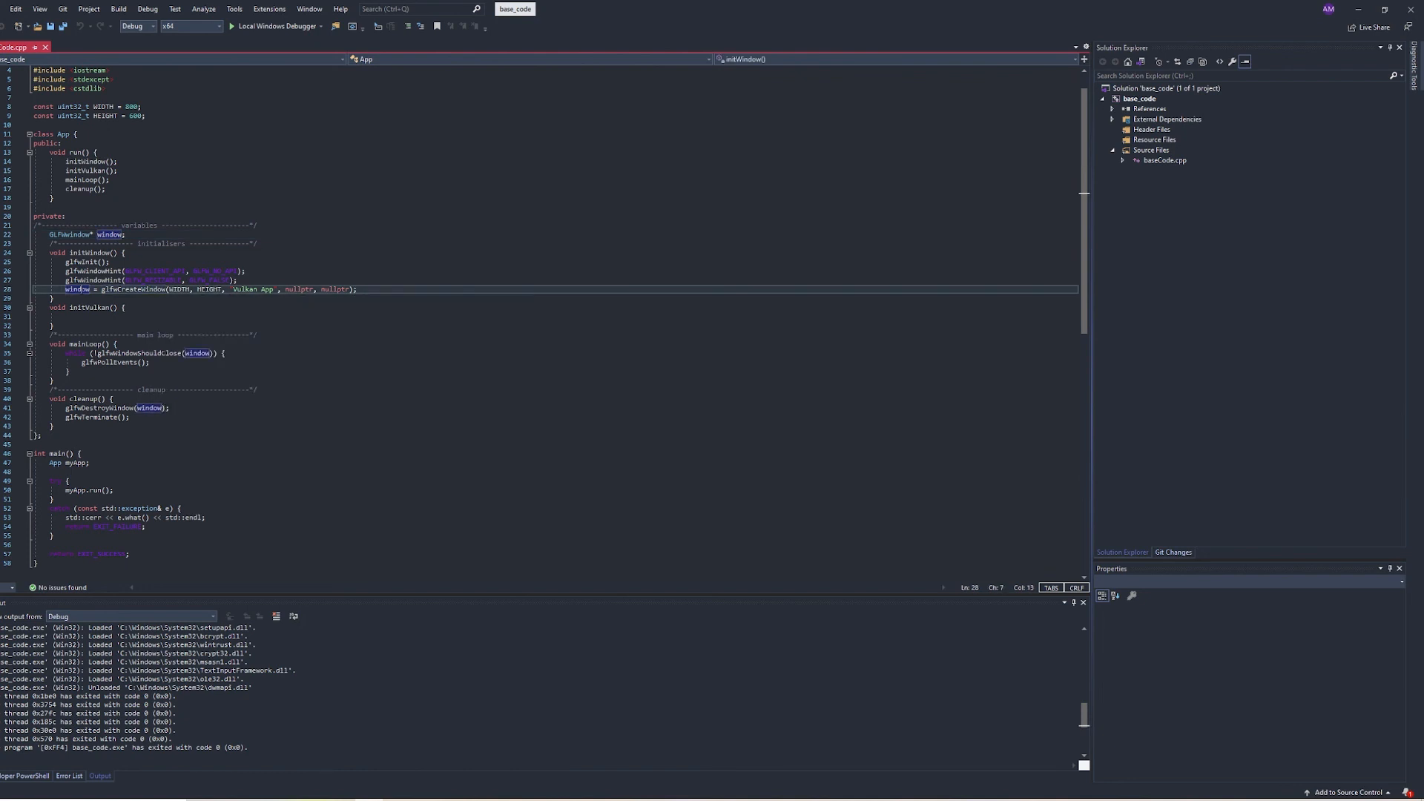
left_click(195, 353)
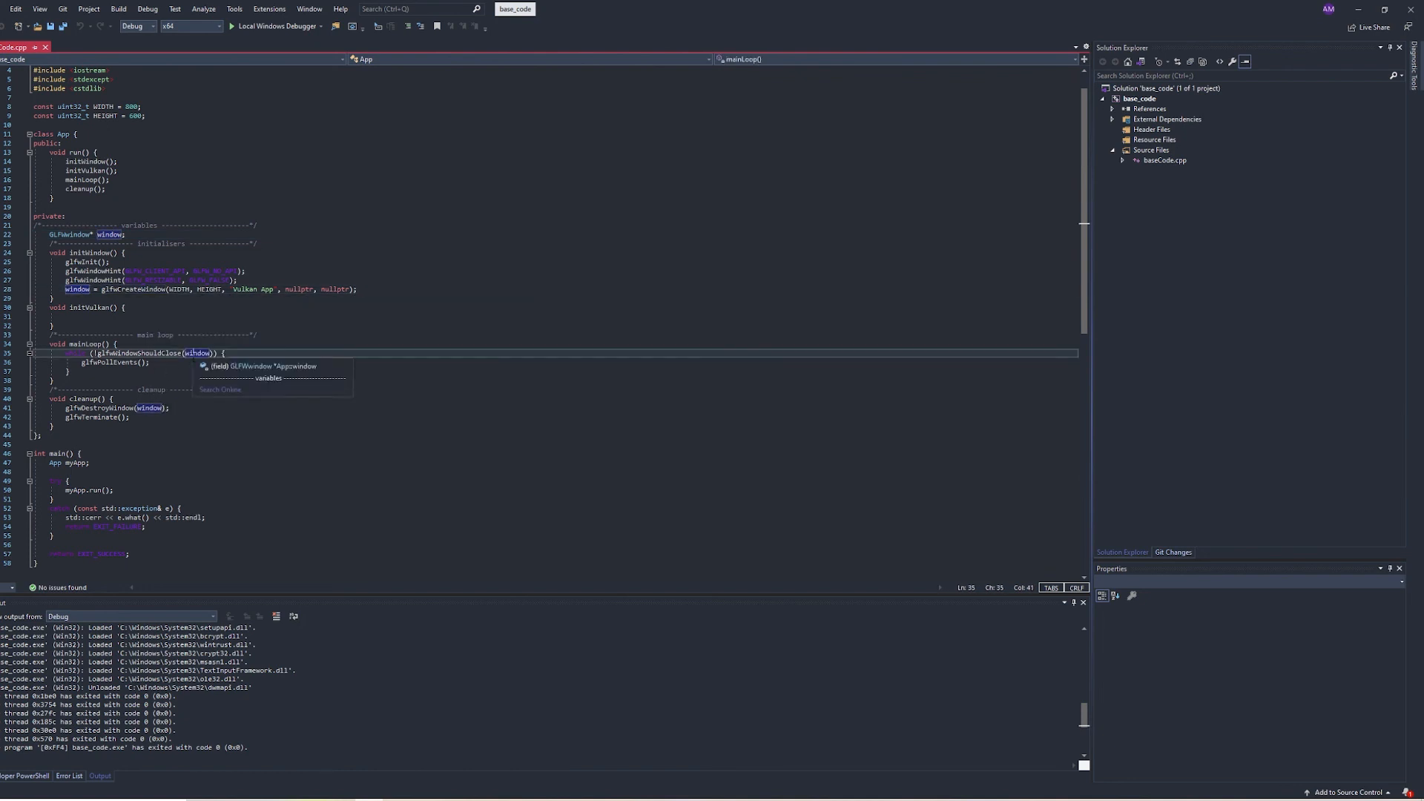